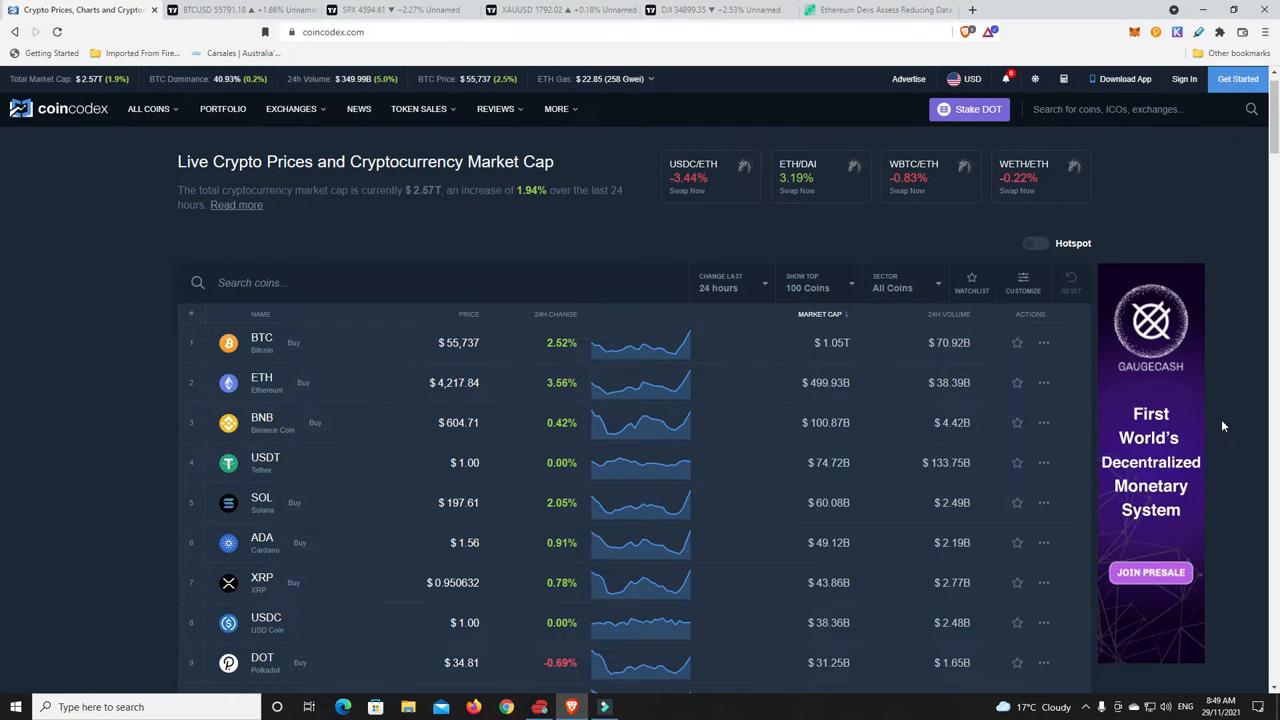
pyautogui.moveTo(530, 411)
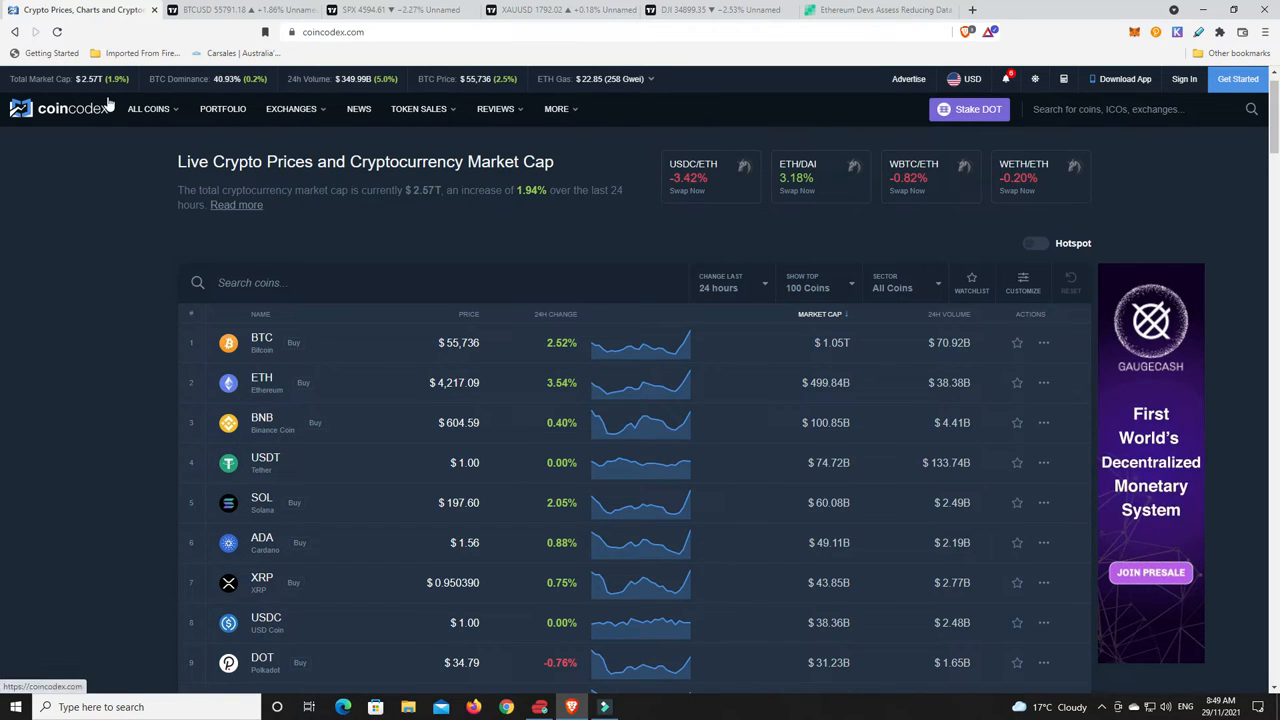
# Dismiss the Efinity staking promotion banner above CoinCodex's global market stats.
pyautogui.scroll(-3)
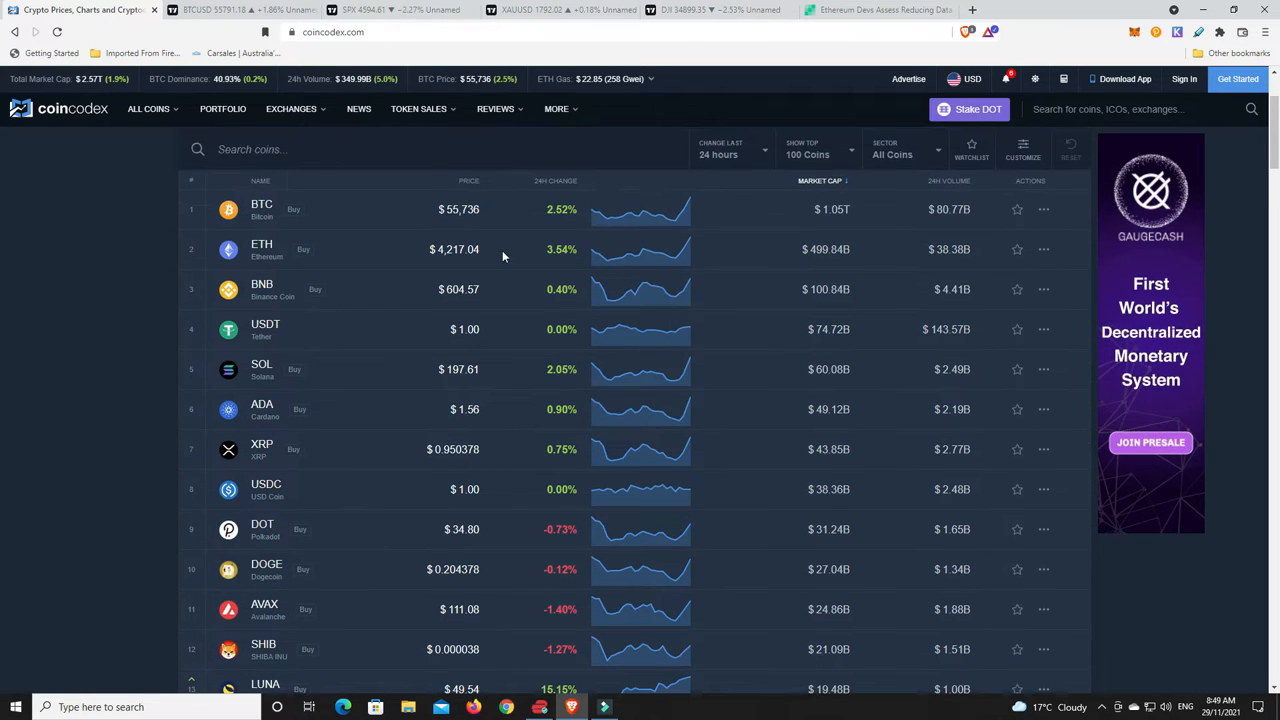
pyautogui.moveTo(489, 268)
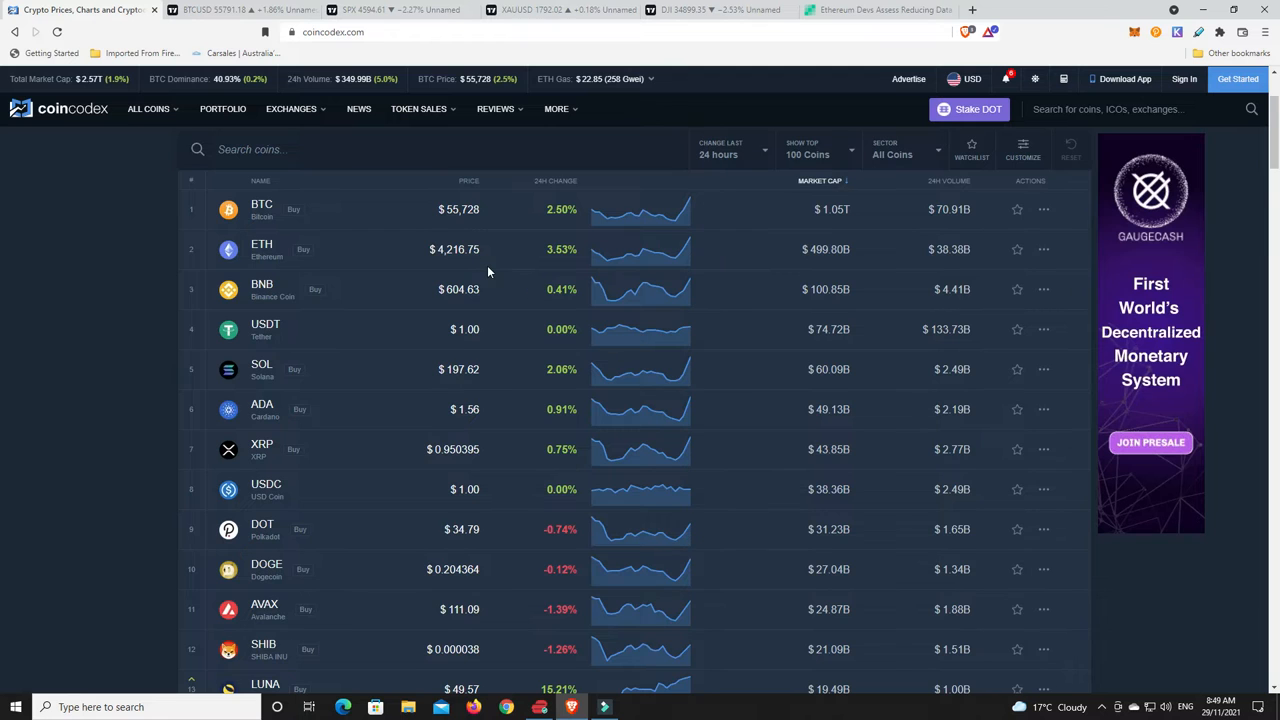
pyautogui.scroll(-3)
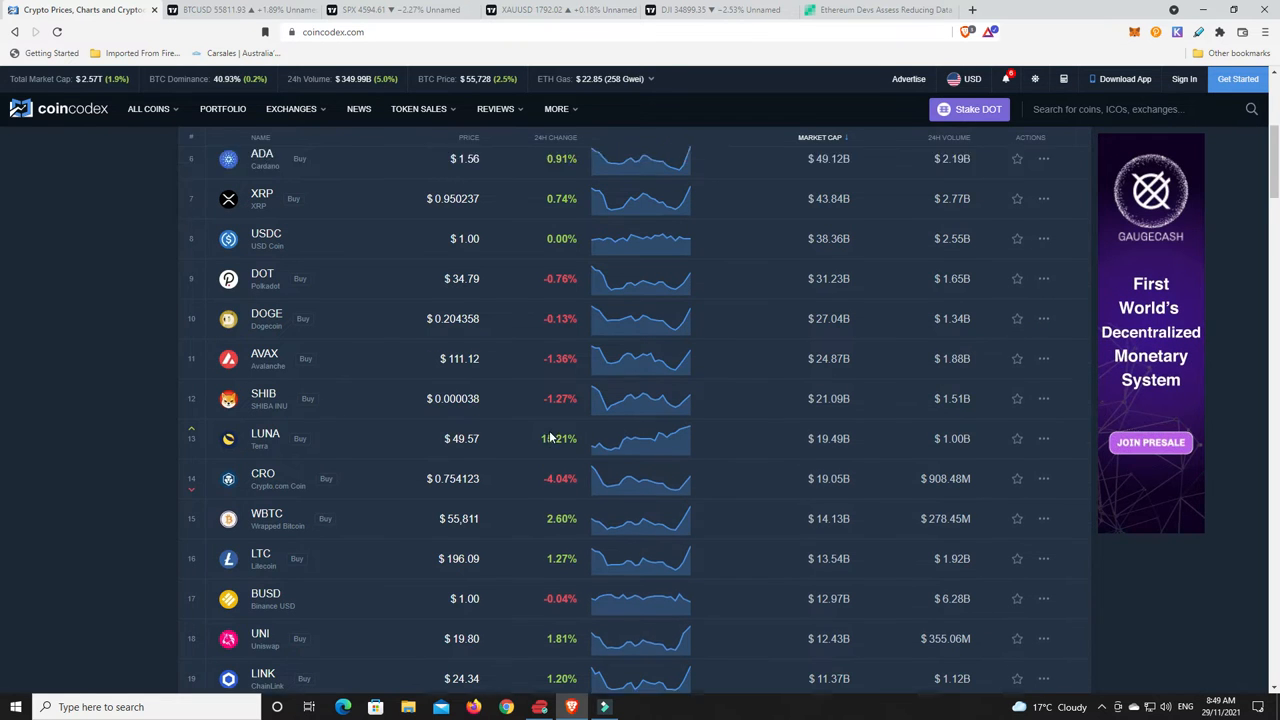
pyautogui.scroll(3)
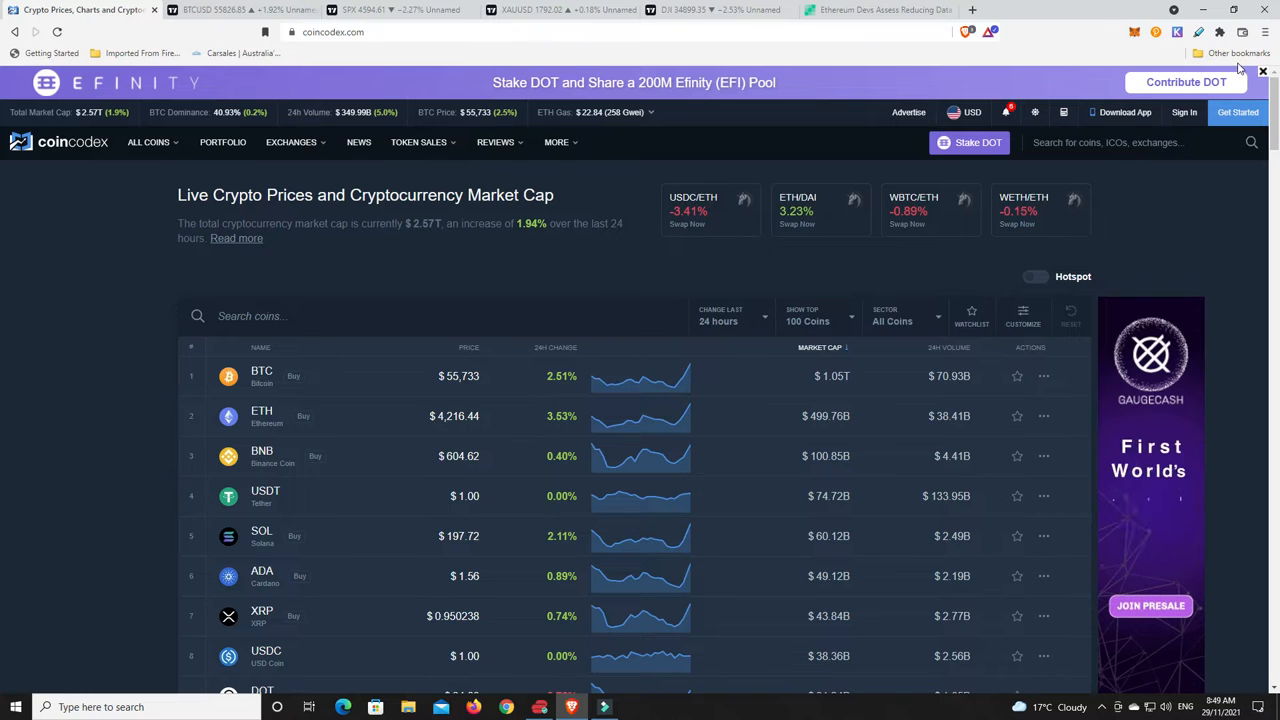
pyautogui.click(1262, 71)
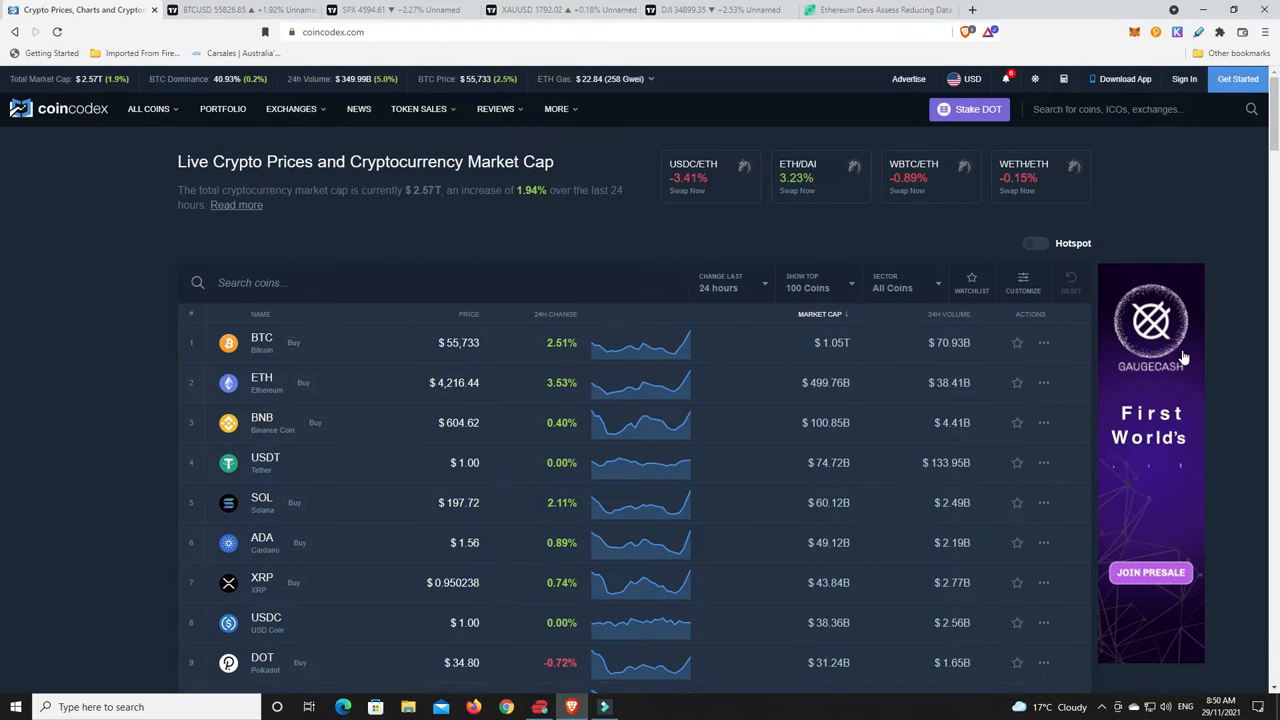
pyautogui.moveTo(744, 444)
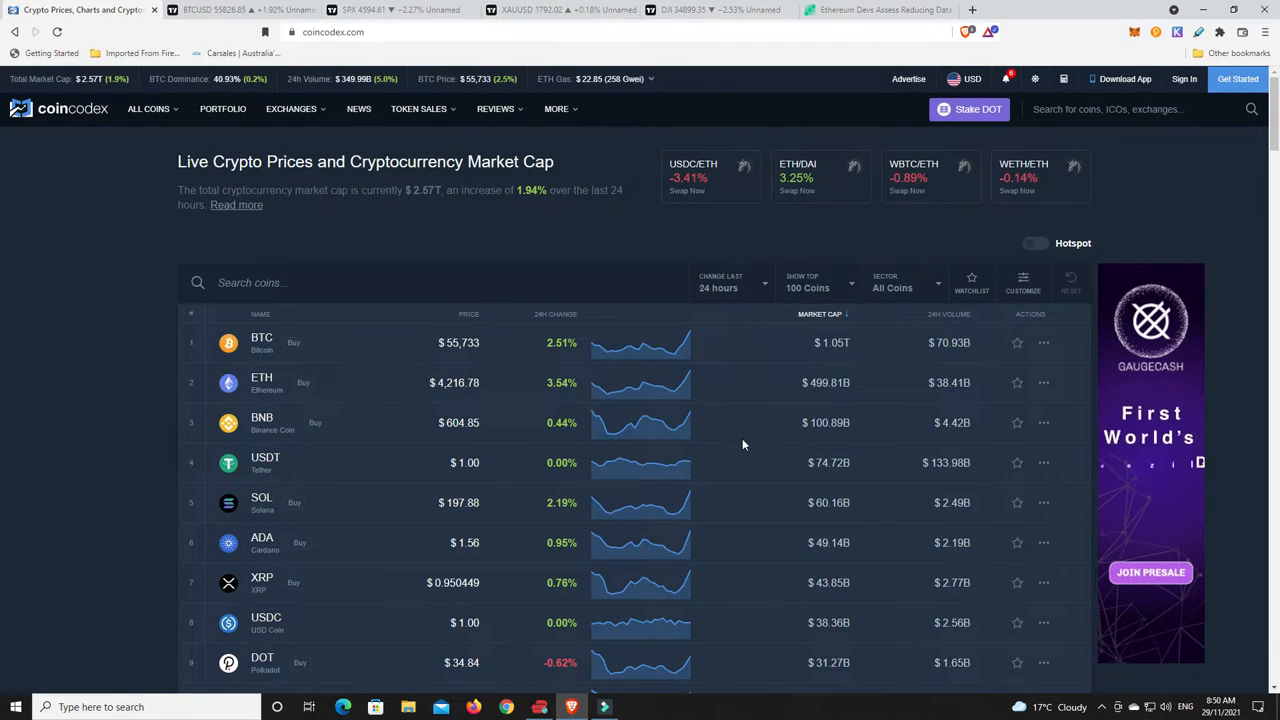
pyautogui.moveTo(758, 441)
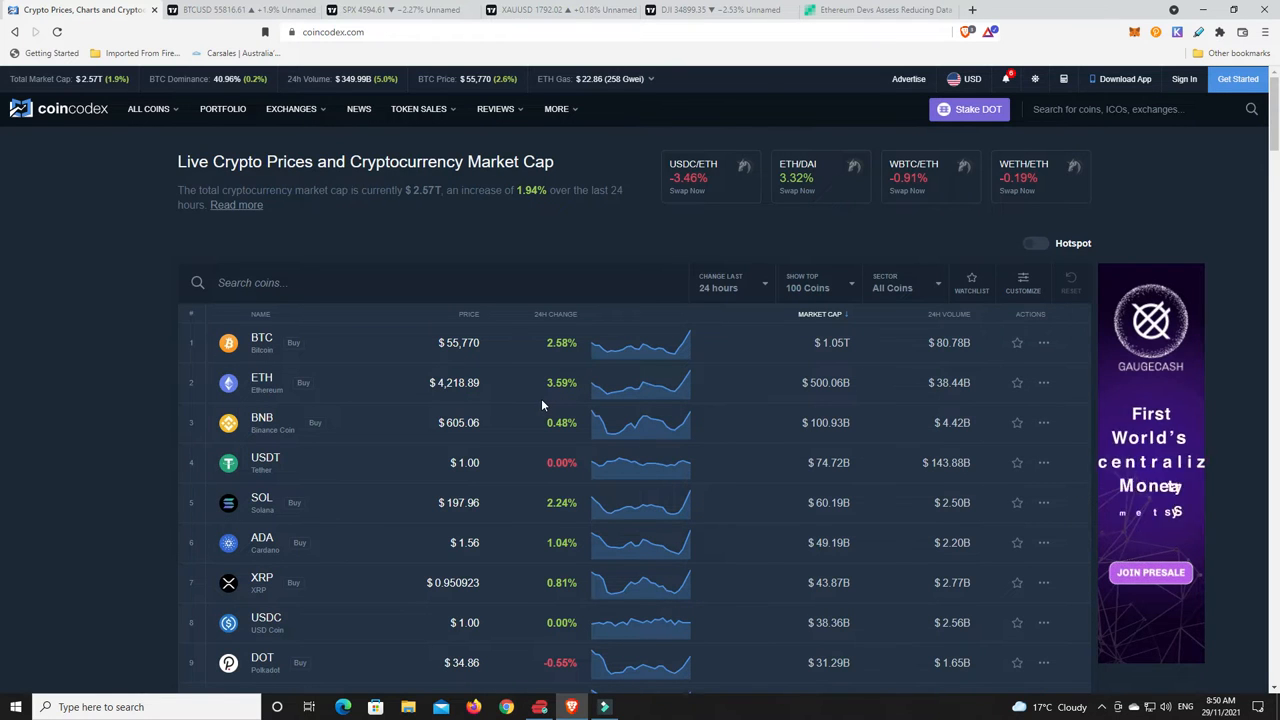
pyautogui.moveTo(518, 394)
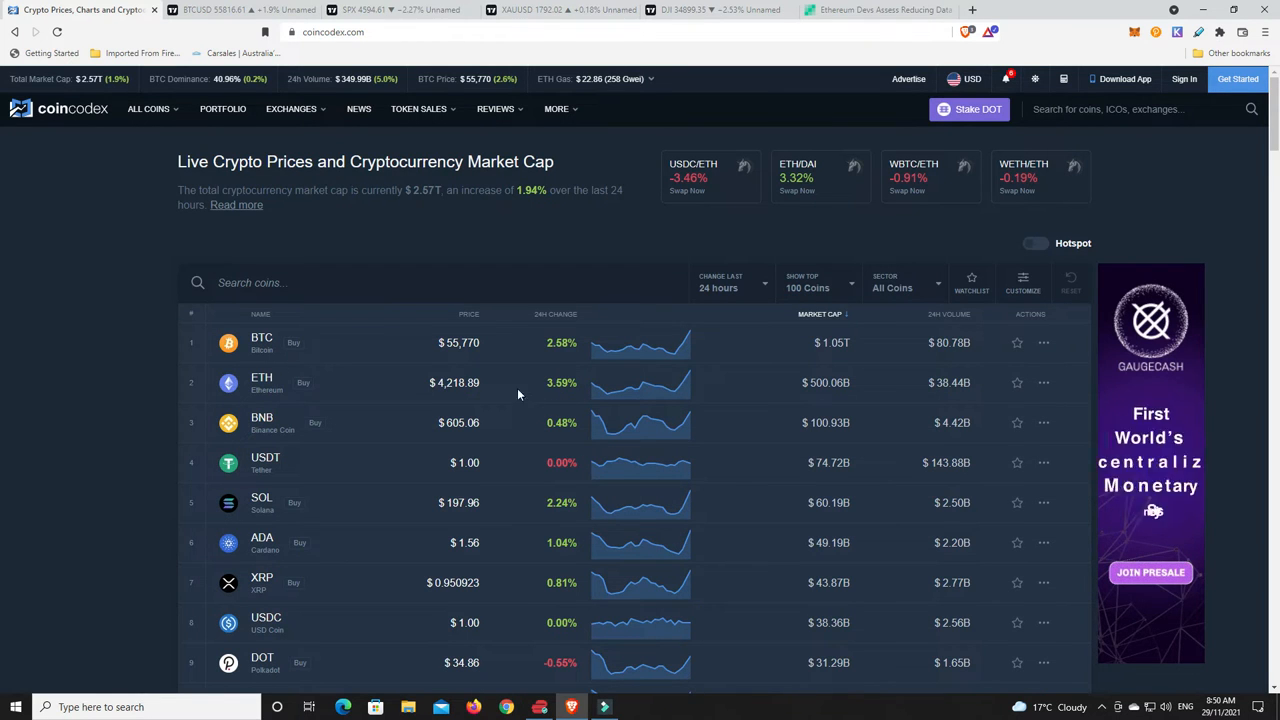
pyautogui.moveTo(540, 264)
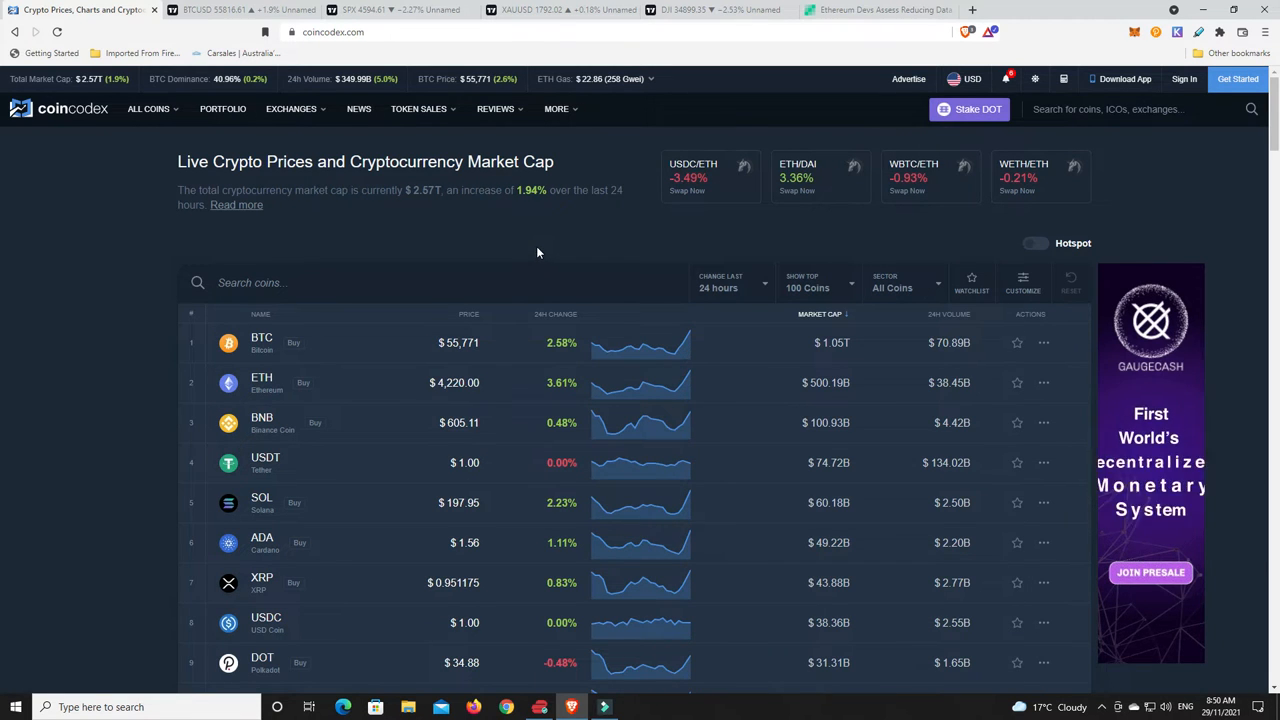
pyautogui.moveTo(503, 255)
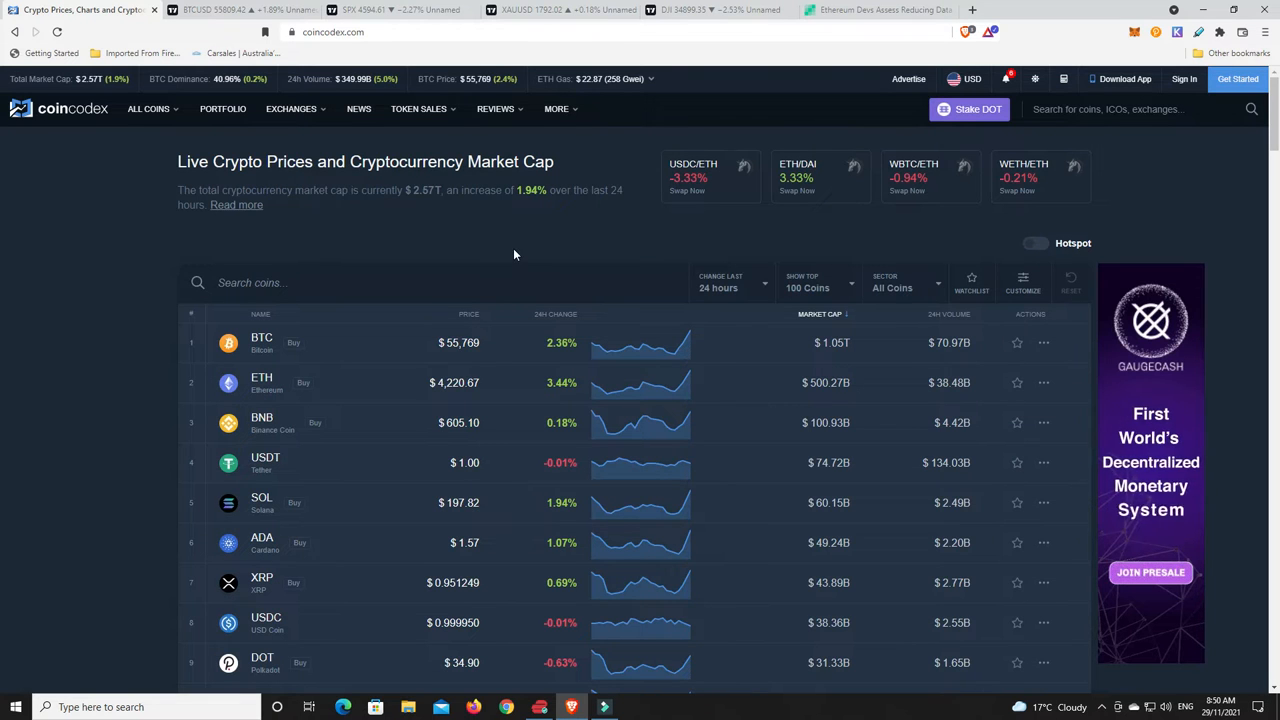
pyautogui.moveTo(235, 90)
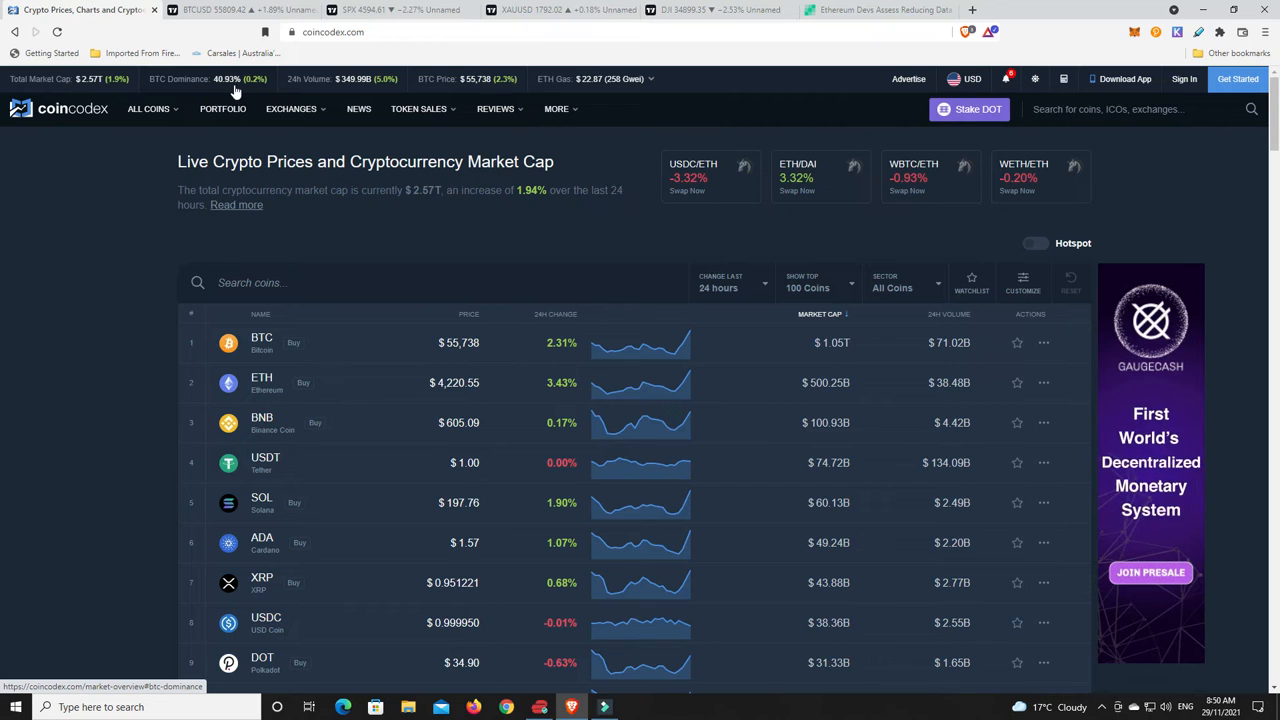
pyautogui.moveTo(219, 91)
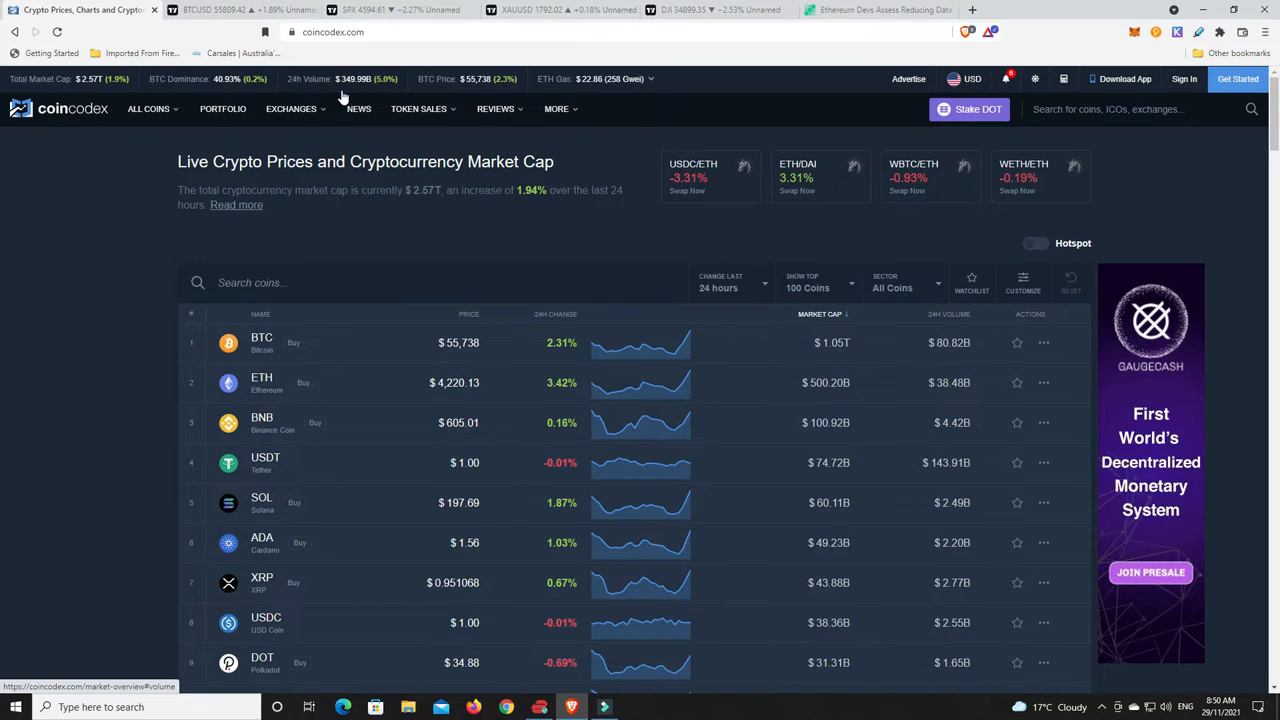
pyautogui.moveTo(358, 93)
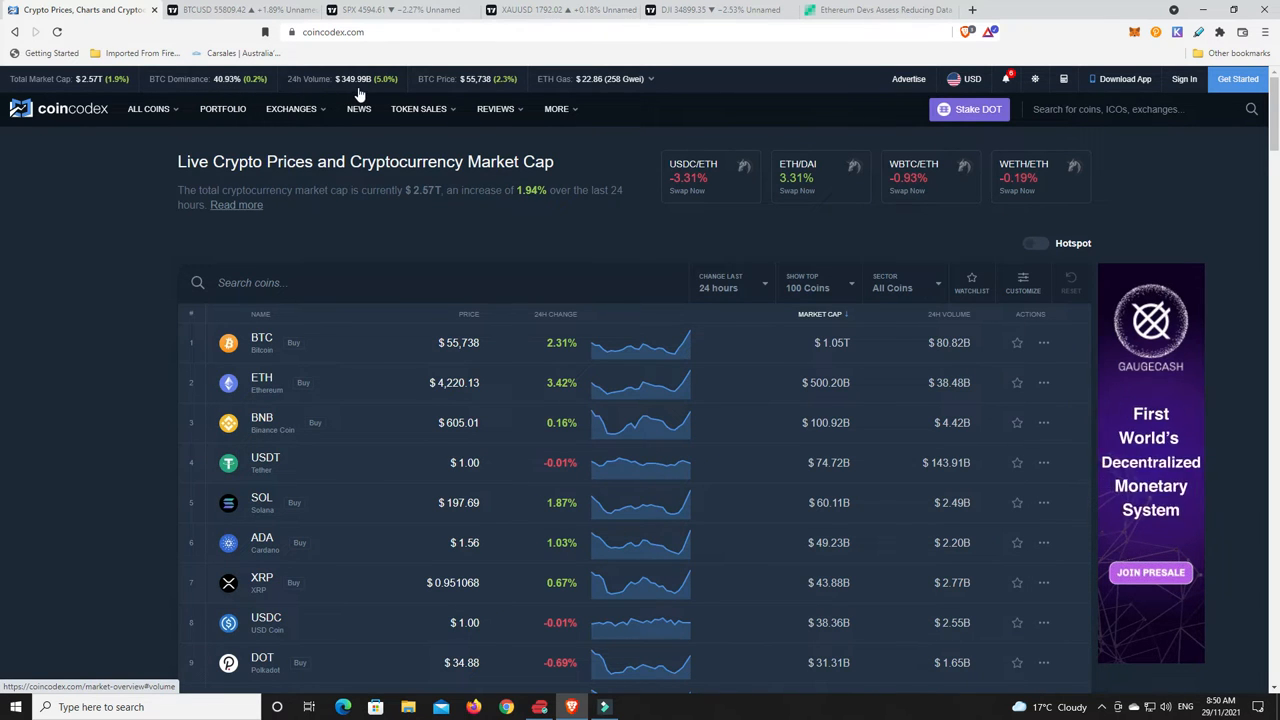
pyautogui.moveTo(510, 322)
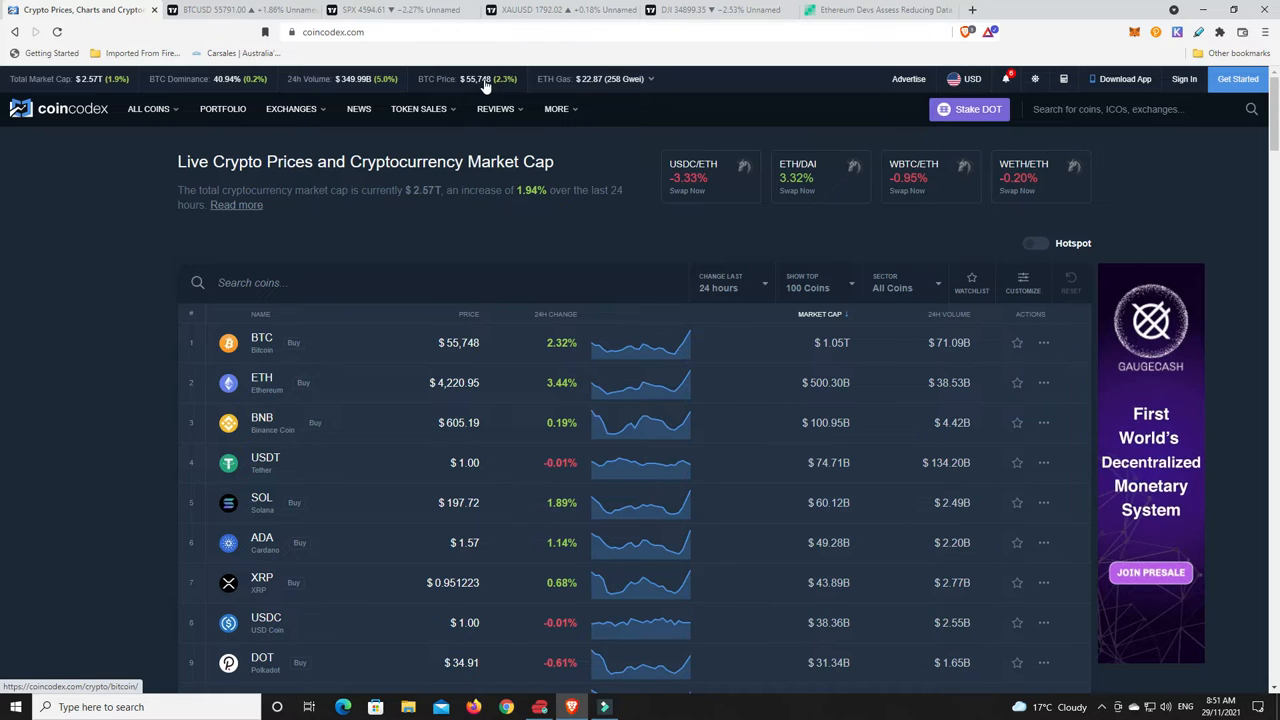
pyautogui.moveTo(598, 100)
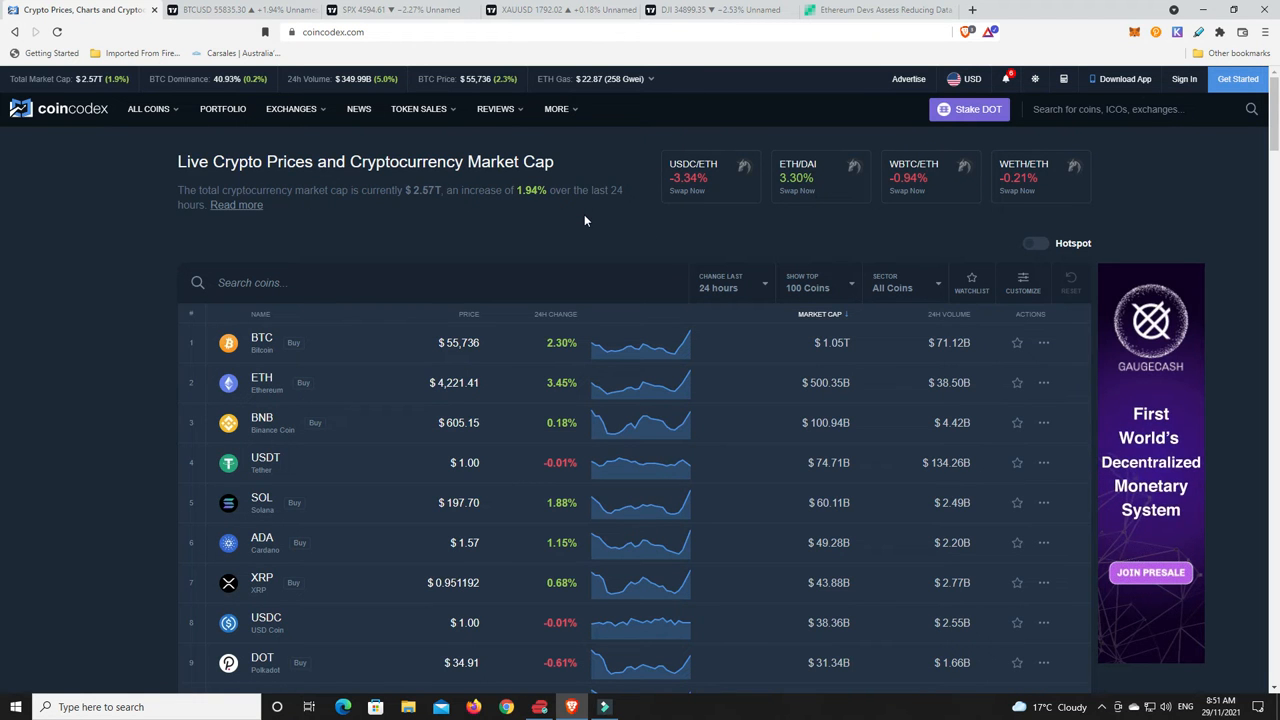
pyautogui.moveTo(582, 223)
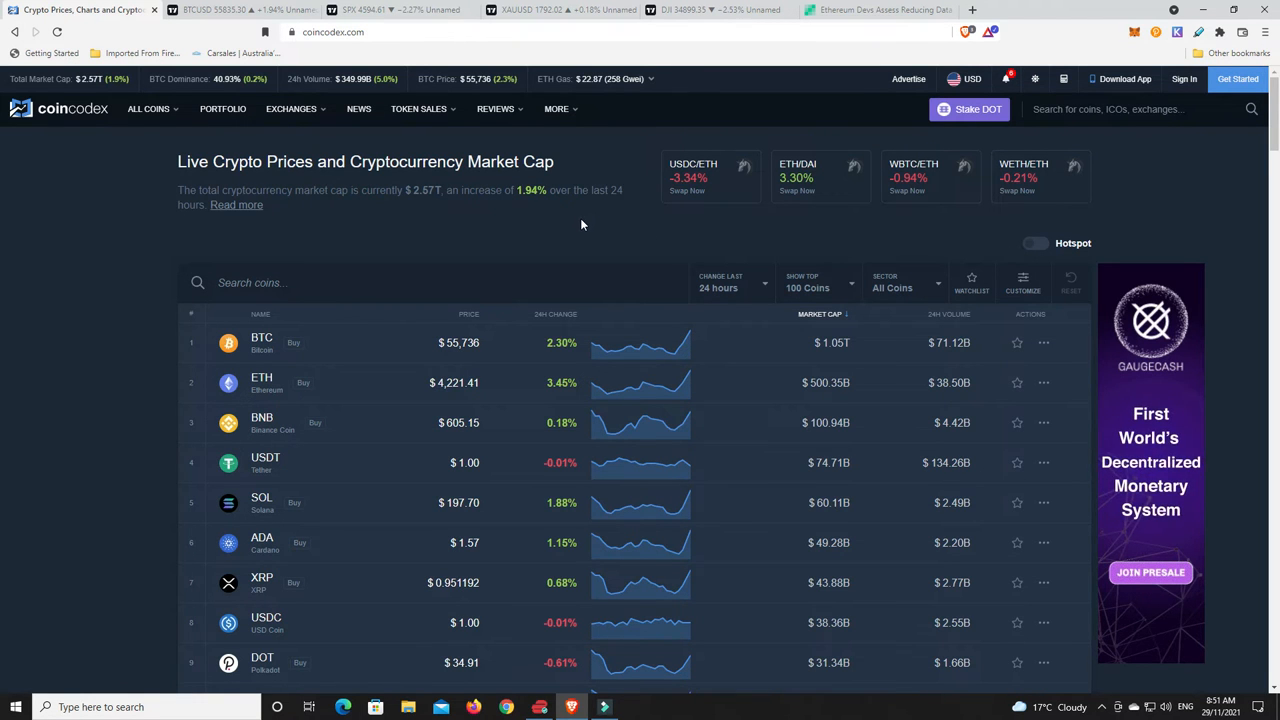
# Sort the coin table by 24H Change so LUNA, ROSE and SAFEMOON lead.
pyautogui.scroll(-3)
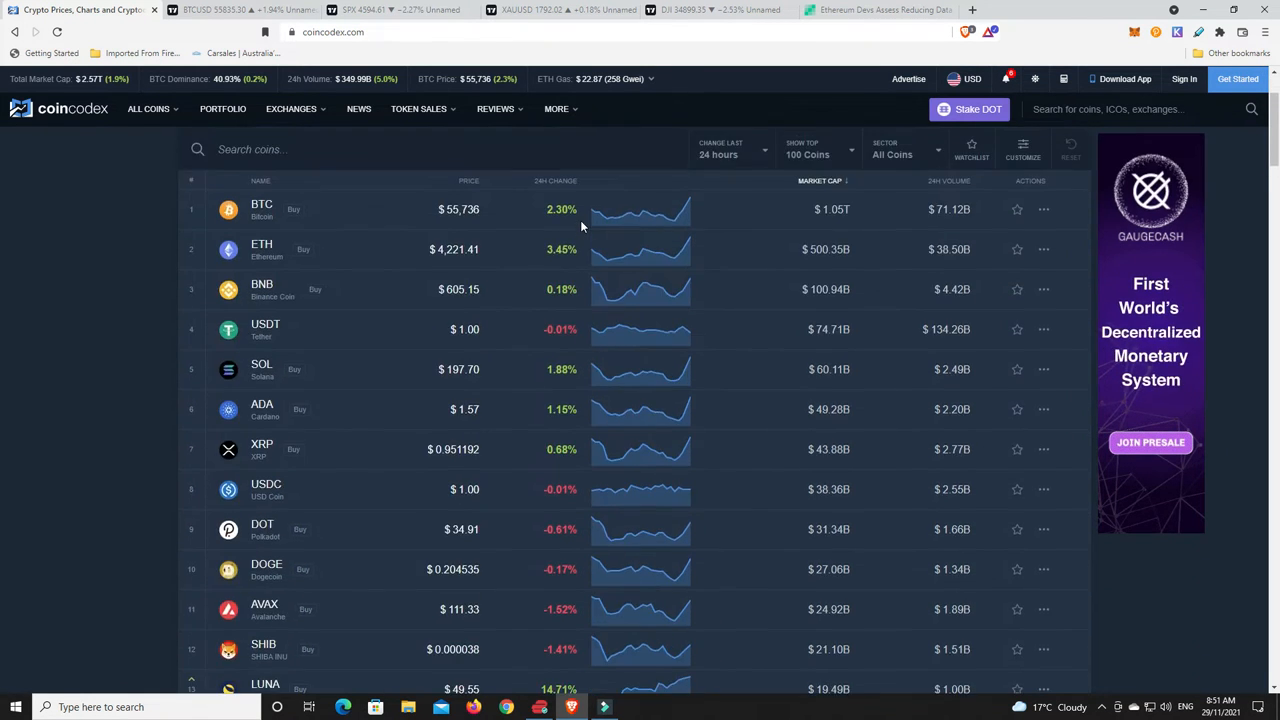
pyautogui.moveTo(555, 262)
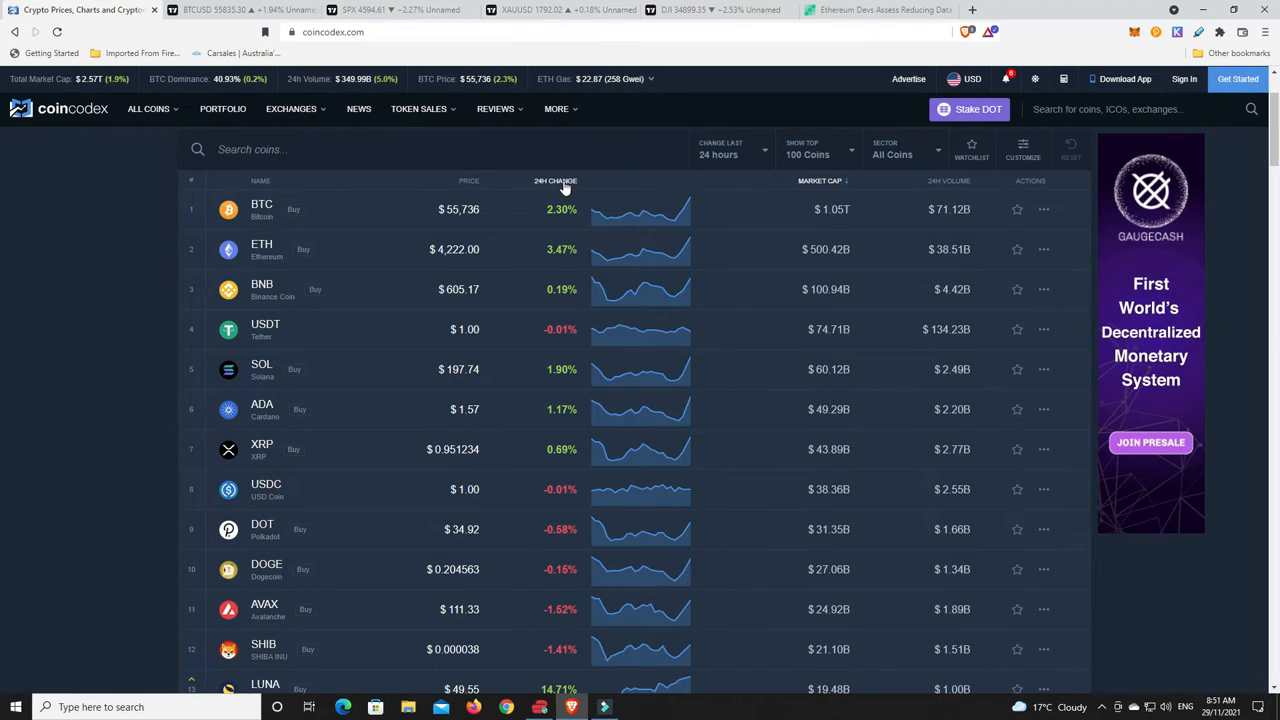
pyautogui.click(550, 181)
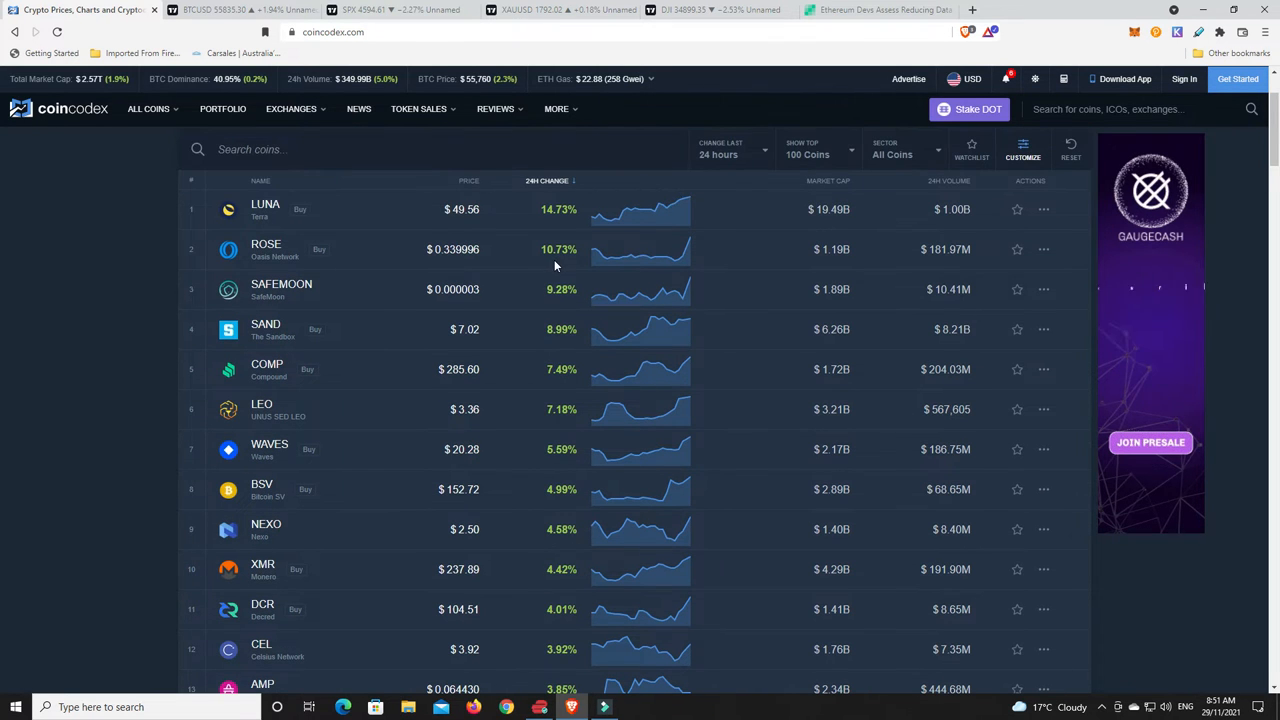
pyautogui.scroll(-3)
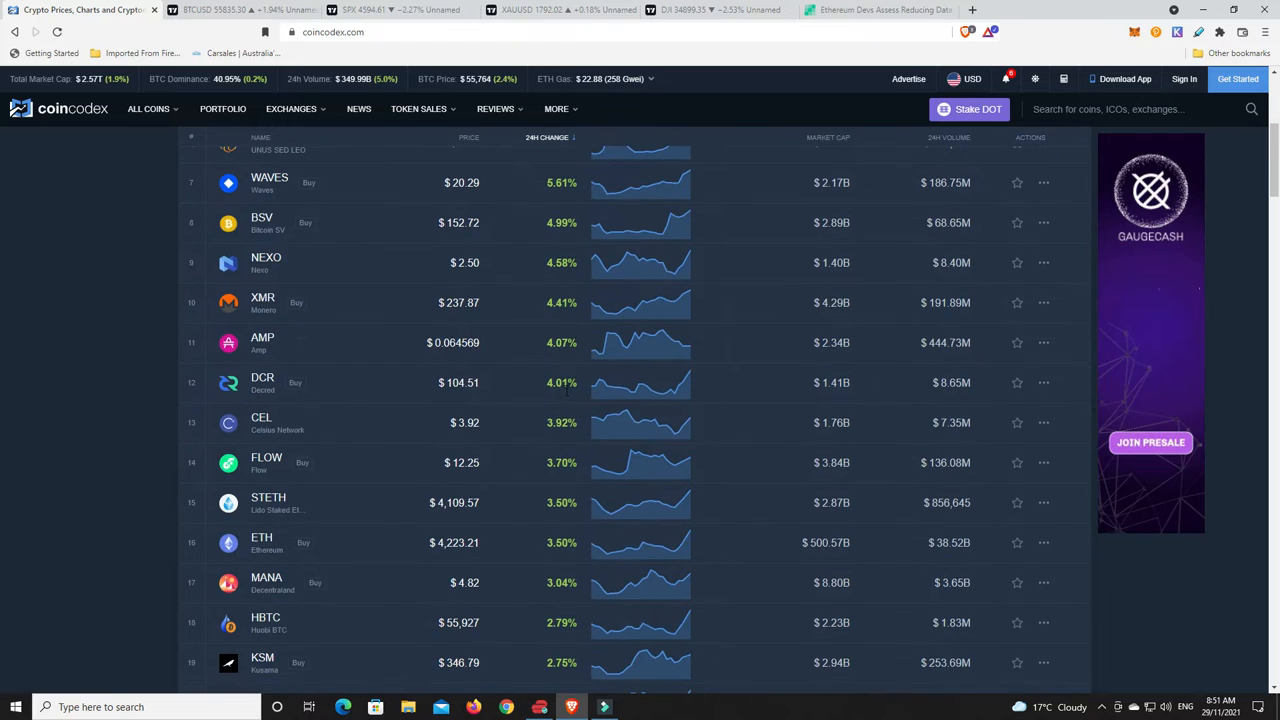
pyautogui.moveTo(567, 394)
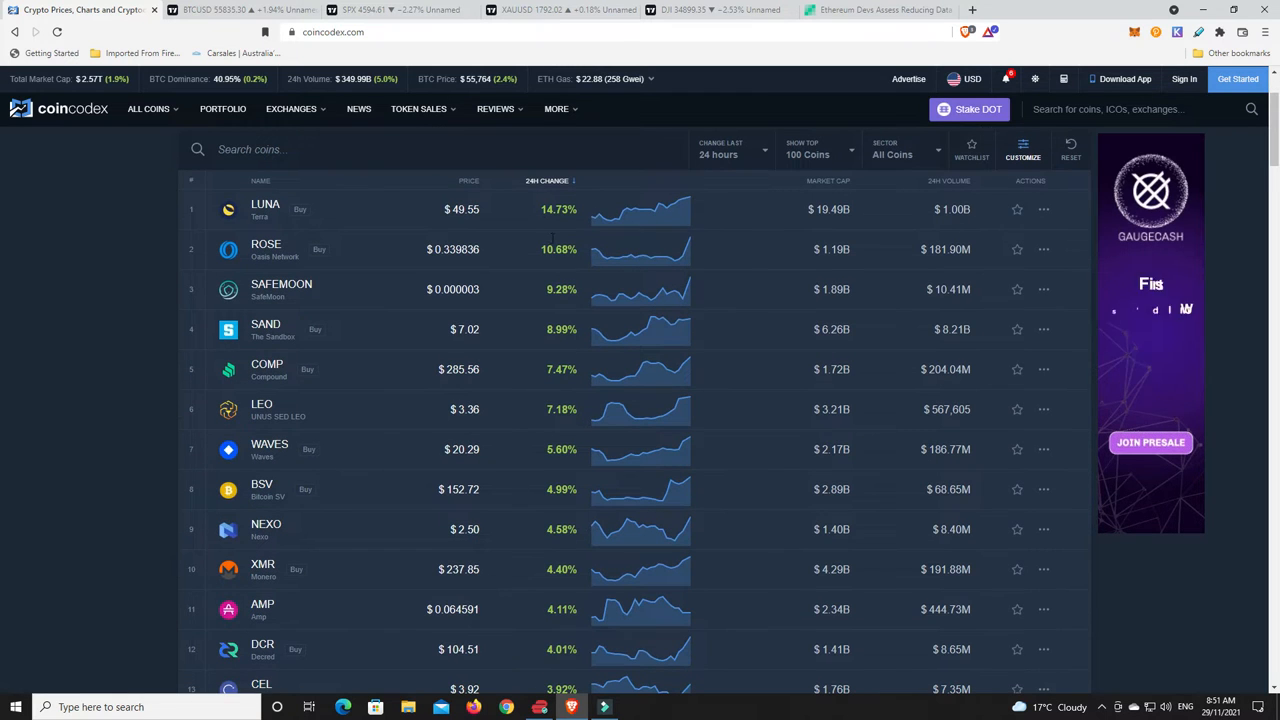
pyautogui.click(547, 181)
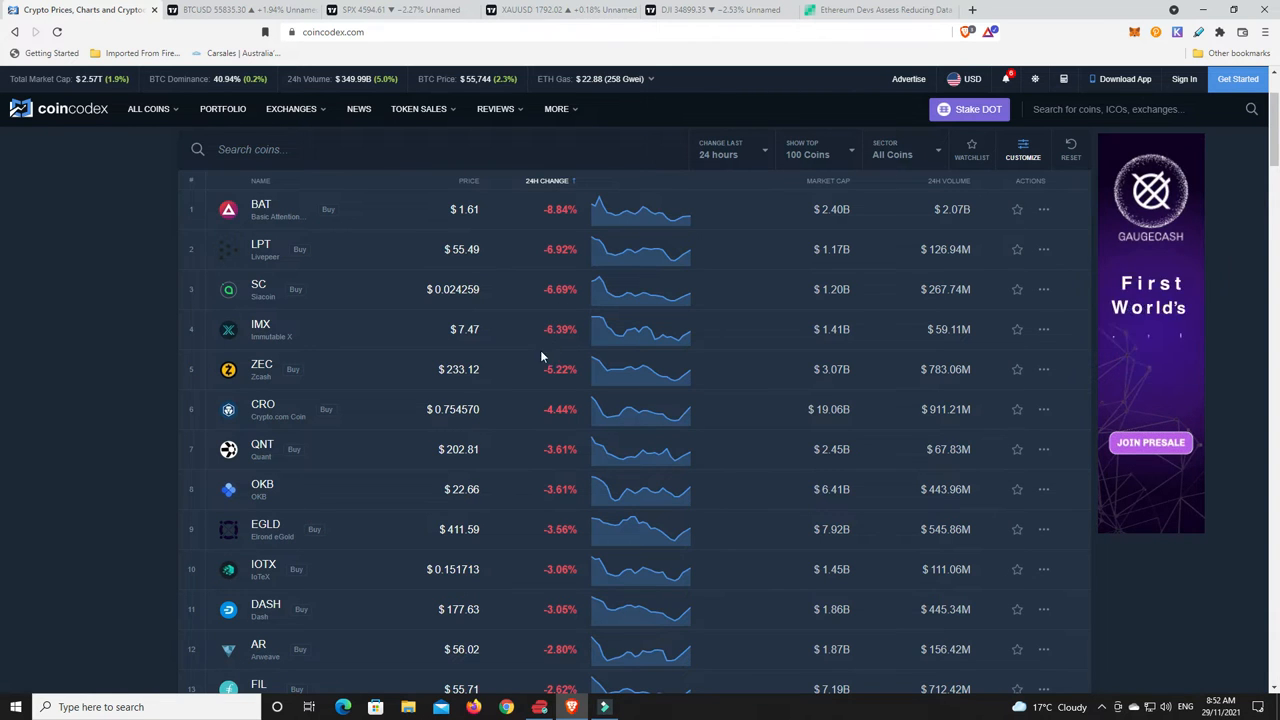
pyautogui.moveTo(555, 388)
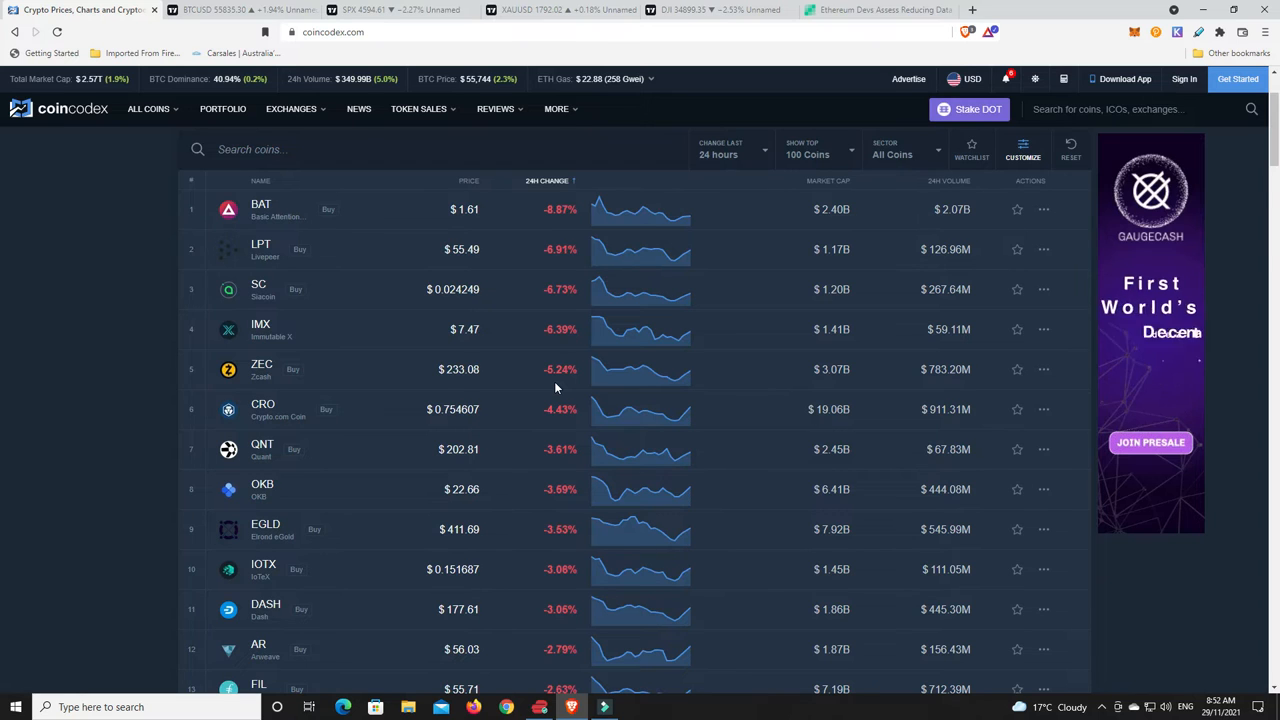
pyautogui.moveTo(508, 421)
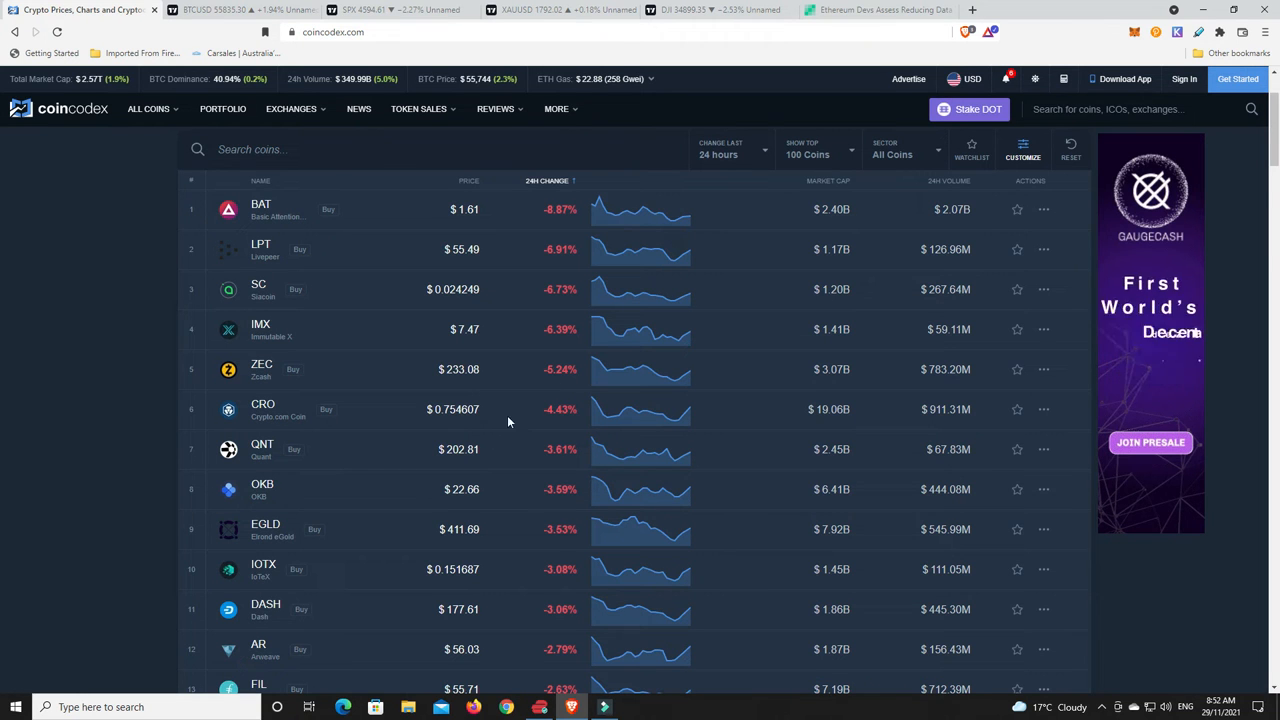
pyautogui.moveTo(485, 430)
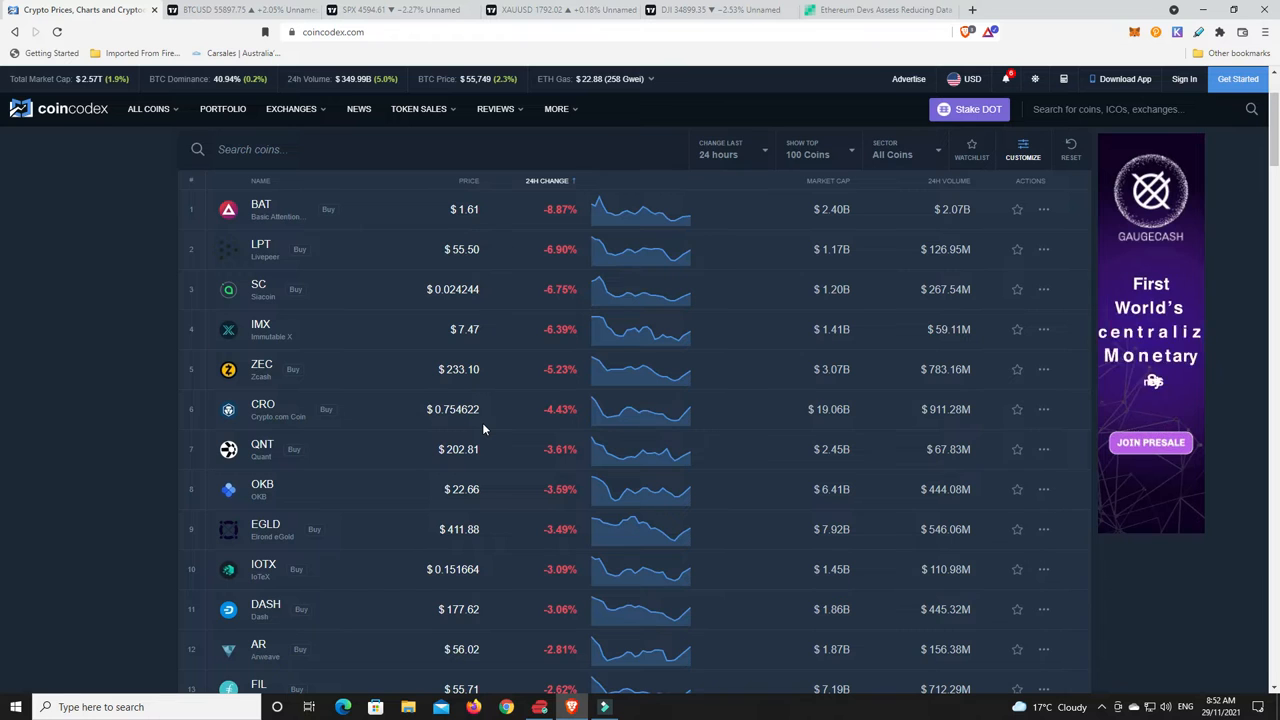
pyautogui.scroll(-3)
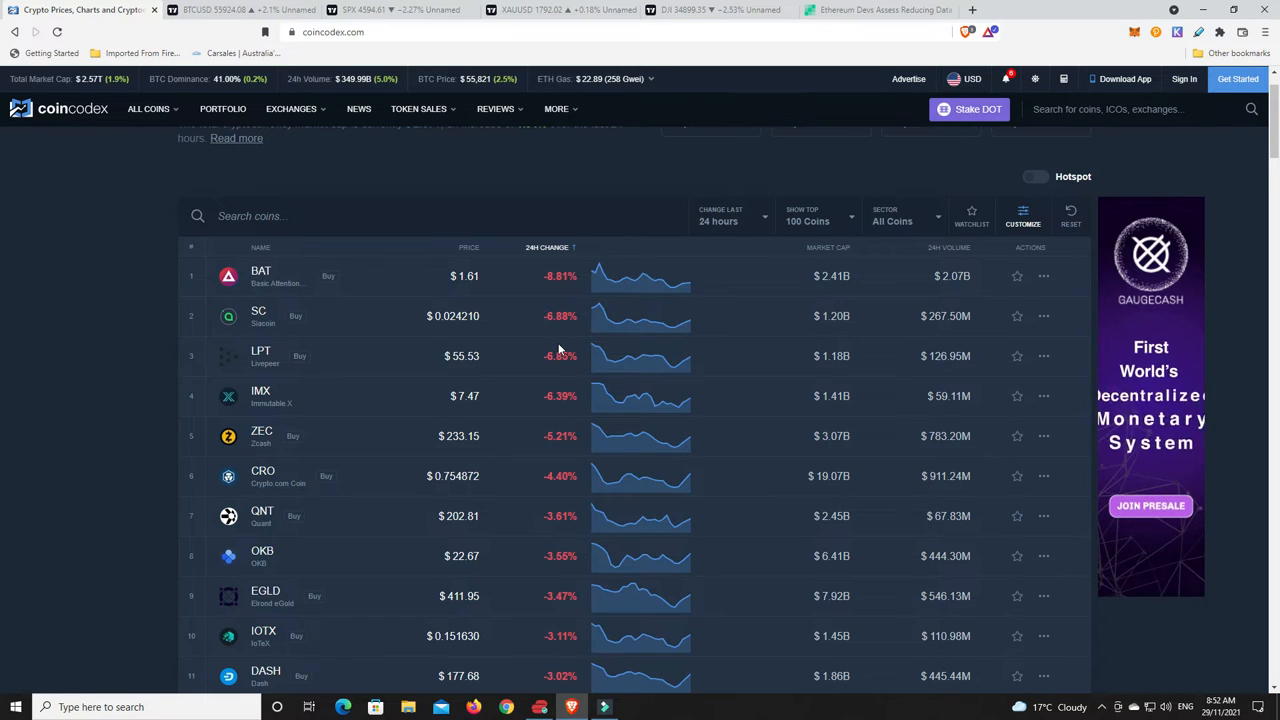
pyautogui.scroll(-3)
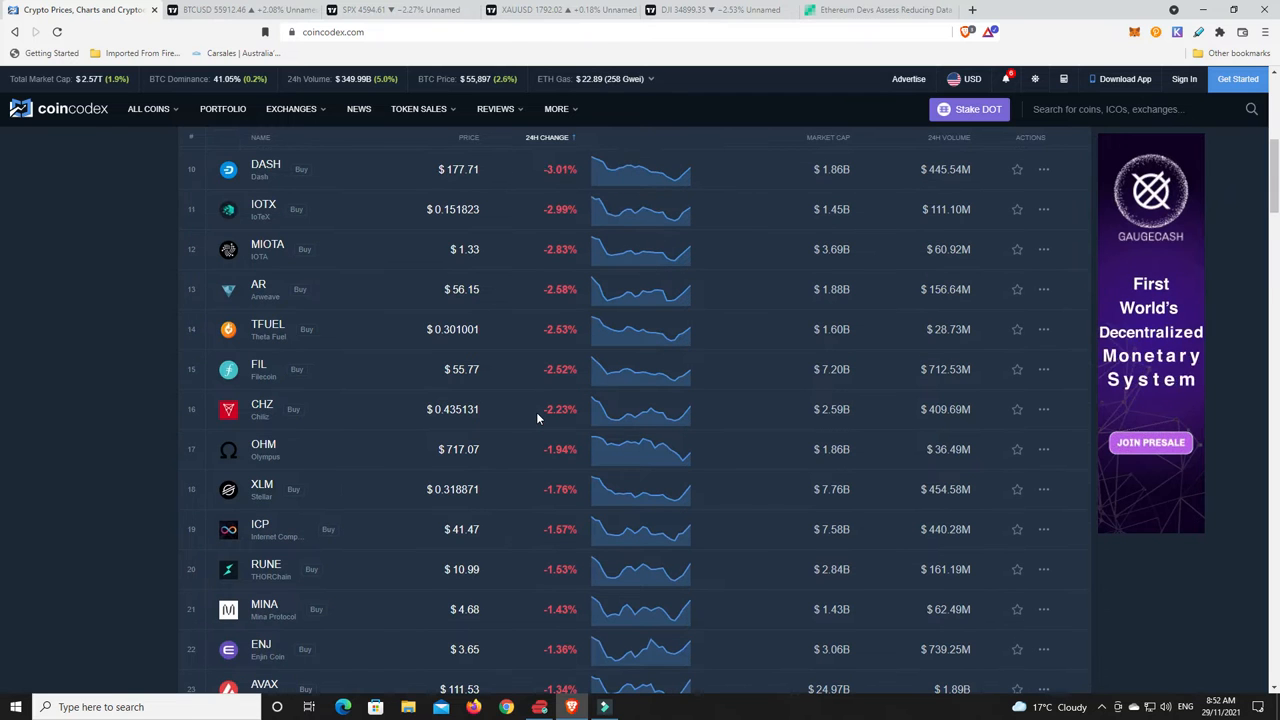
pyautogui.scroll(3)
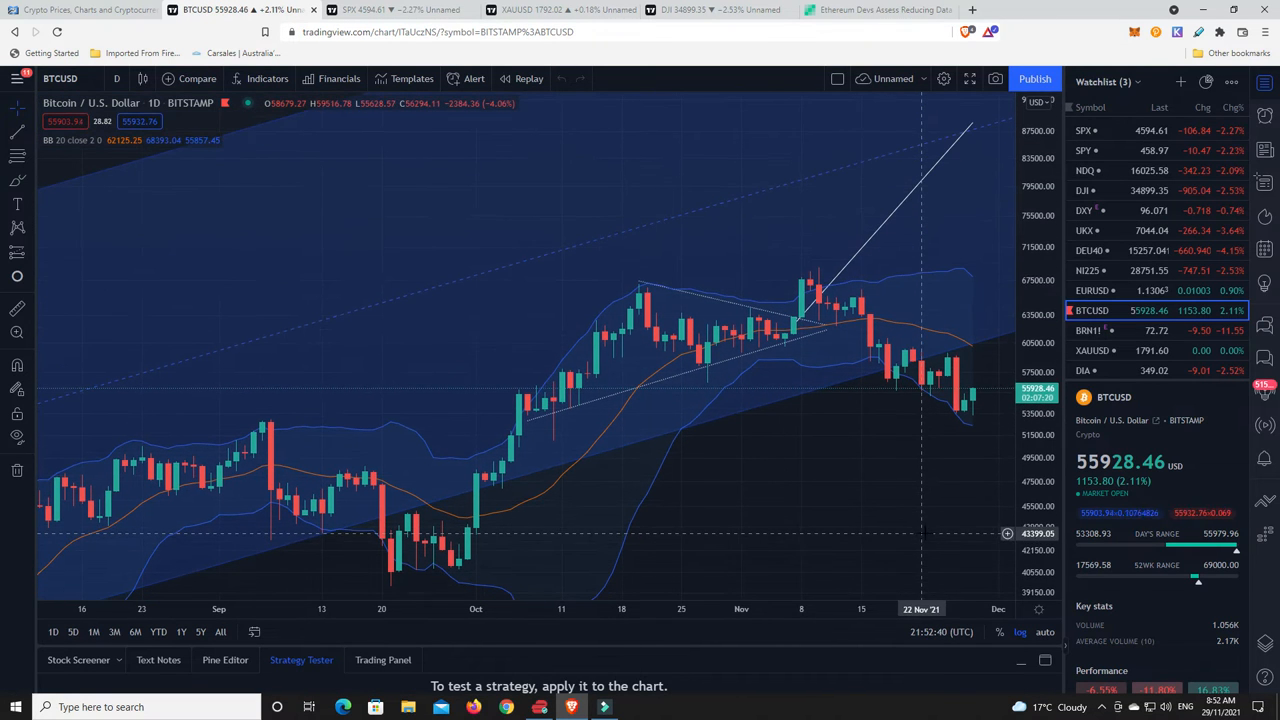
pyautogui.moveTo(957, 417)
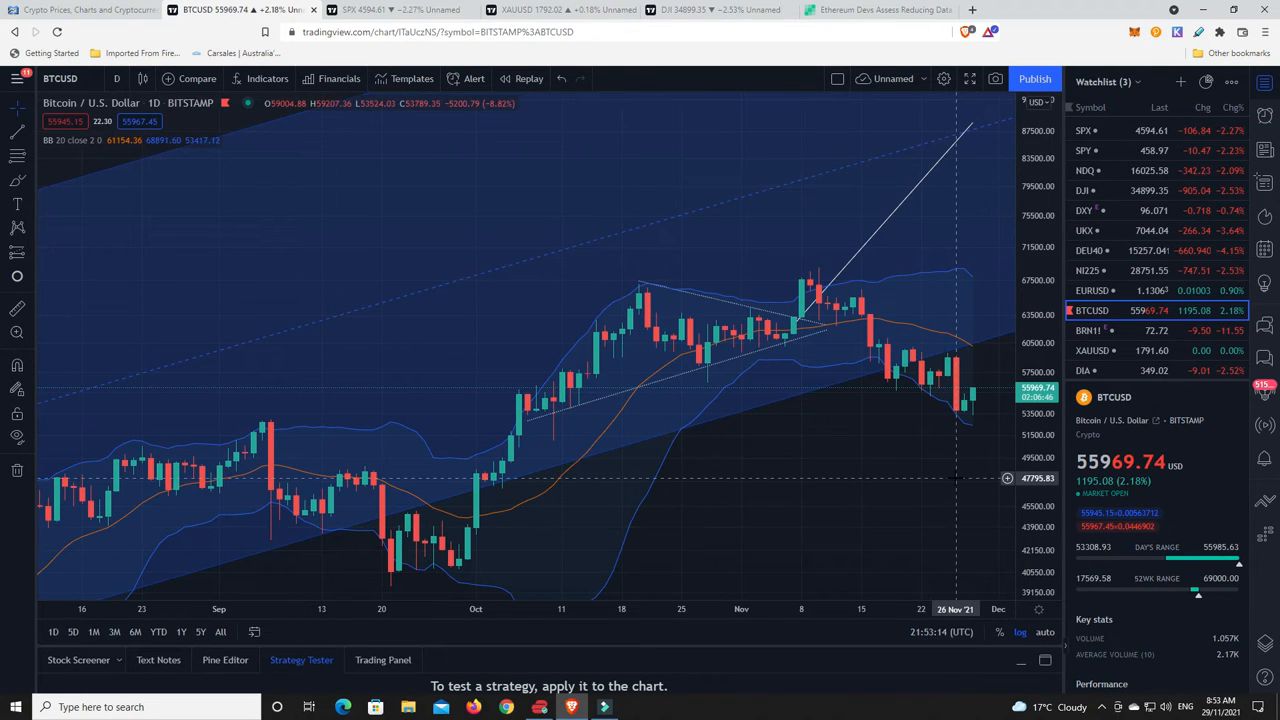
pyautogui.moveTo(878, 487)
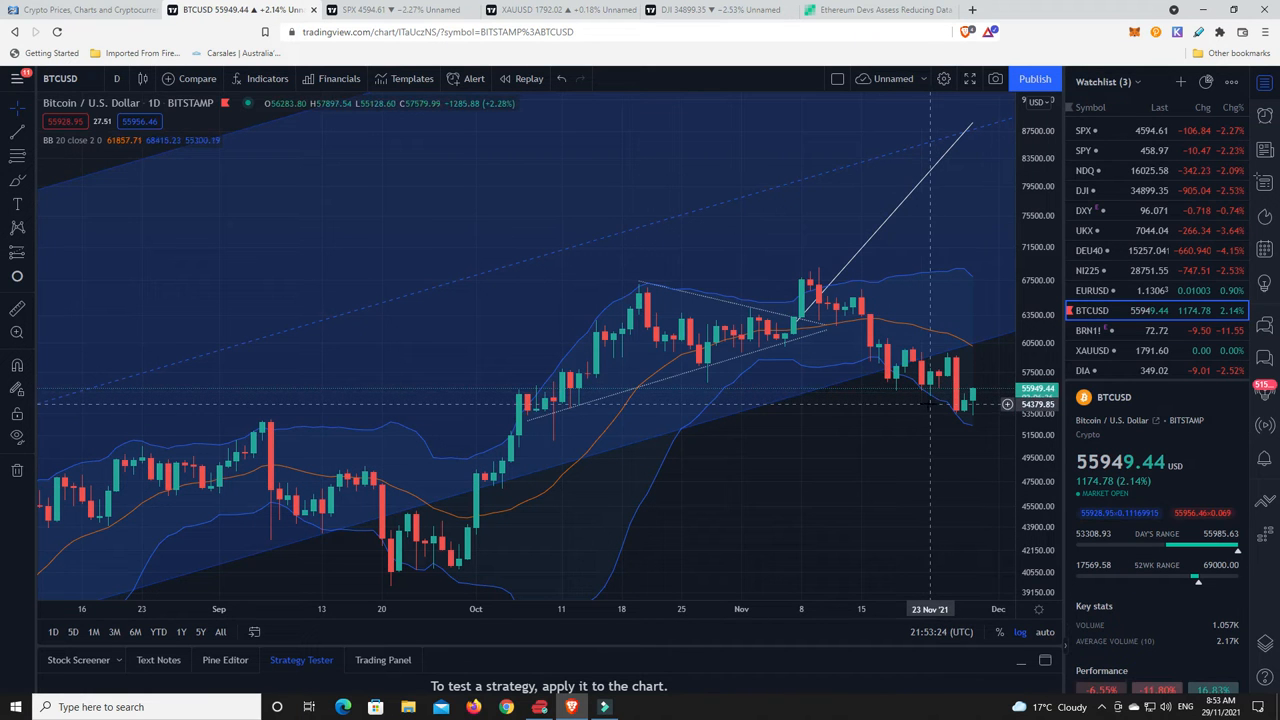
pyautogui.moveTo(905, 349)
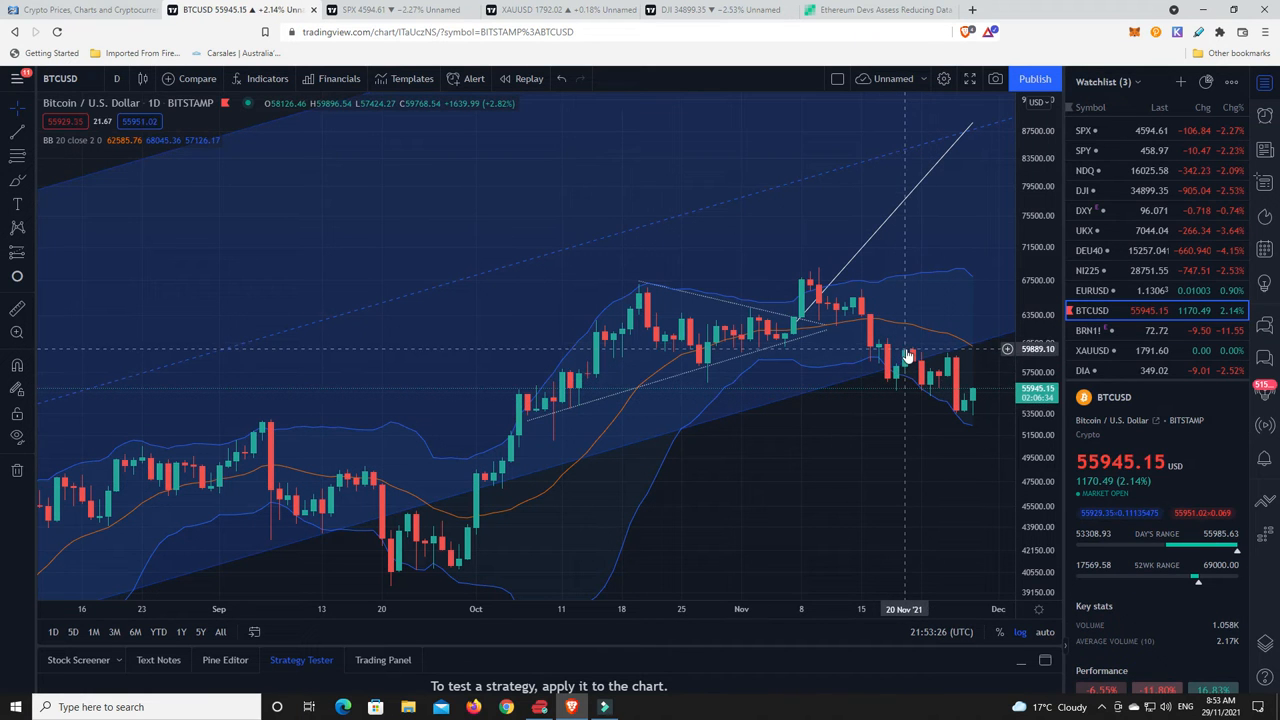
pyautogui.moveTo(938, 405)
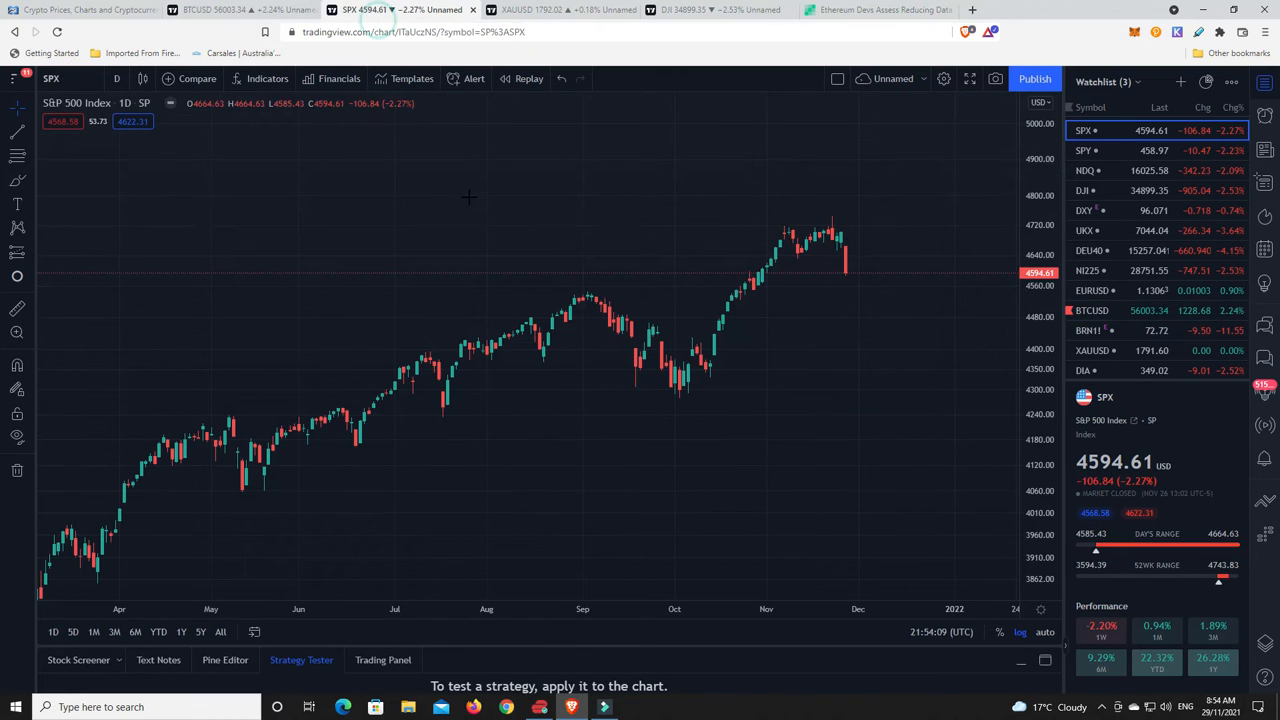
pyautogui.moveTo(845, 283)
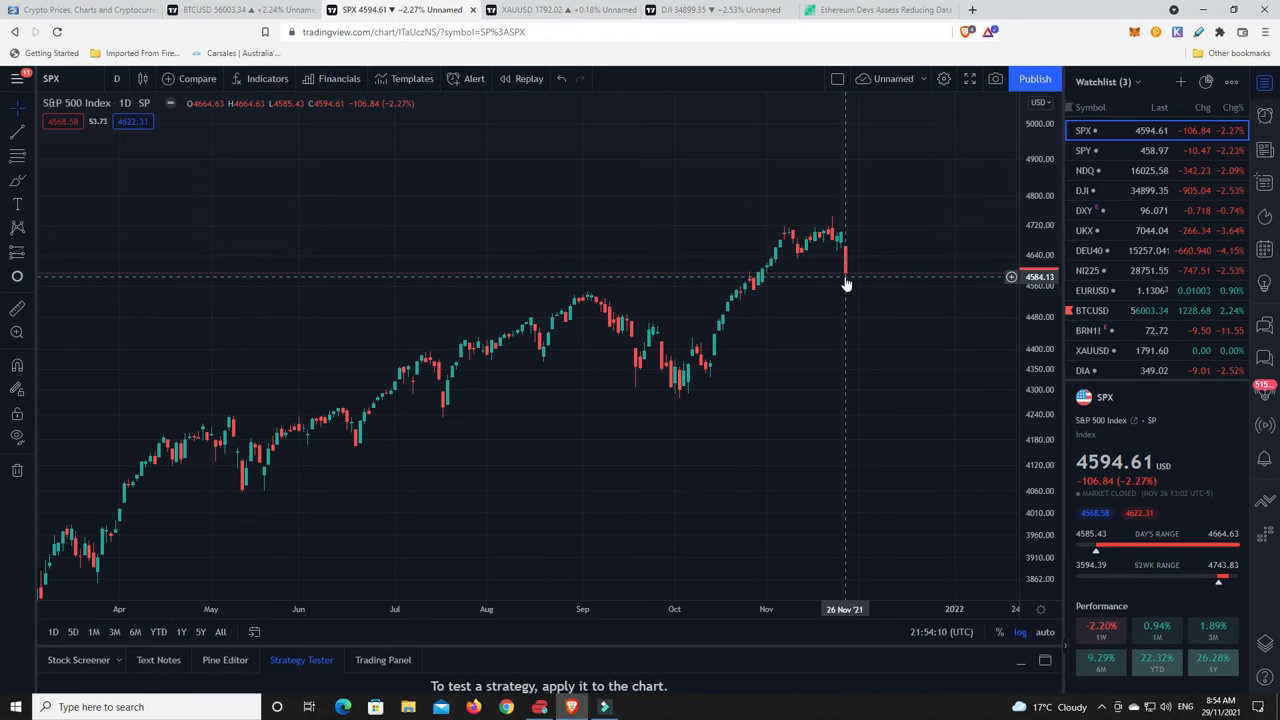
# Switch to the SPX tab showing the S&P 500 daily chart at 4594.61.
pyautogui.click(240, 9)
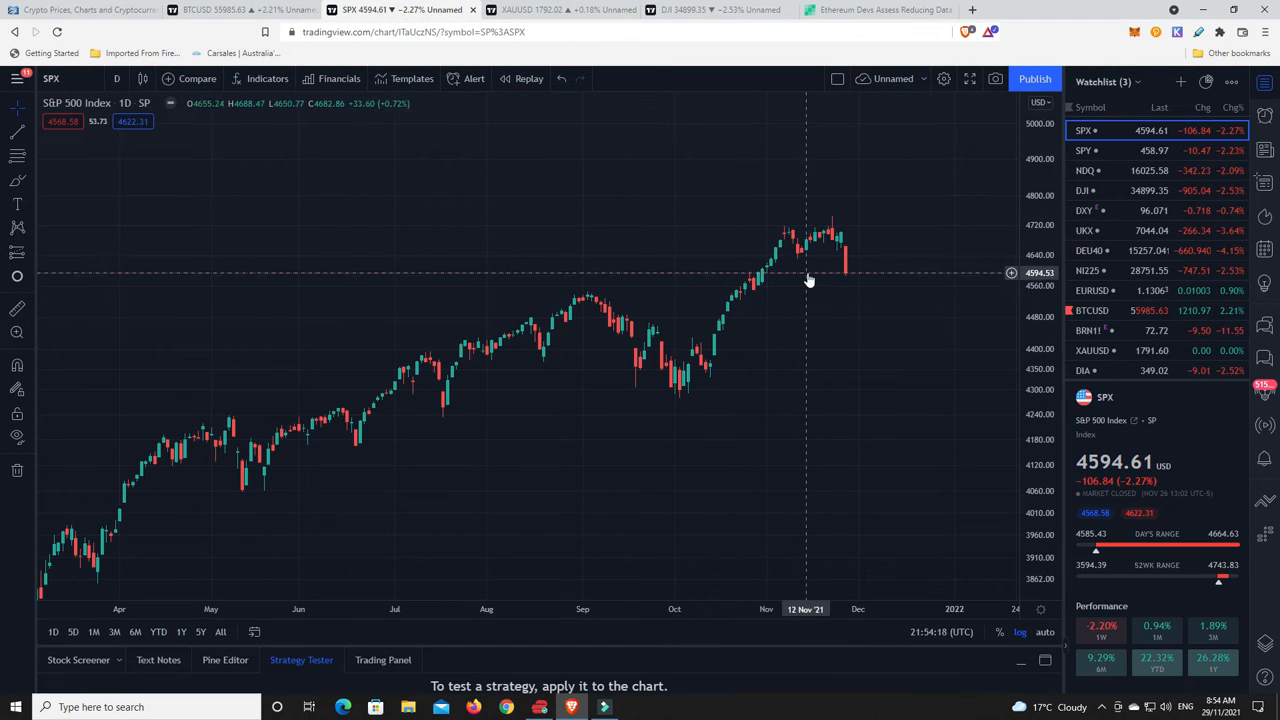
pyautogui.moveTo(835, 280)
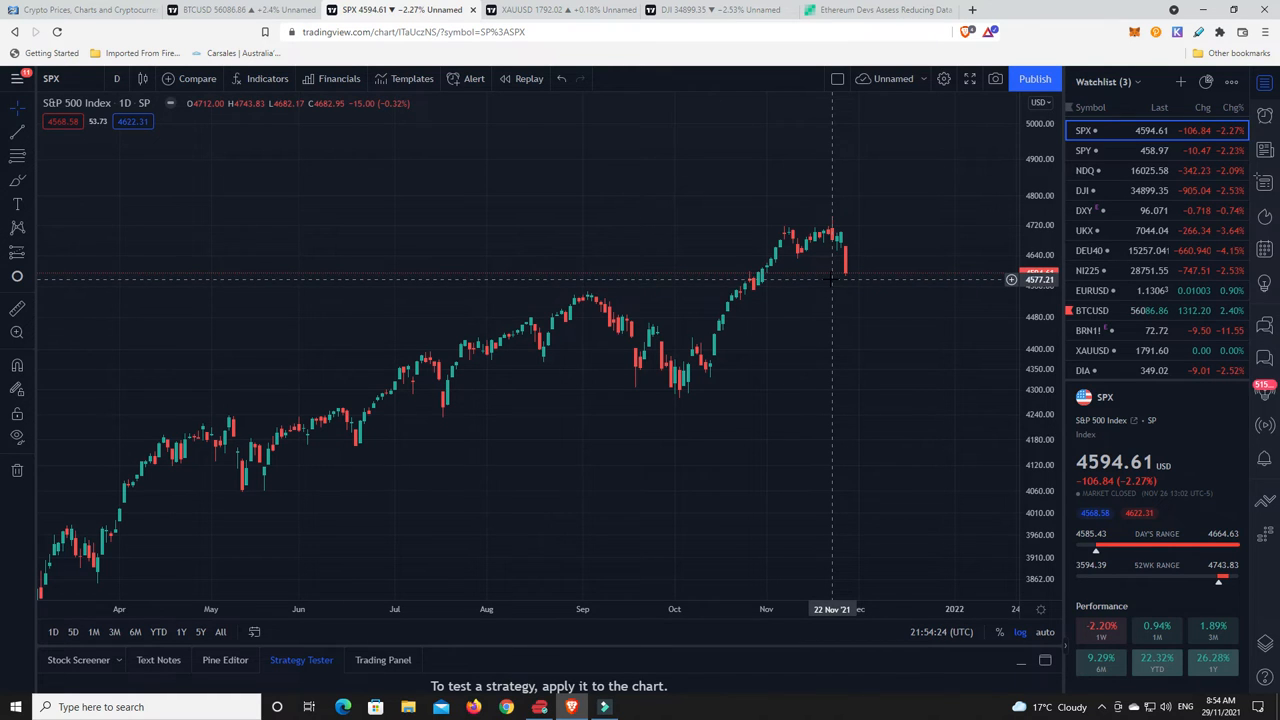
pyautogui.moveTo(852, 287)
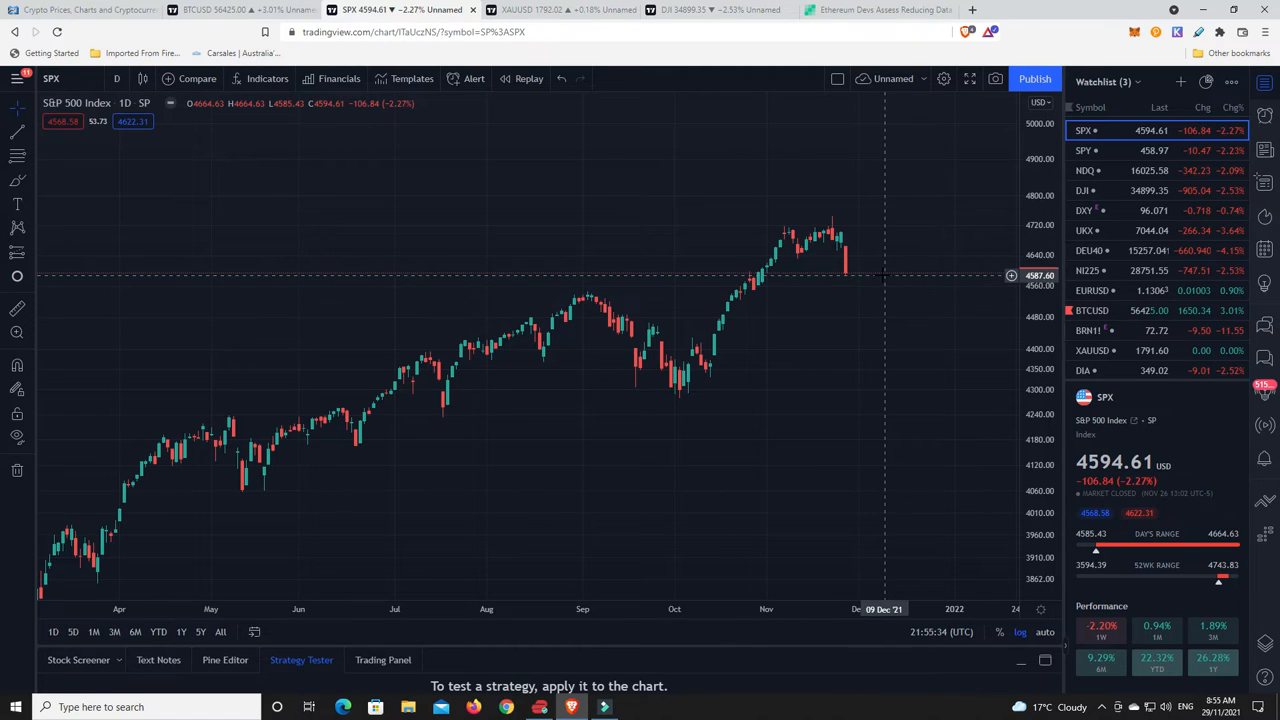
pyautogui.moveTo(866, 289)
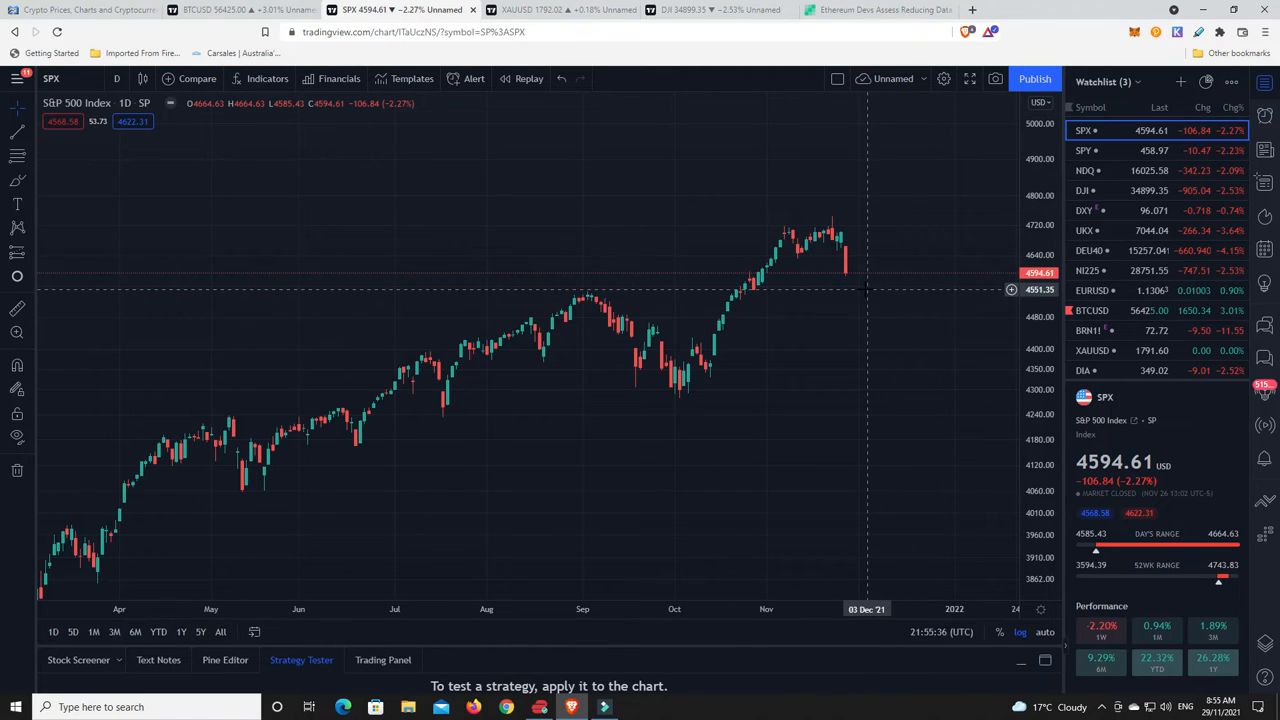
pyautogui.moveTo(847, 280)
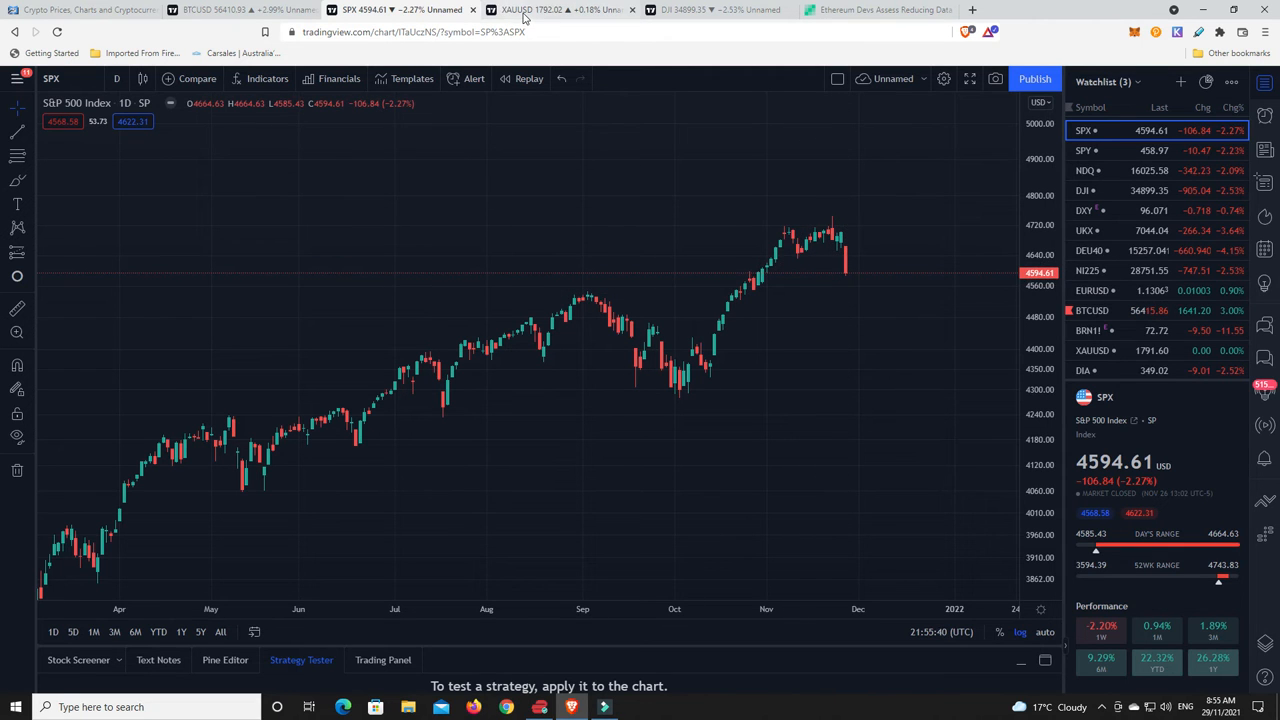
# Switch to the XAUUSD tab for the gold daily chart near 1792.02.
pyautogui.click(555, 9)
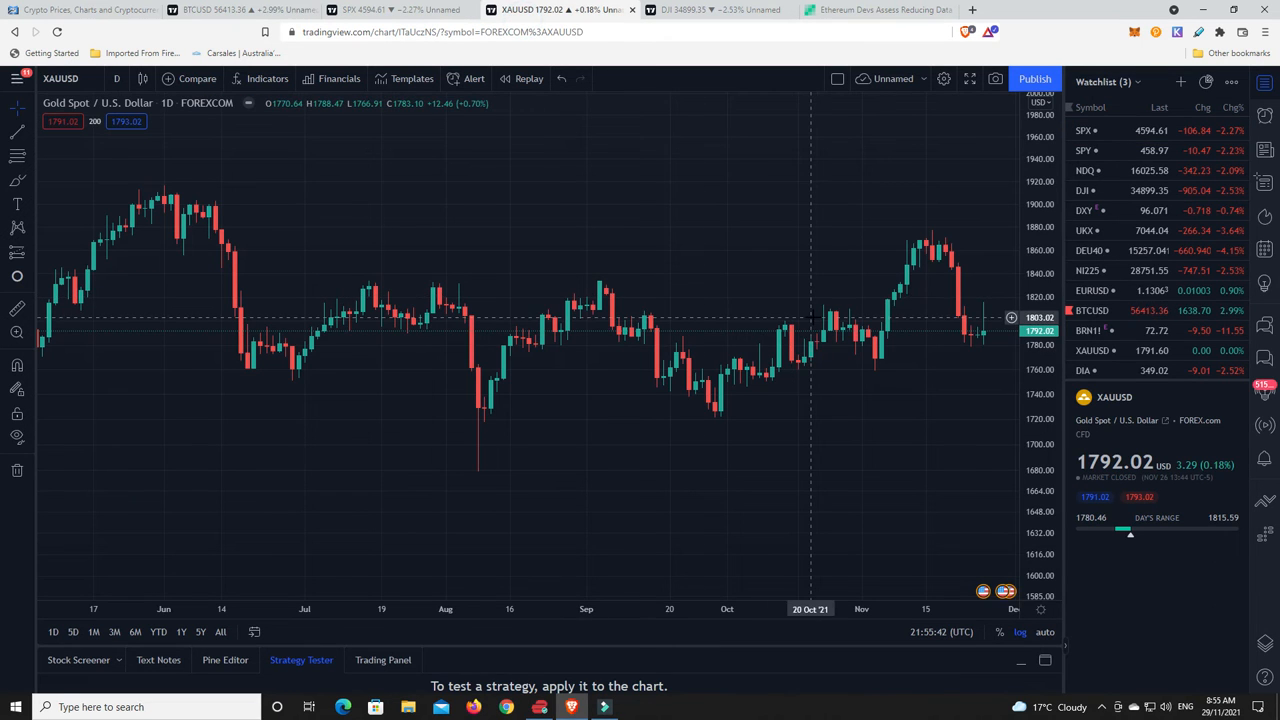
pyautogui.moveTo(930, 245)
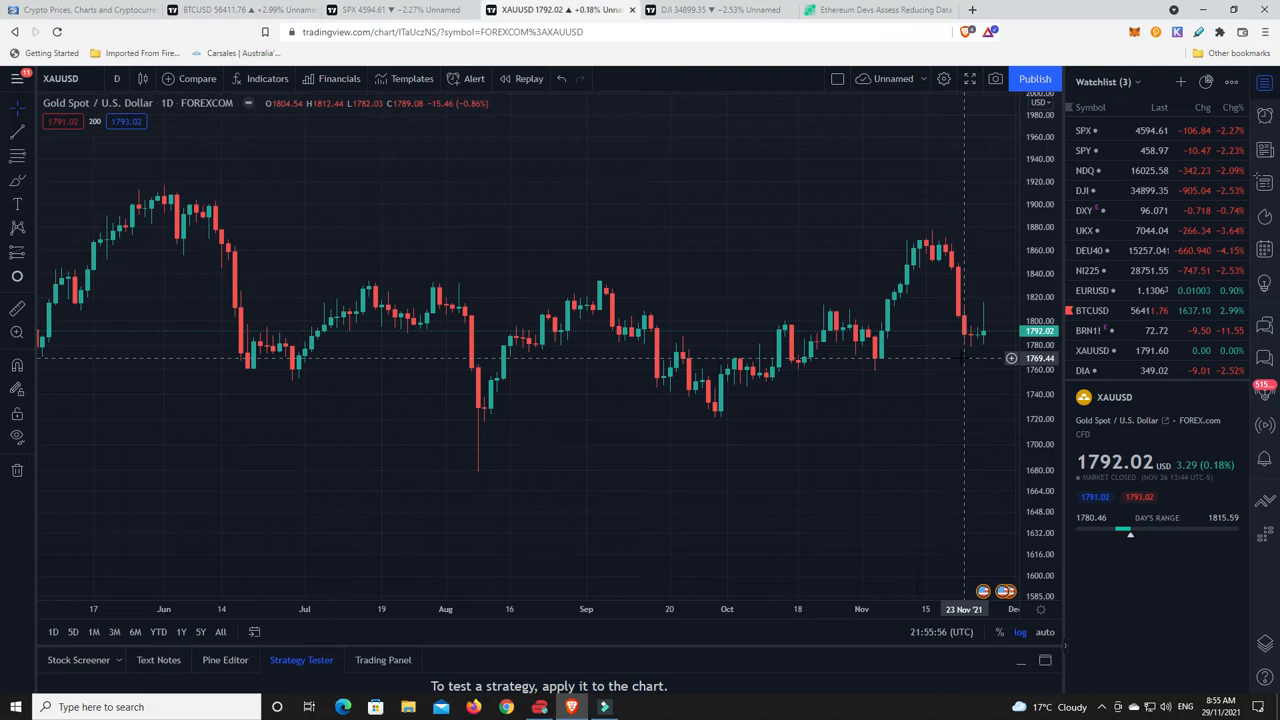
pyautogui.moveTo(955, 356)
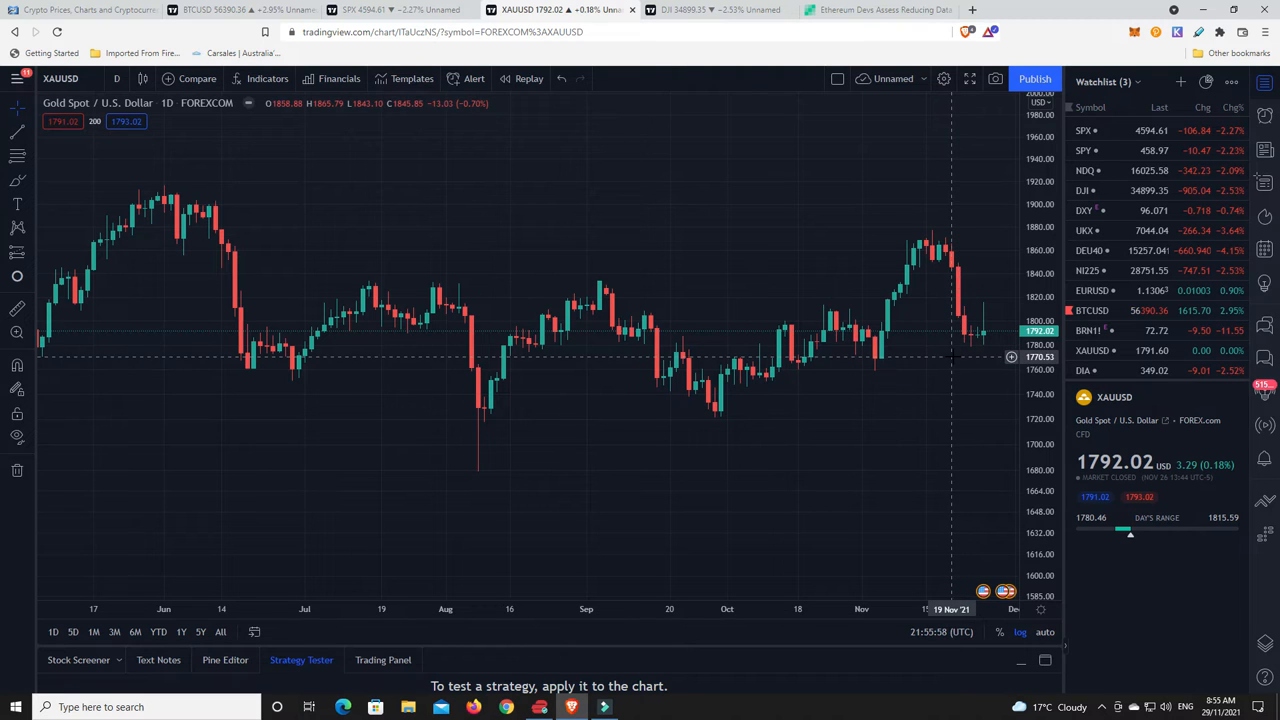
pyautogui.moveTo(955, 356)
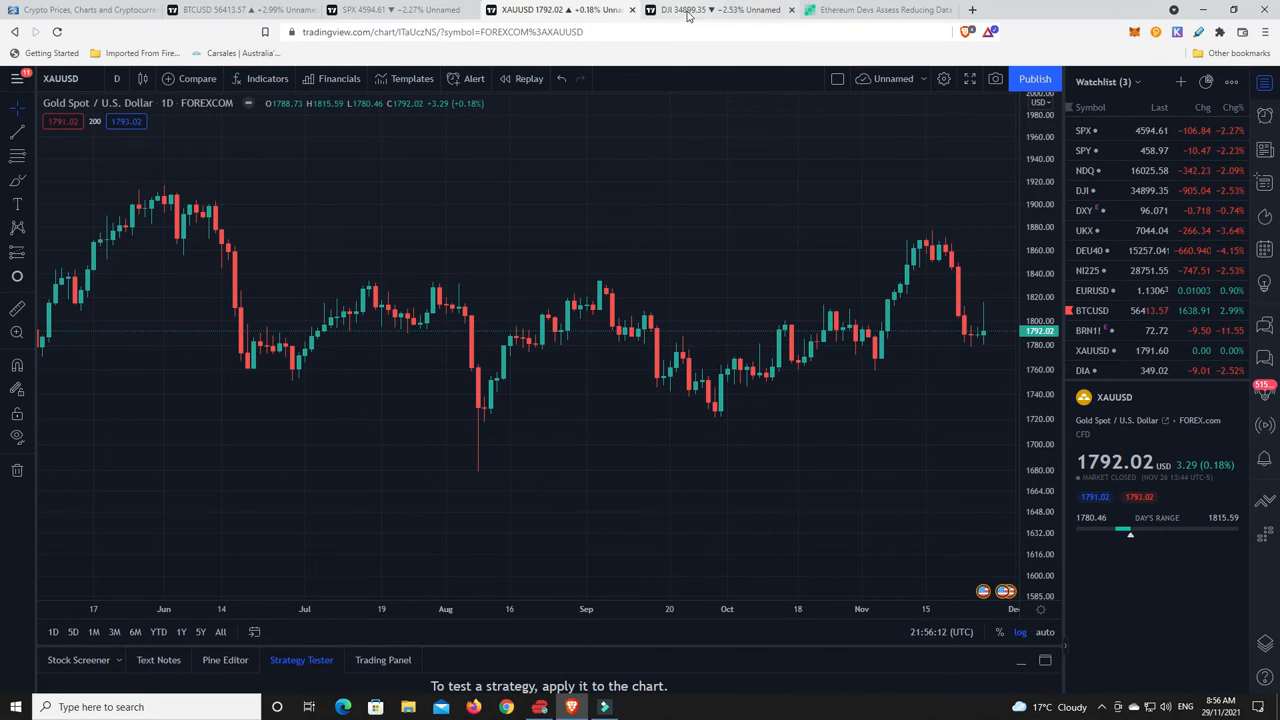
# Switch to the DJI tab showing the Dow at 34899.35, down 2.53%.
pyautogui.click(695, 9)
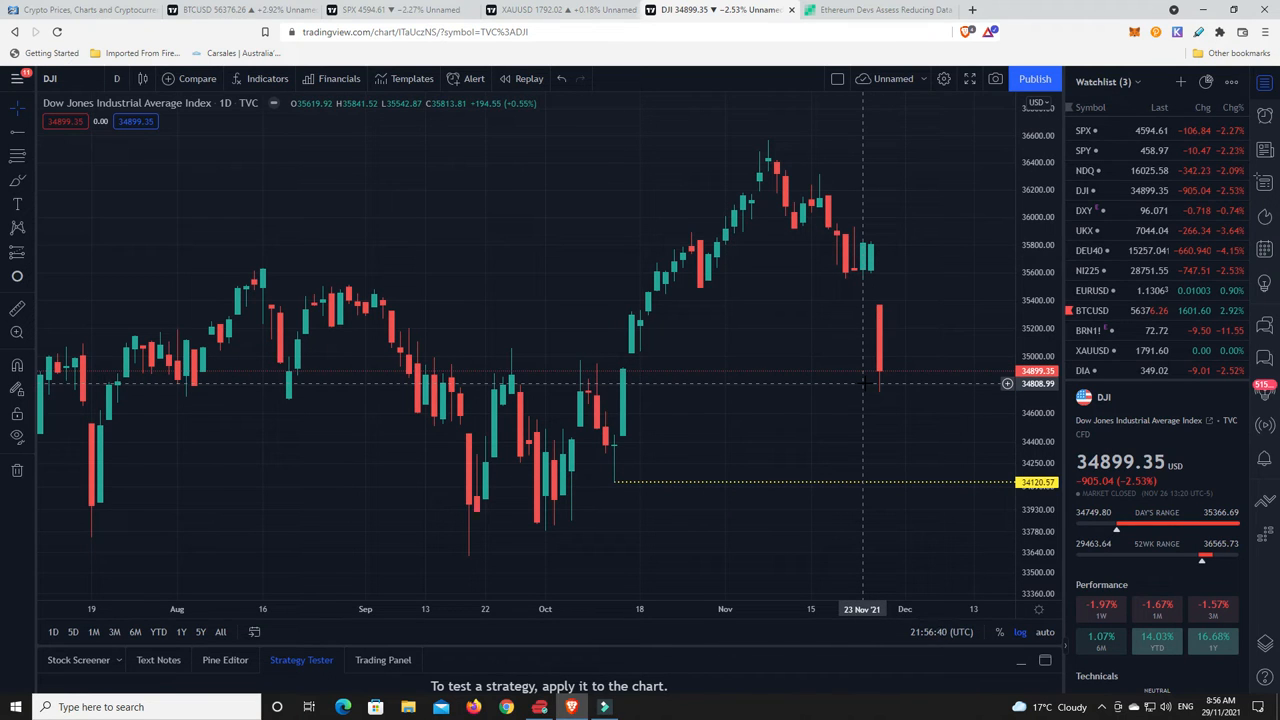
pyautogui.moveTo(887, 442)
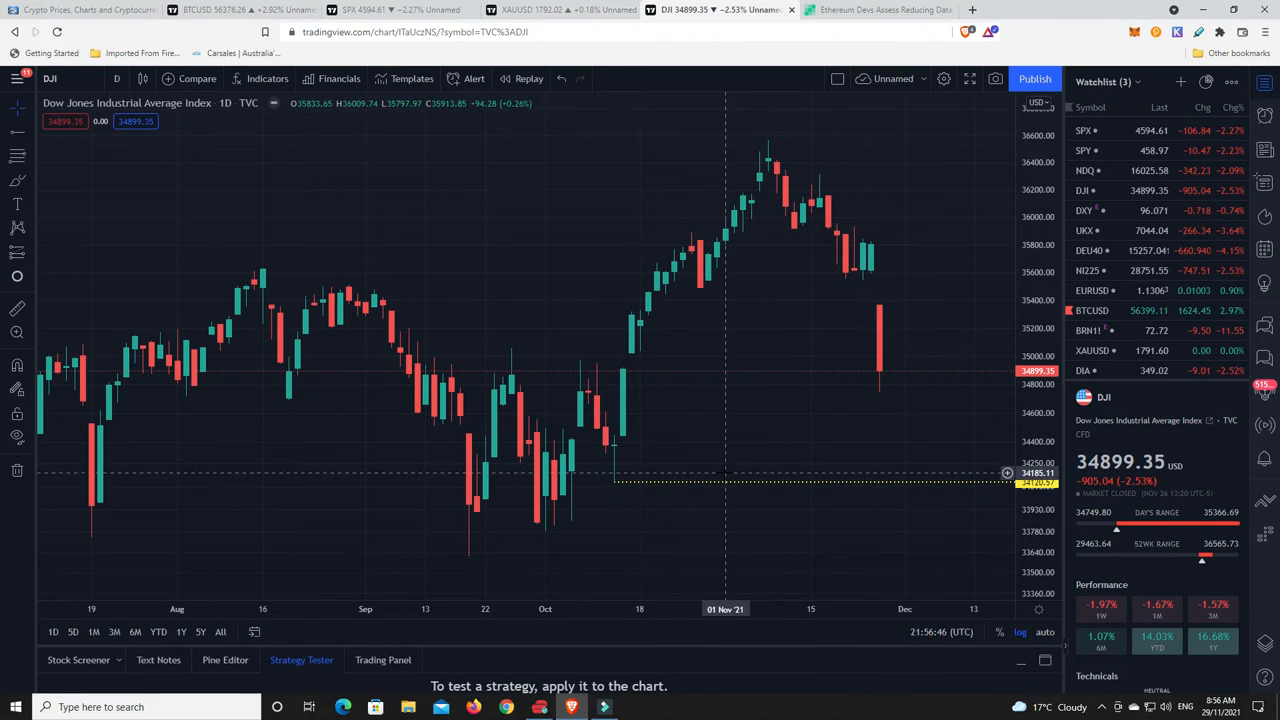
pyautogui.moveTo(778, 426)
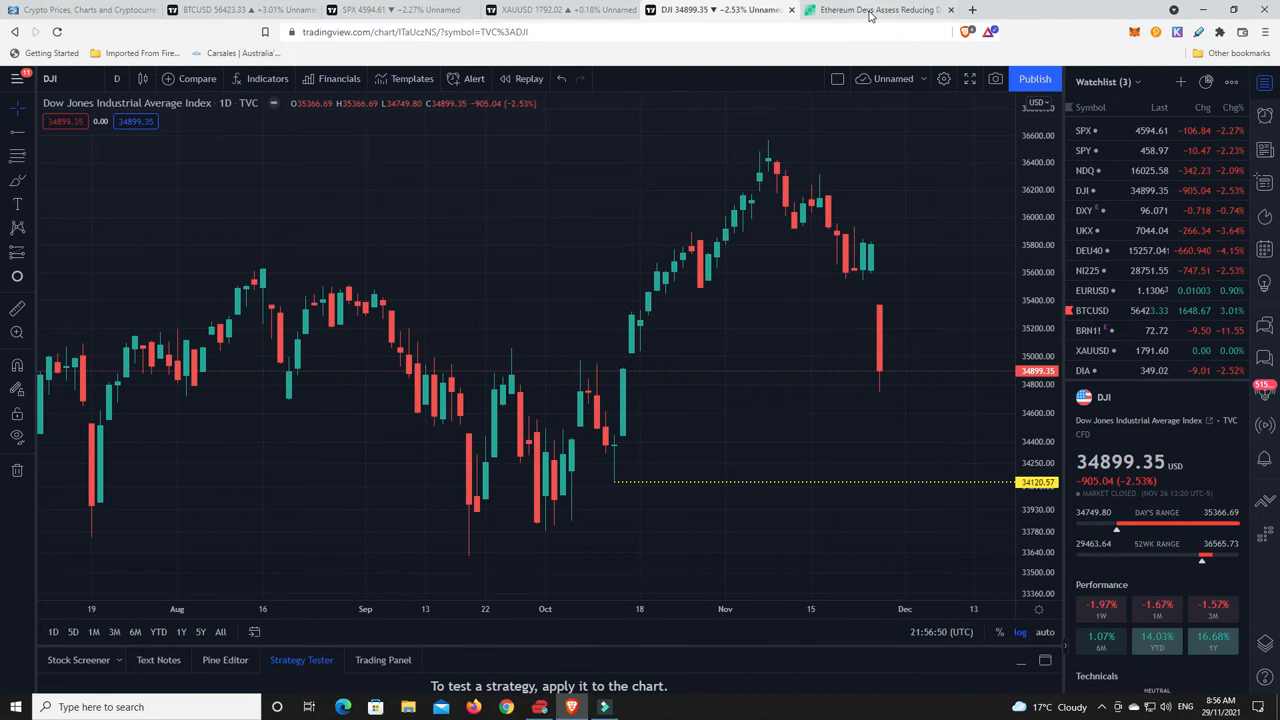
pyautogui.moveTo(878, 9)
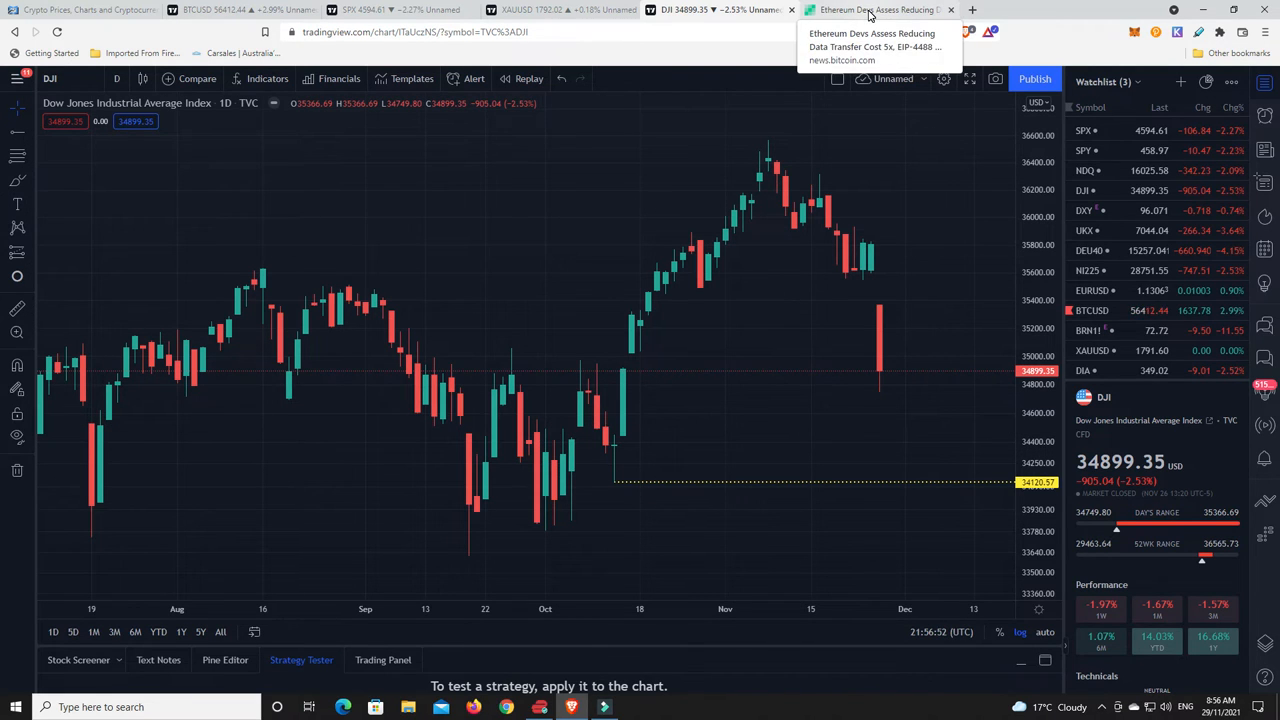
# Open the Bitcoin.com EIP-4488 article and scroll down to its EIP-4444 section.
pyautogui.click(878, 10)
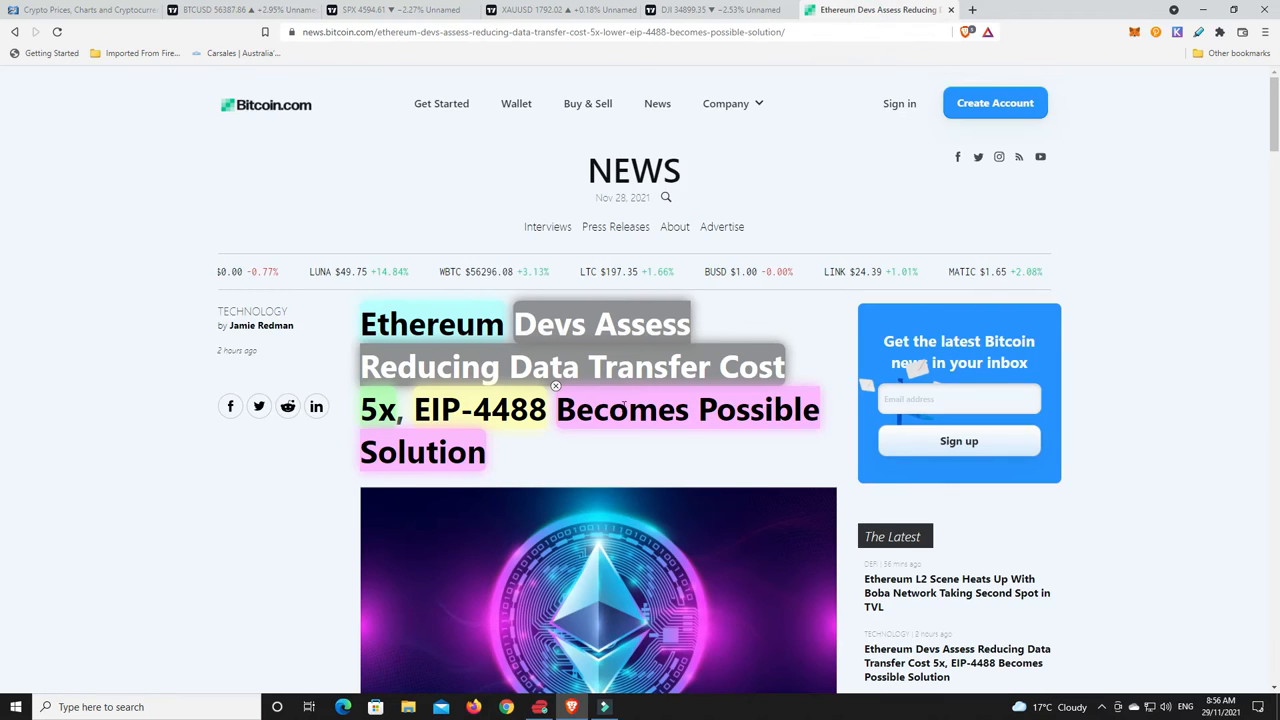
pyautogui.scroll(-3)
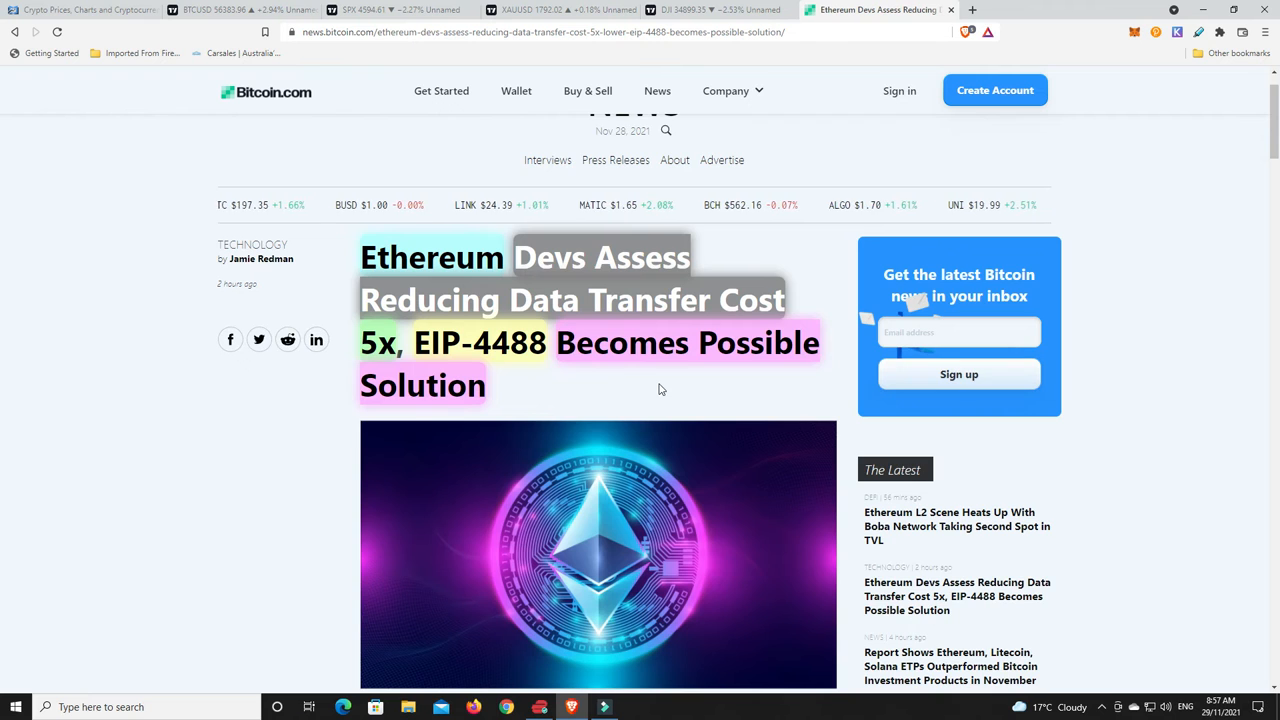
pyautogui.scroll(-3)
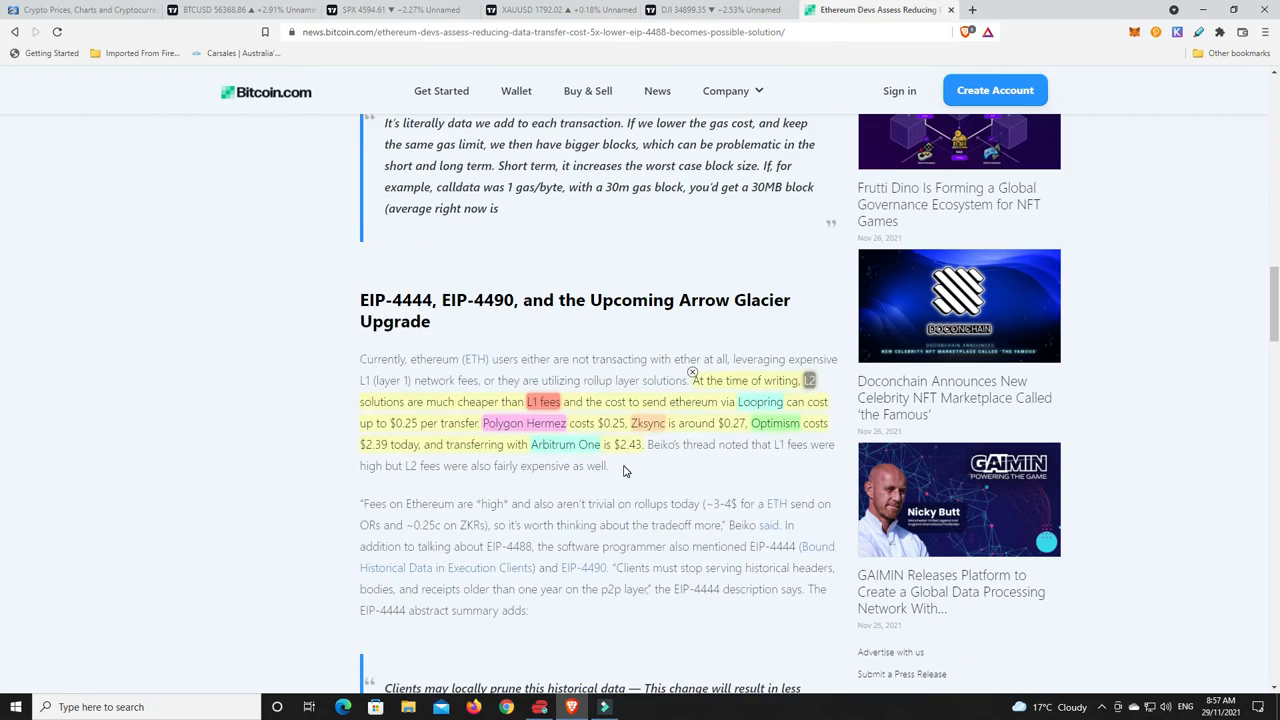
pyautogui.scroll(-3)
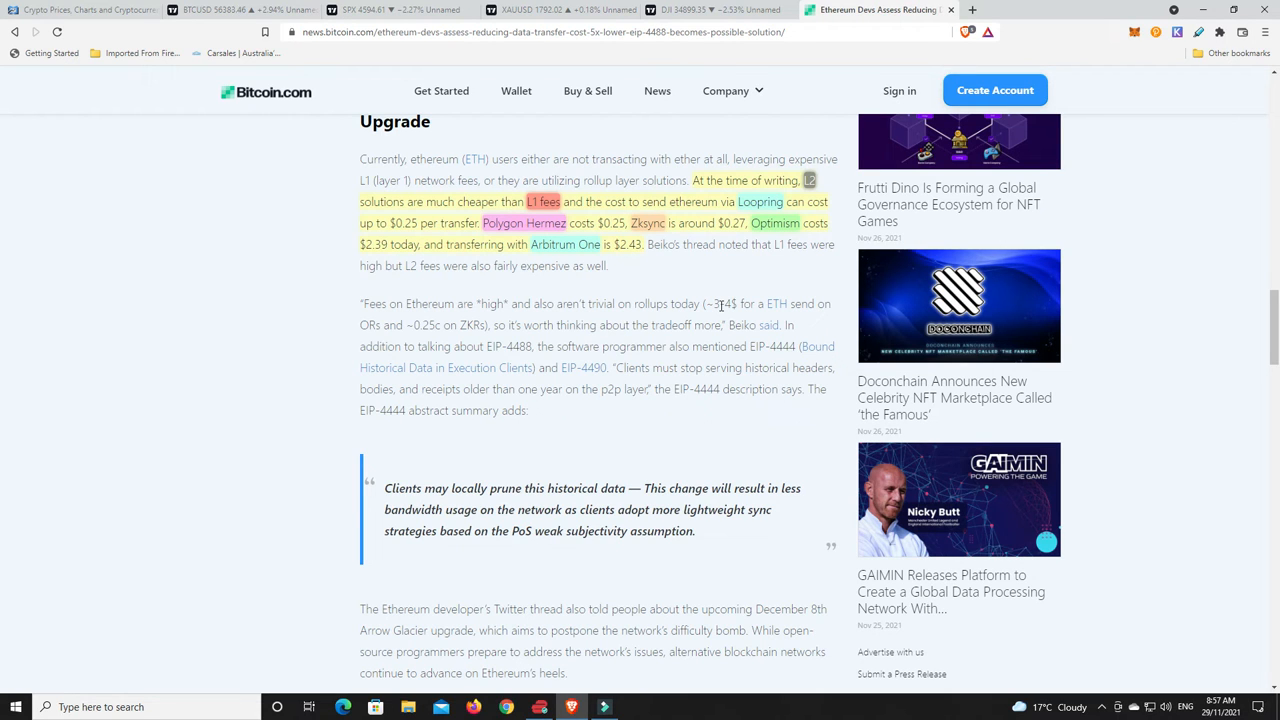
pyautogui.moveTo(691, 172)
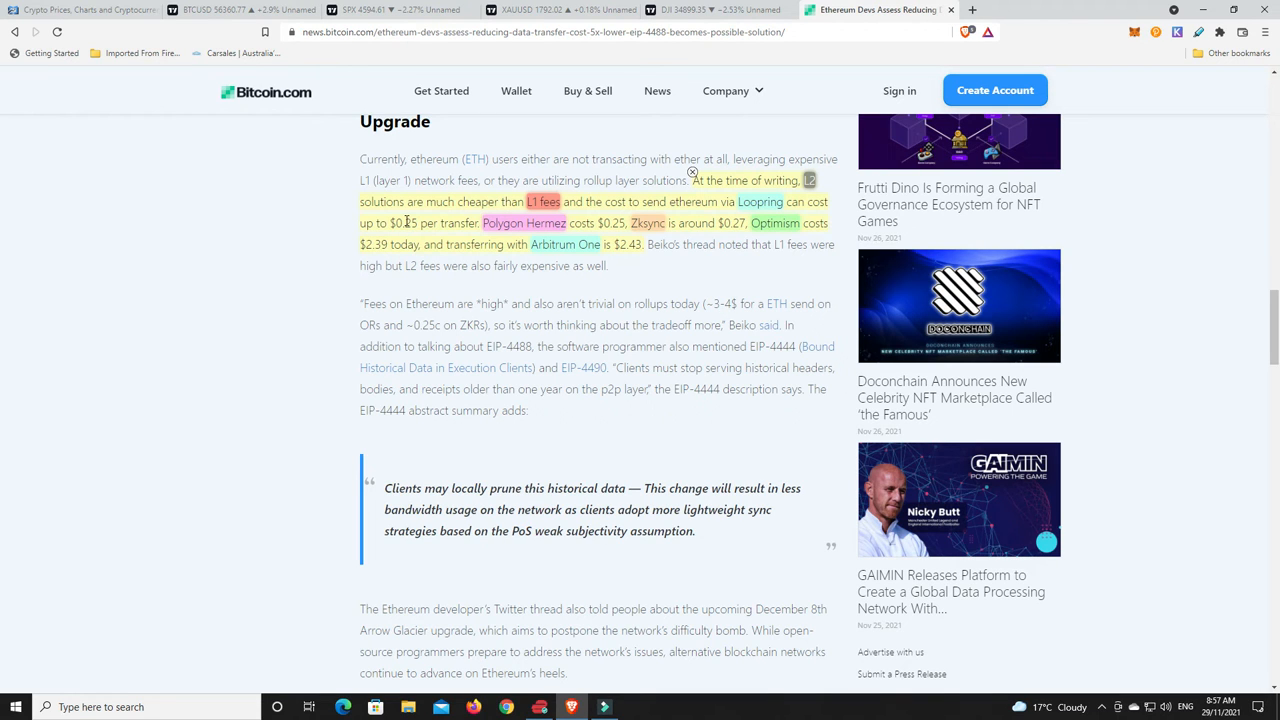
pyautogui.moveTo(390, 237)
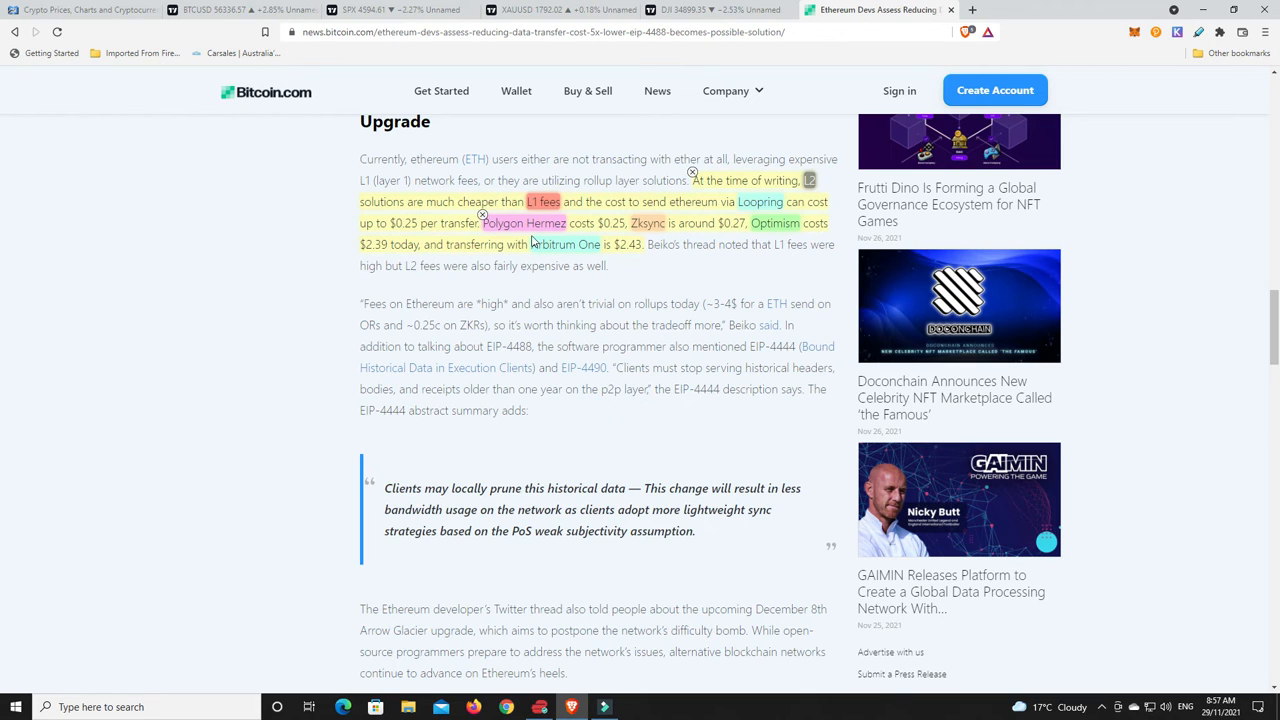
pyautogui.moveTo(625, 227)
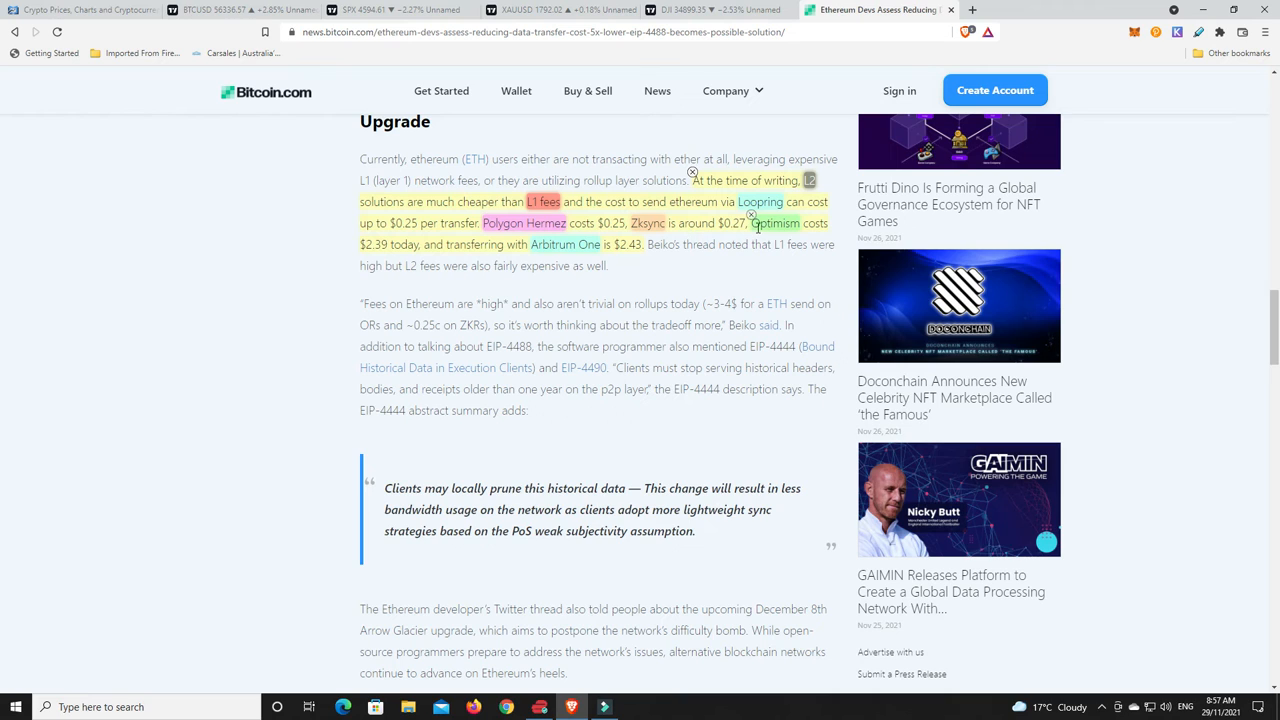
pyautogui.moveTo(790, 224)
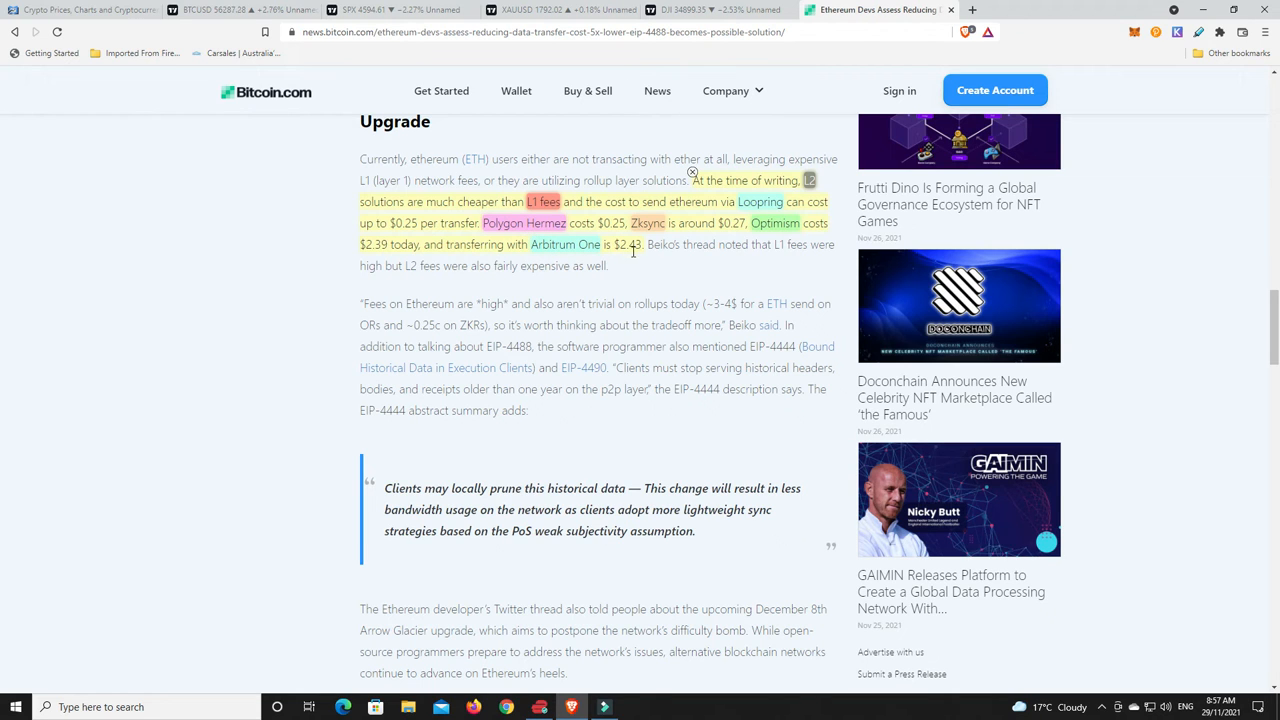
pyautogui.moveTo(685, 278)
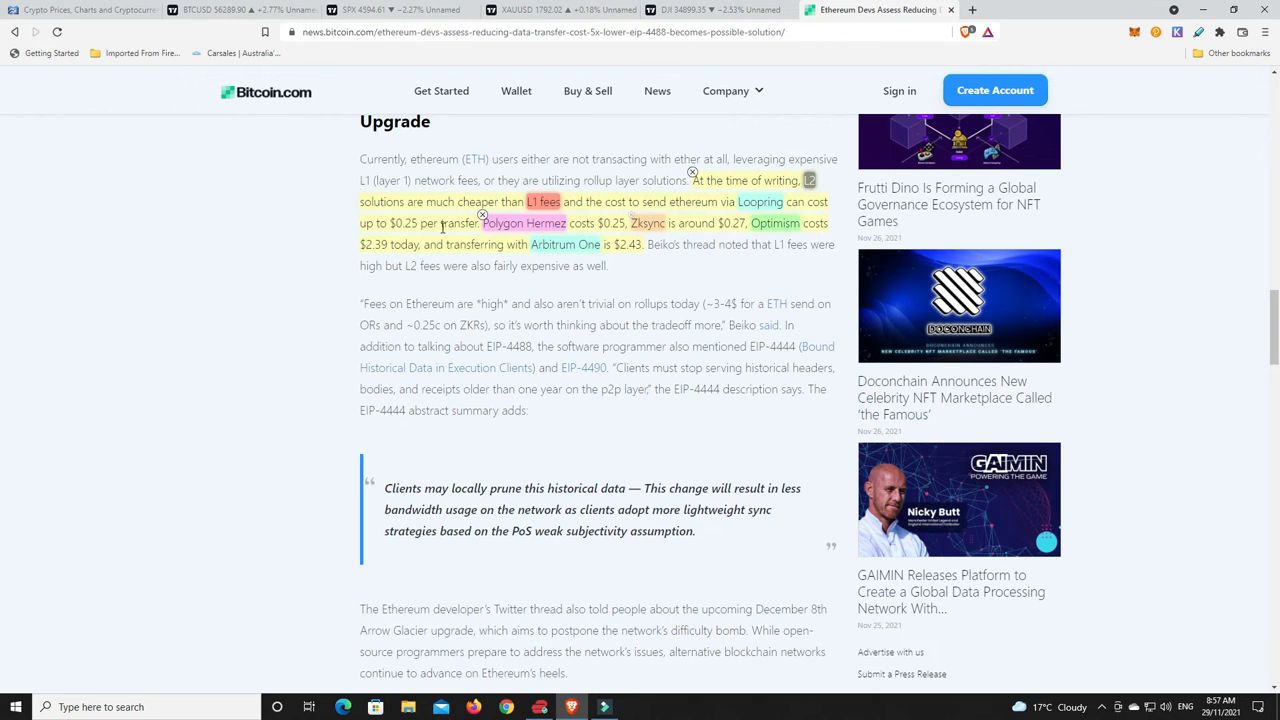
pyautogui.moveTo(1086, 307)
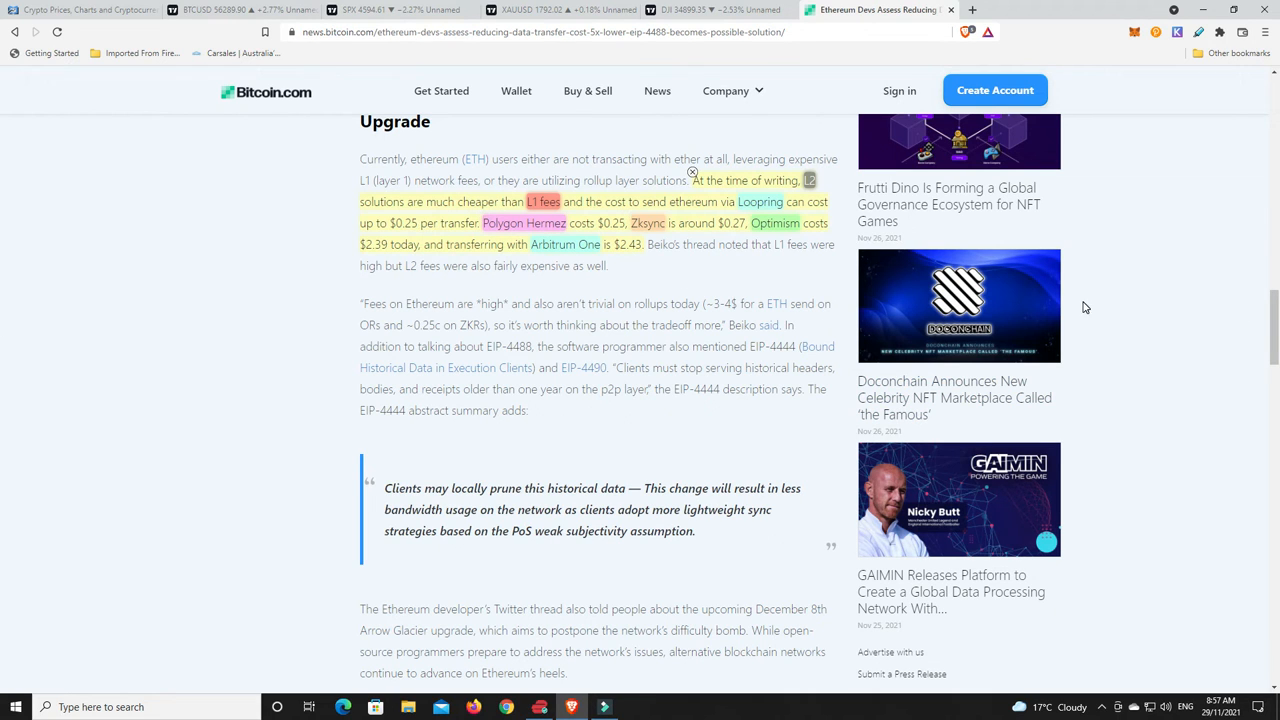
pyautogui.moveTo(1213, 335)
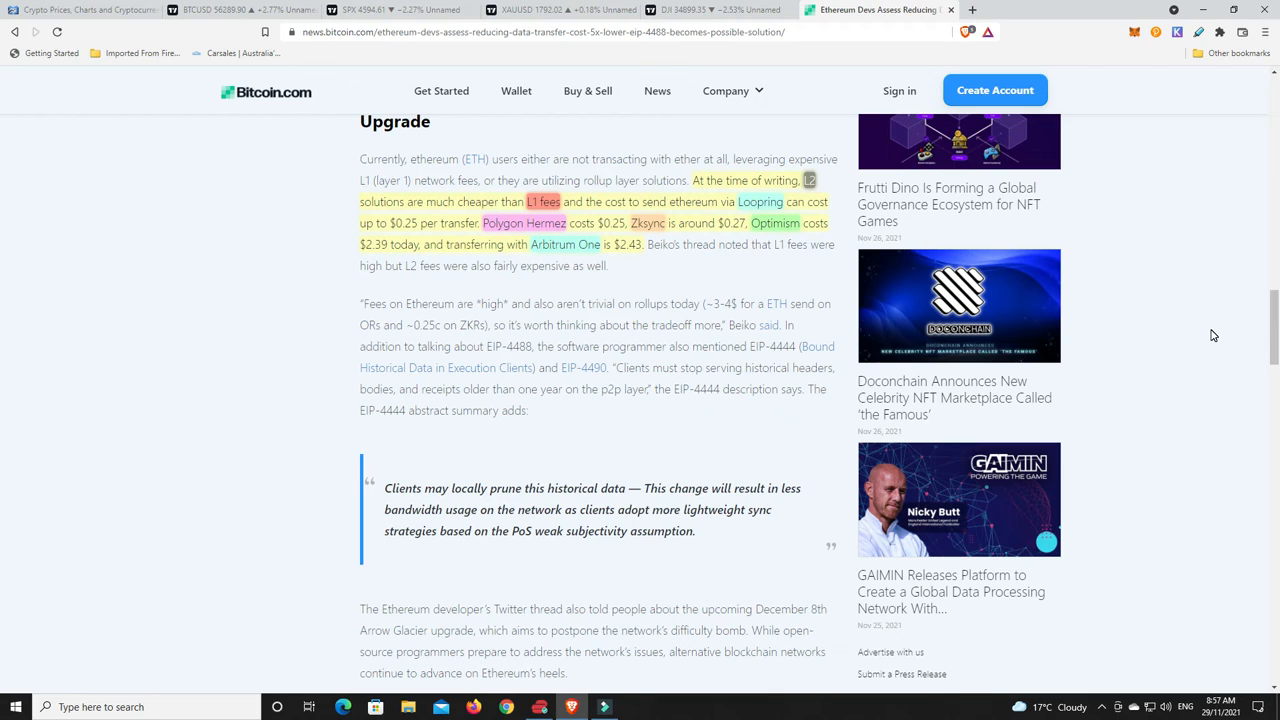
pyautogui.moveTo(407, 238)
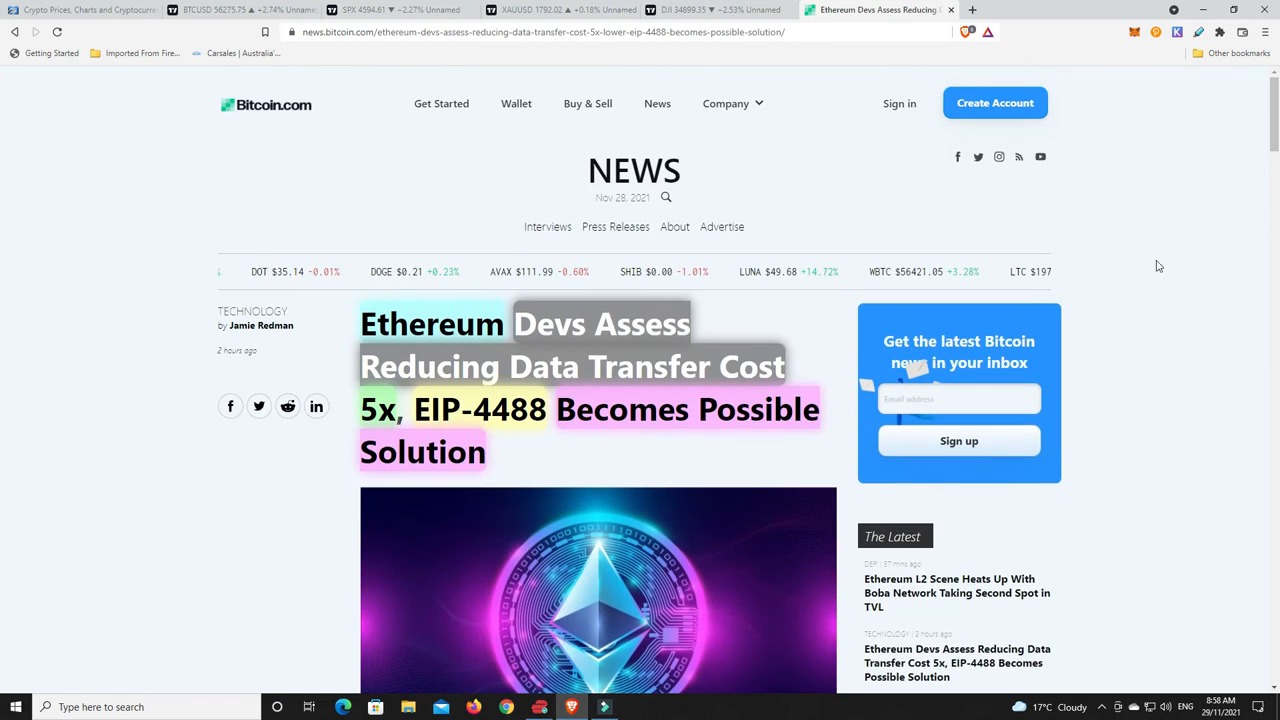
pyautogui.scroll(-3)
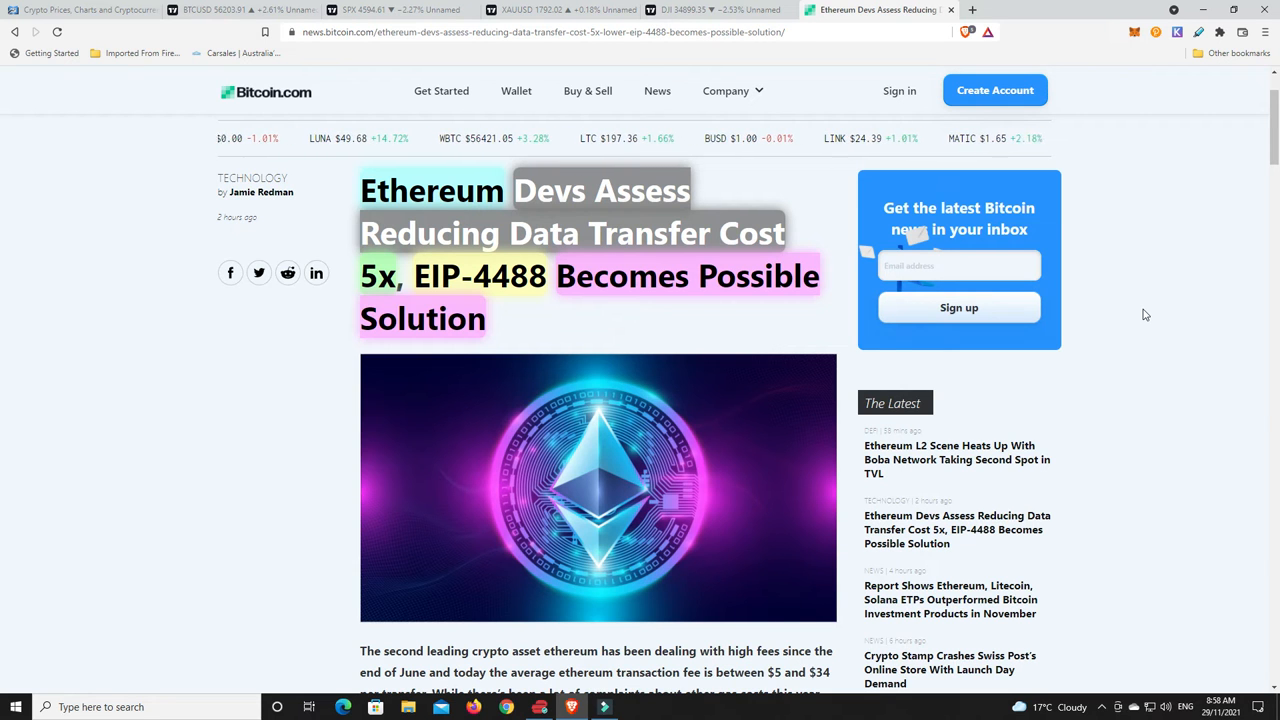
pyautogui.scroll(-3)
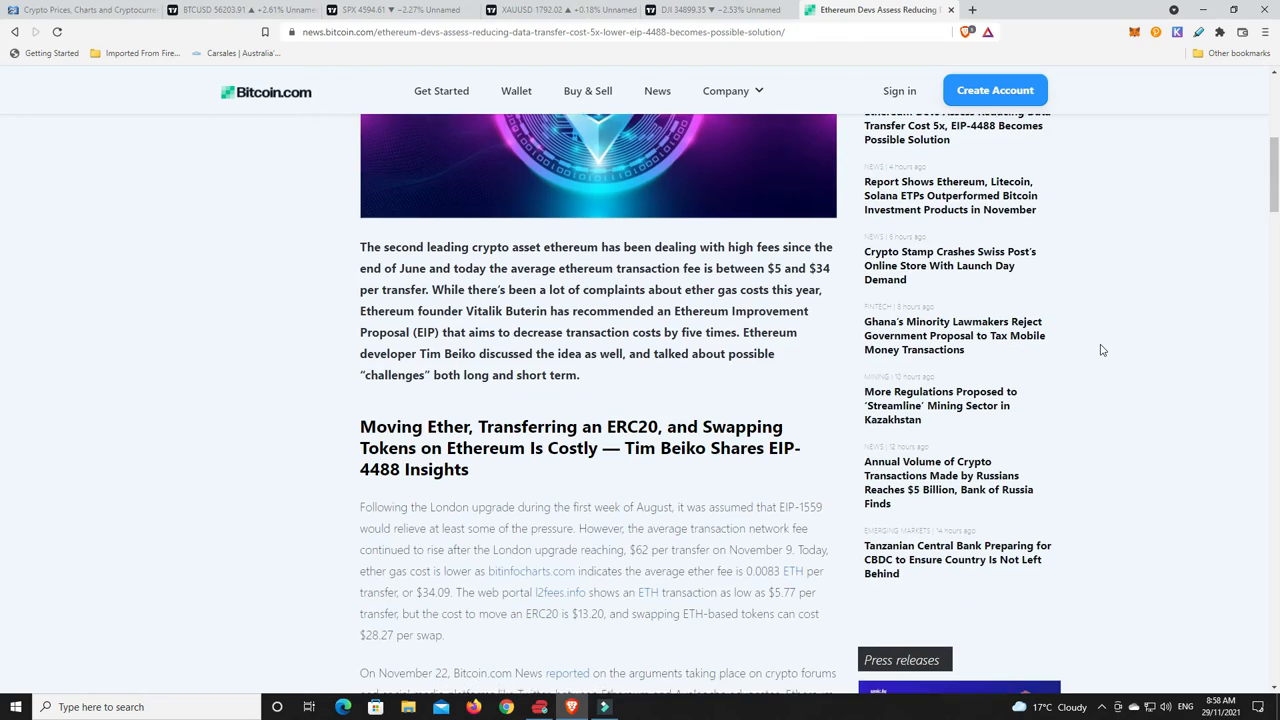
pyautogui.scroll(-3)
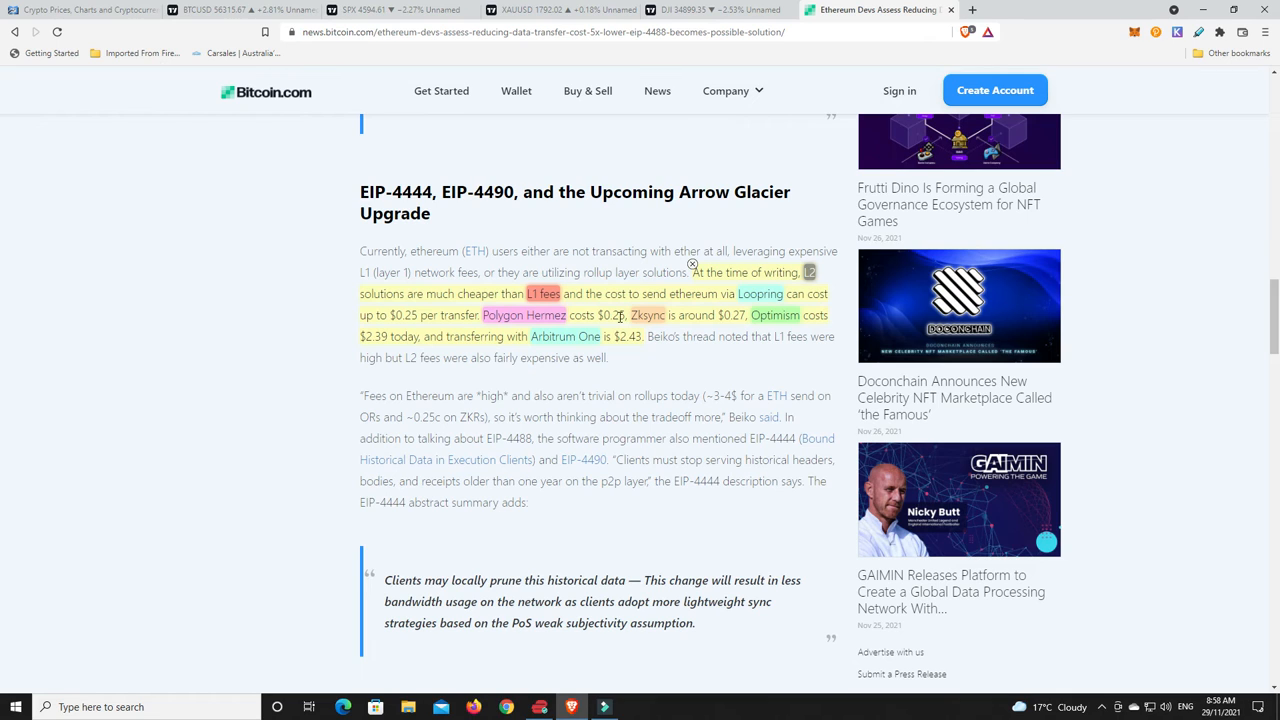
pyautogui.moveTo(625, 310)
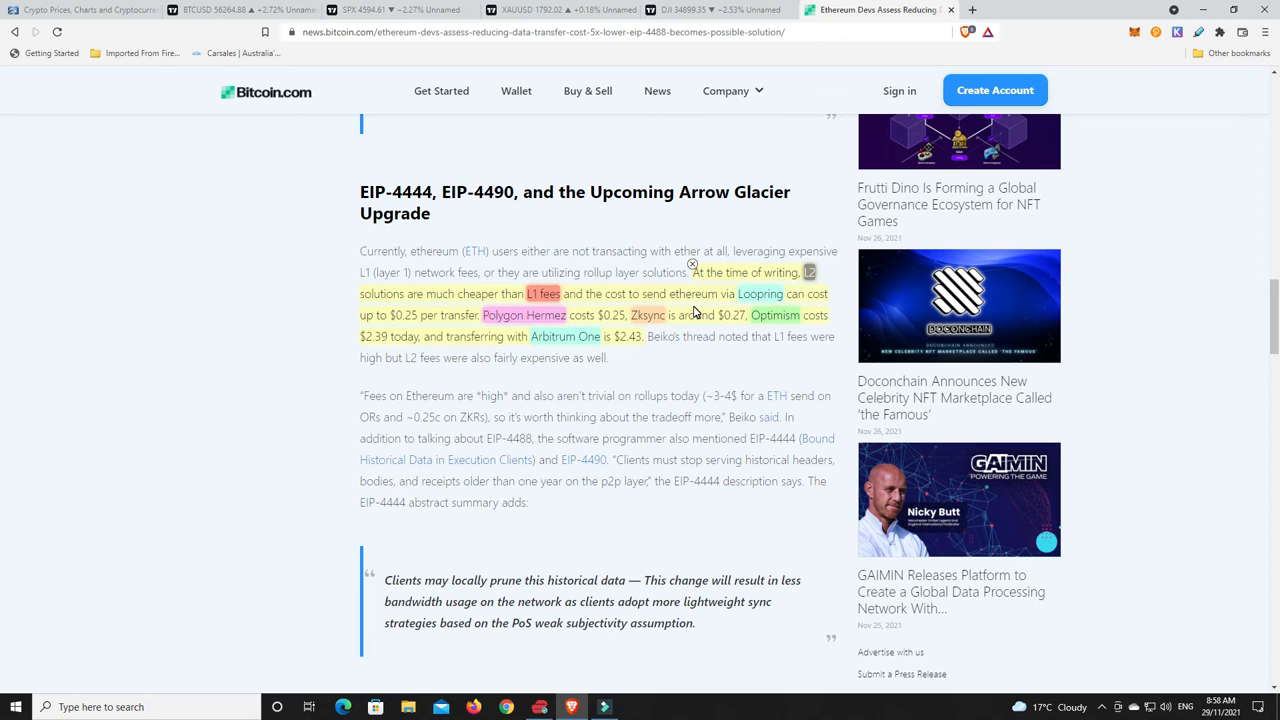
pyautogui.moveTo(640, 330)
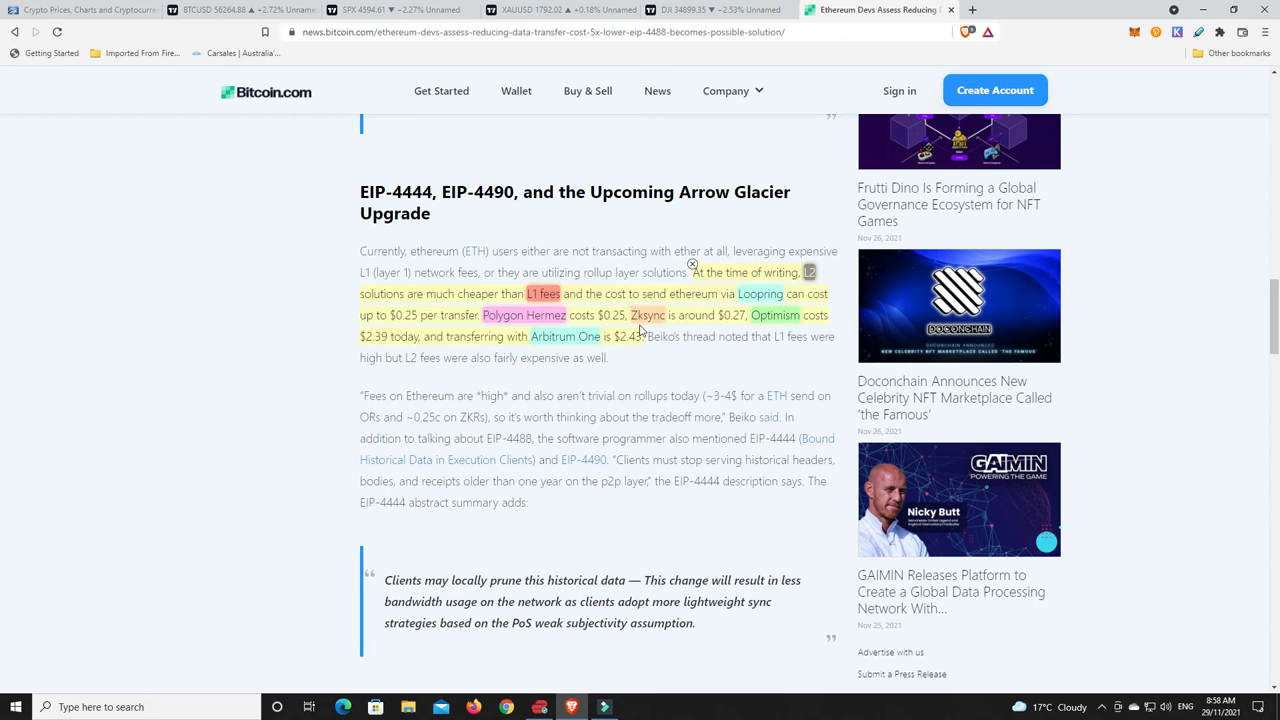
pyautogui.moveTo(623, 312)
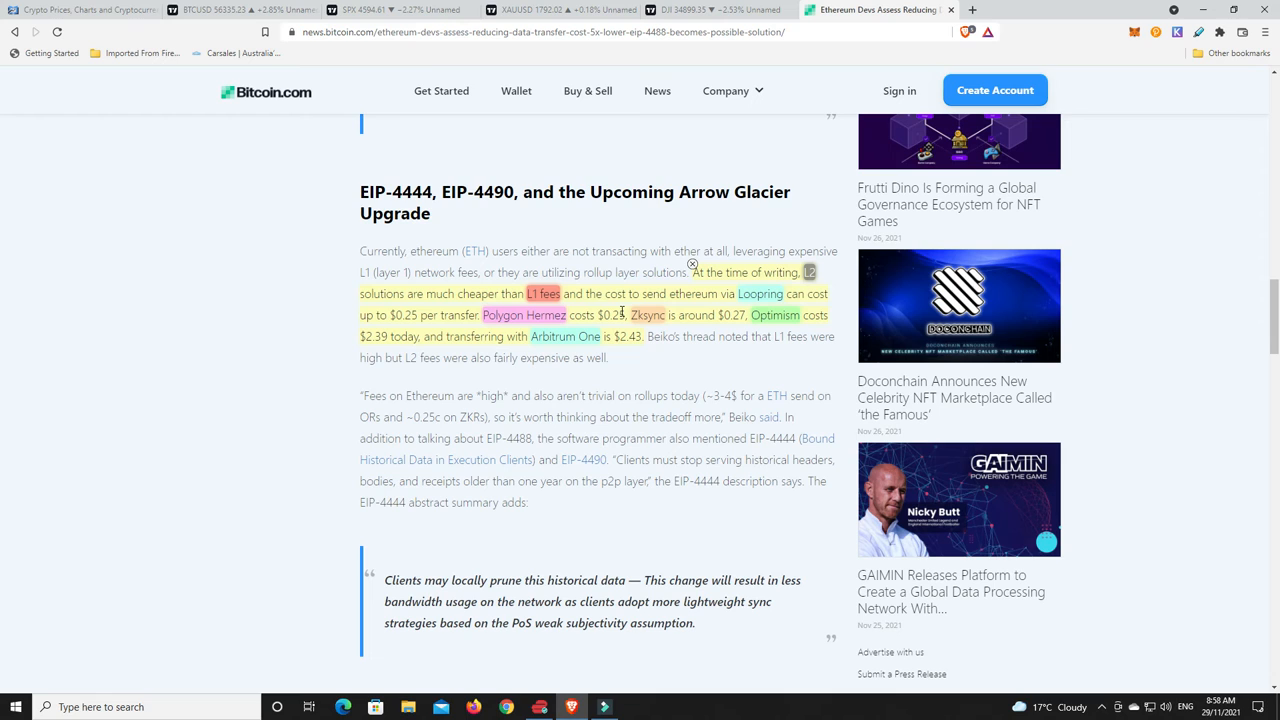
pyautogui.moveTo(398, 350)
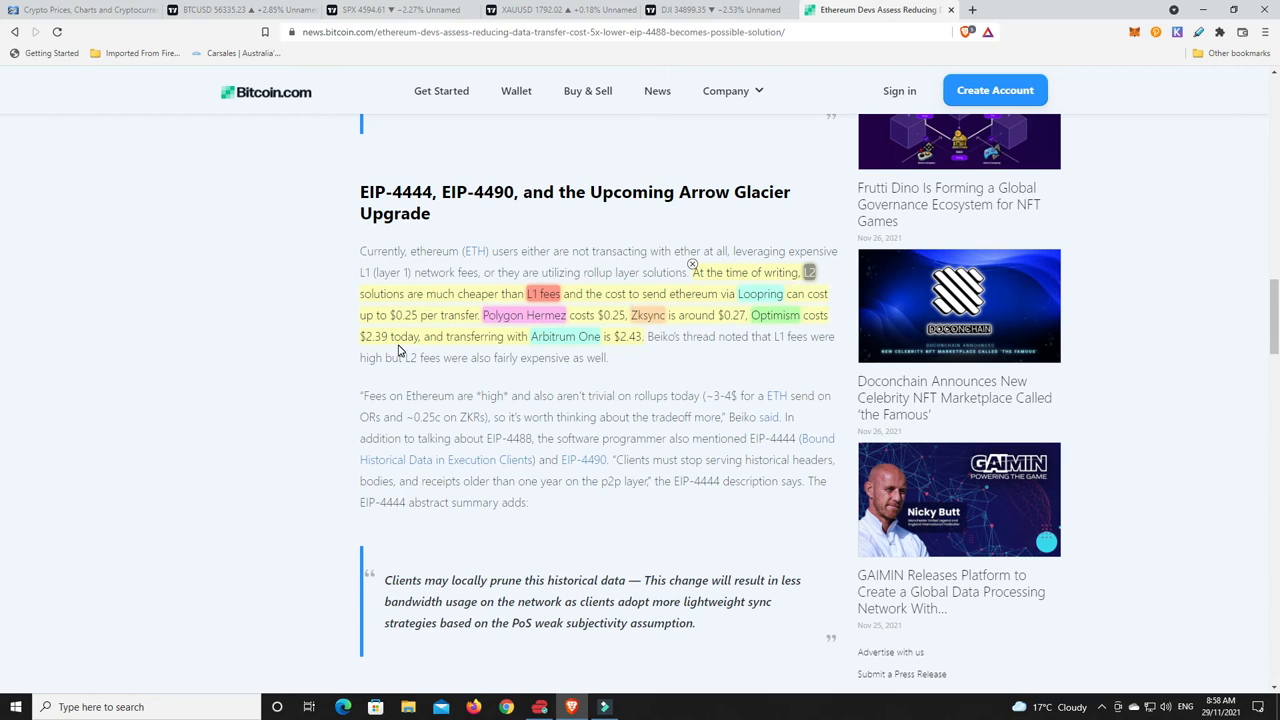
pyautogui.moveTo(511, 352)
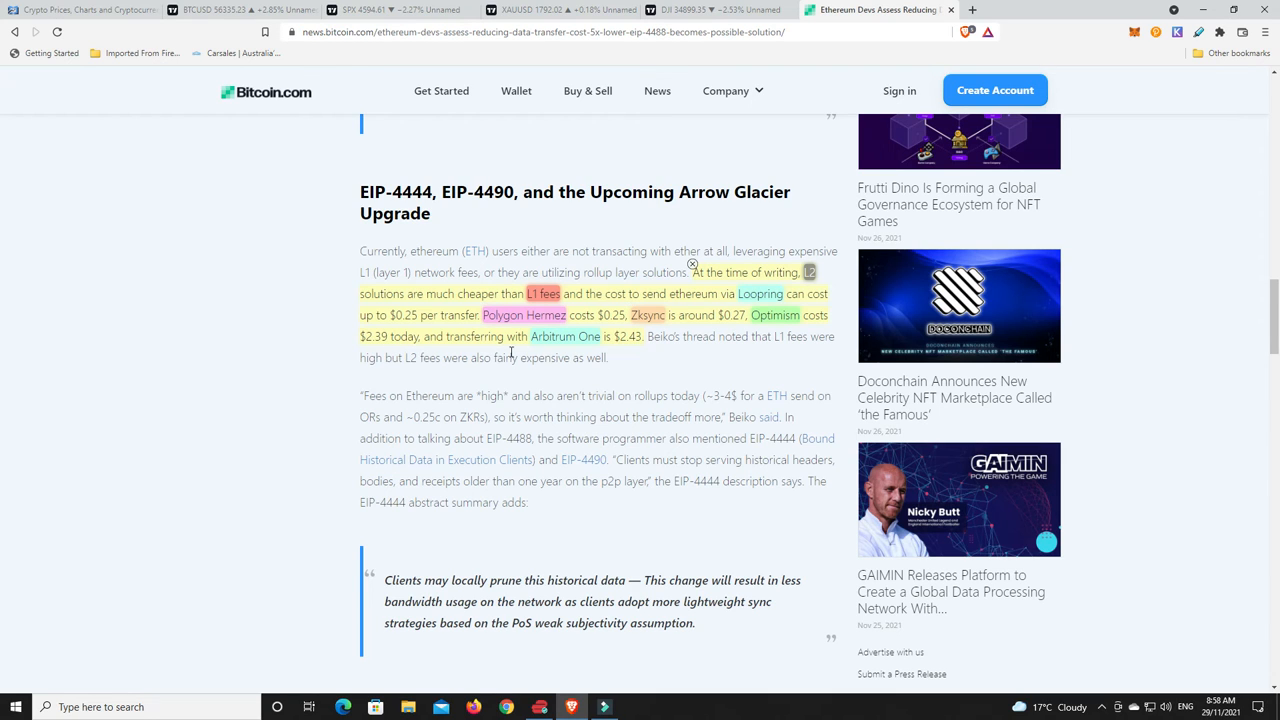
pyautogui.moveTo(1203, 378)
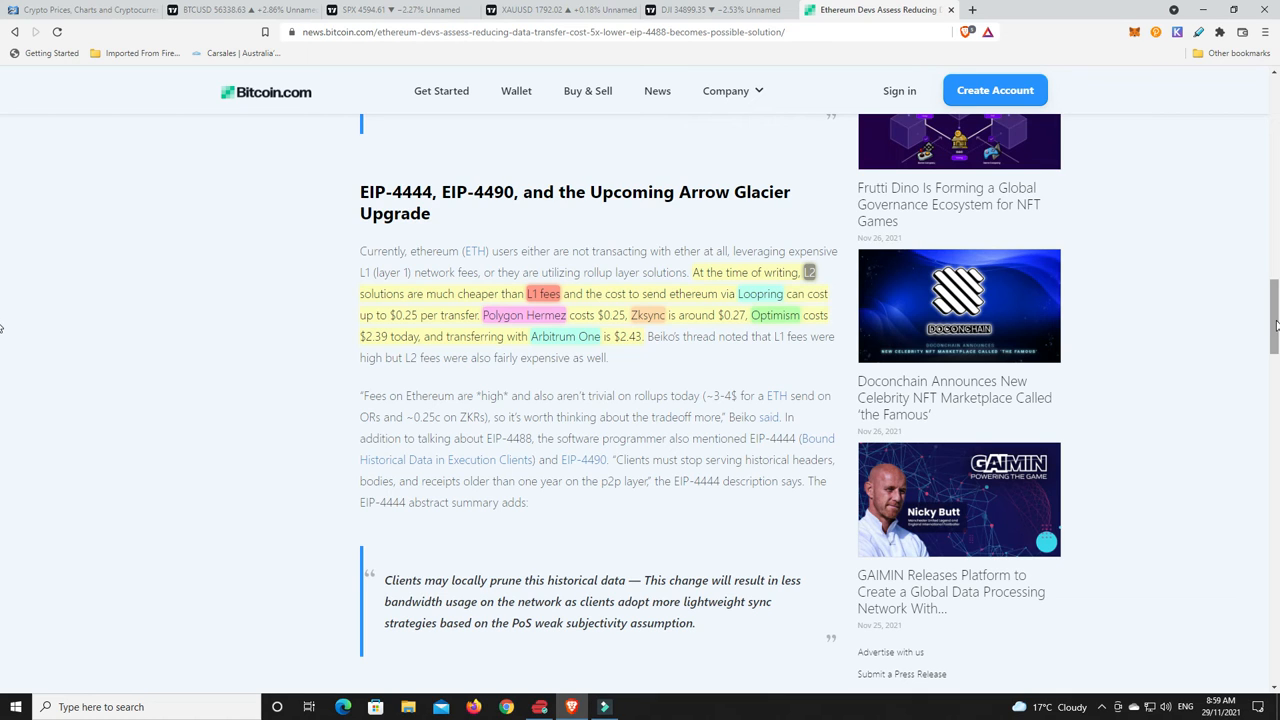
pyautogui.scroll(3)
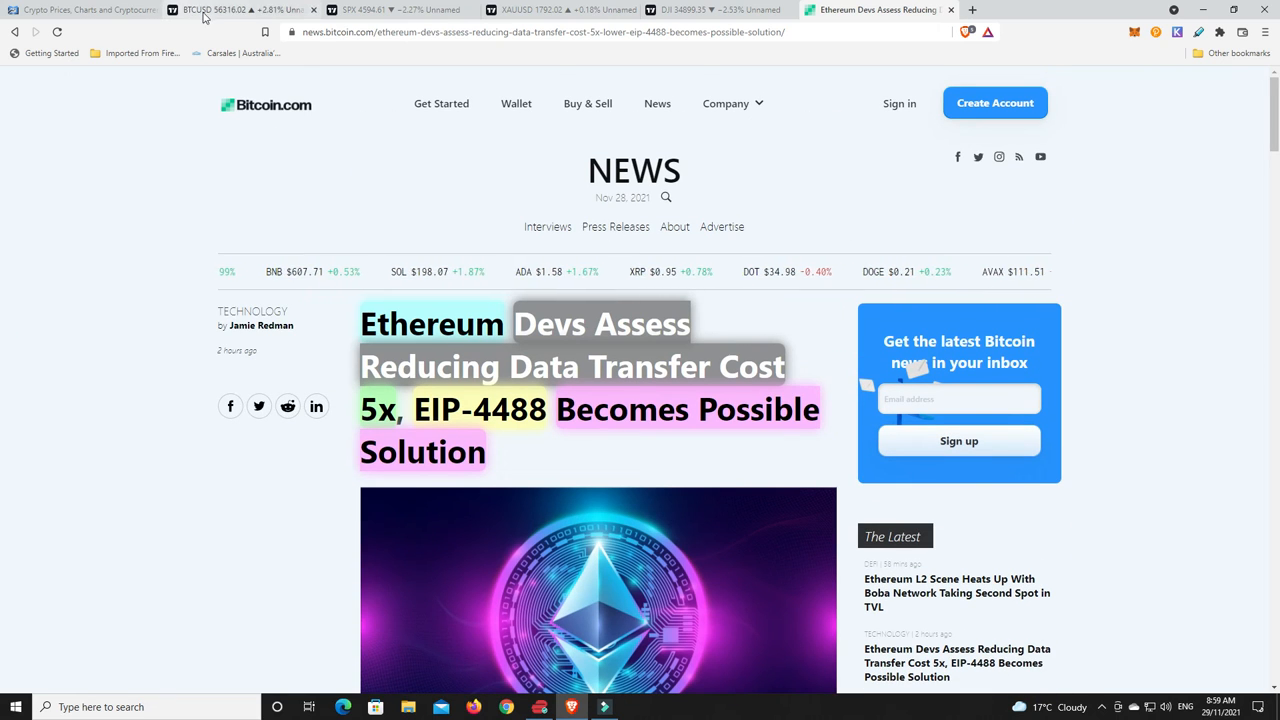
# Switch to the BTCUSD daily chart showing 56316.02, up 2.81%.
pyautogui.click(240, 9)
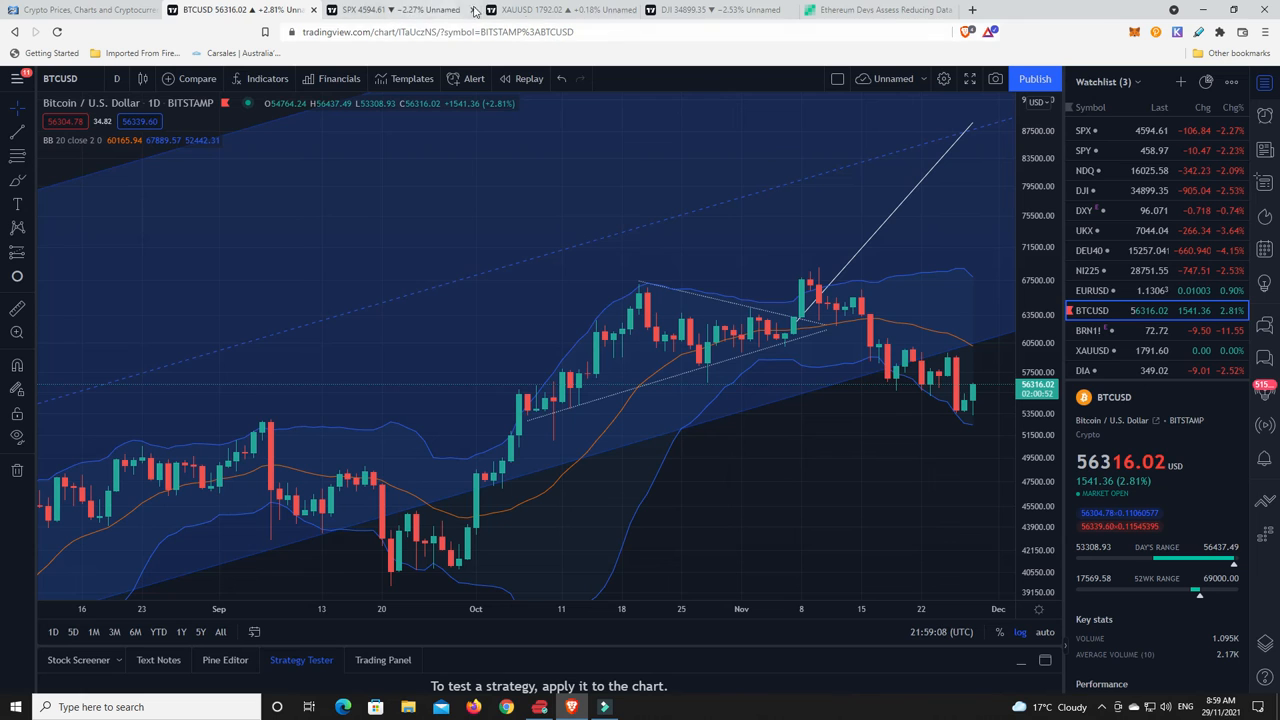
pyautogui.moveTo(960, 405)
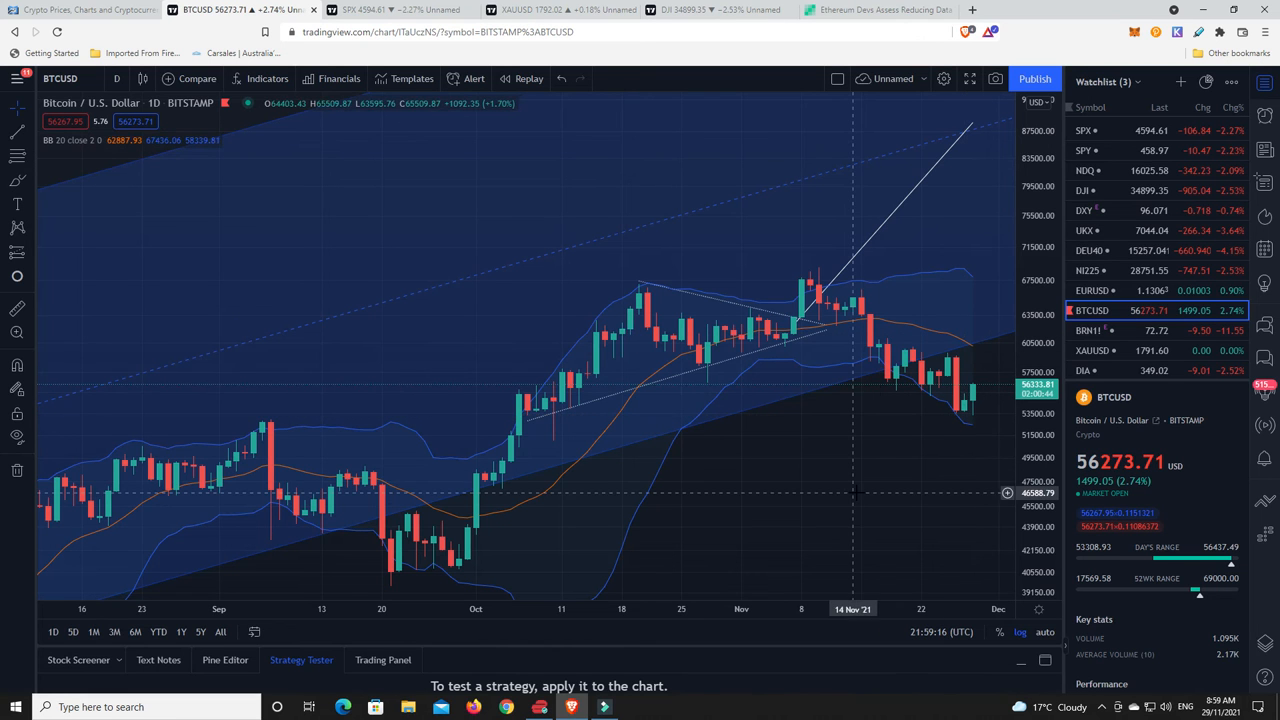
# Return to the CoinCodex table, sort by 24H Change and scroll the gainers.
pyautogui.click(85, 9)
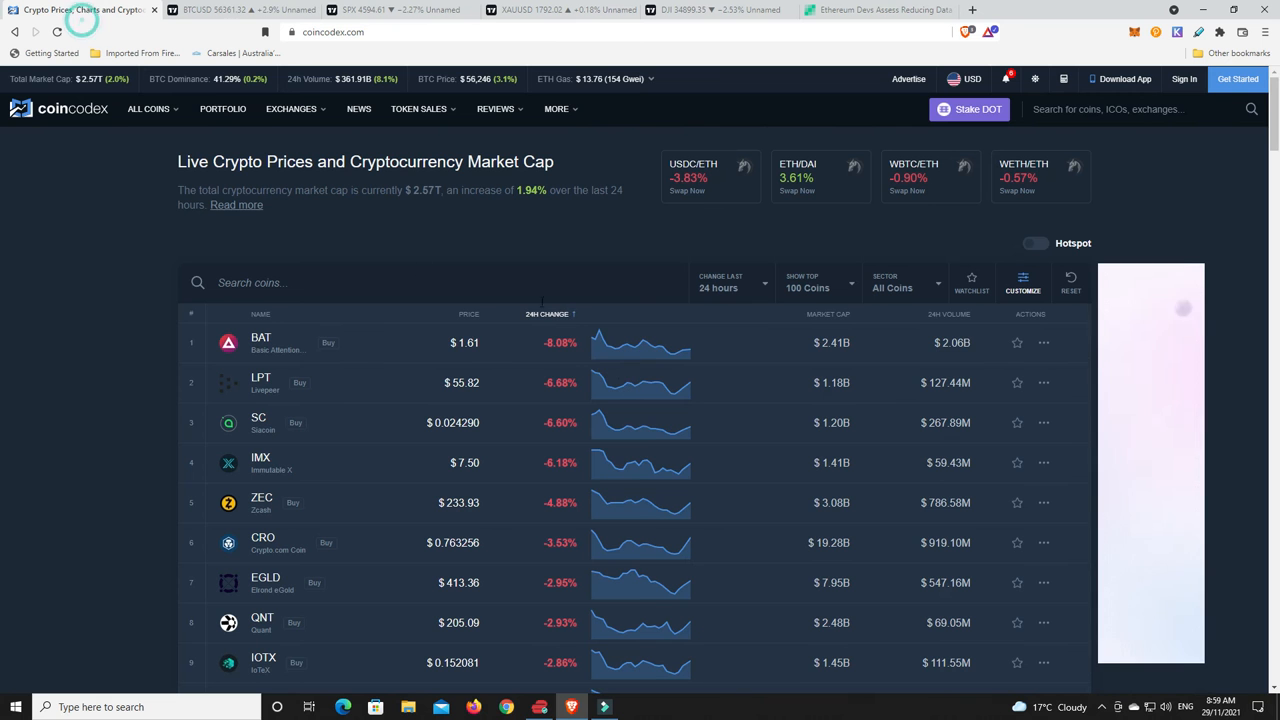
pyautogui.click(548, 314)
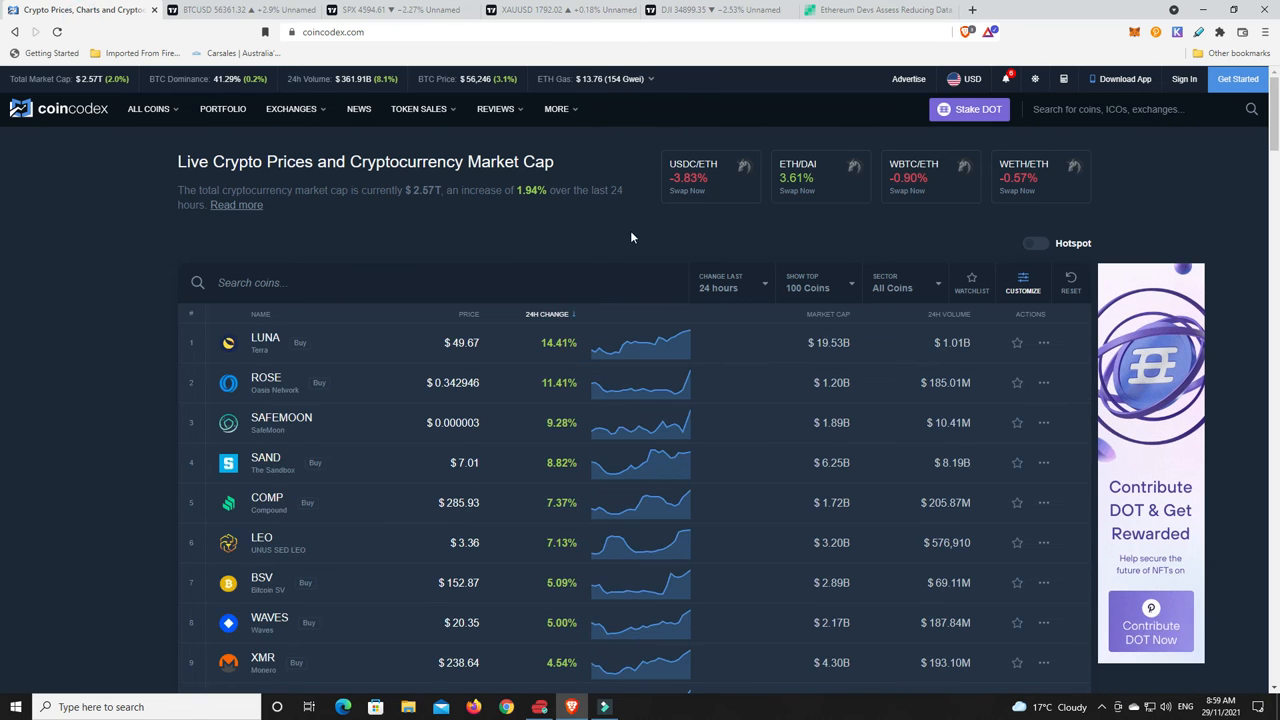
pyautogui.scroll(-3)
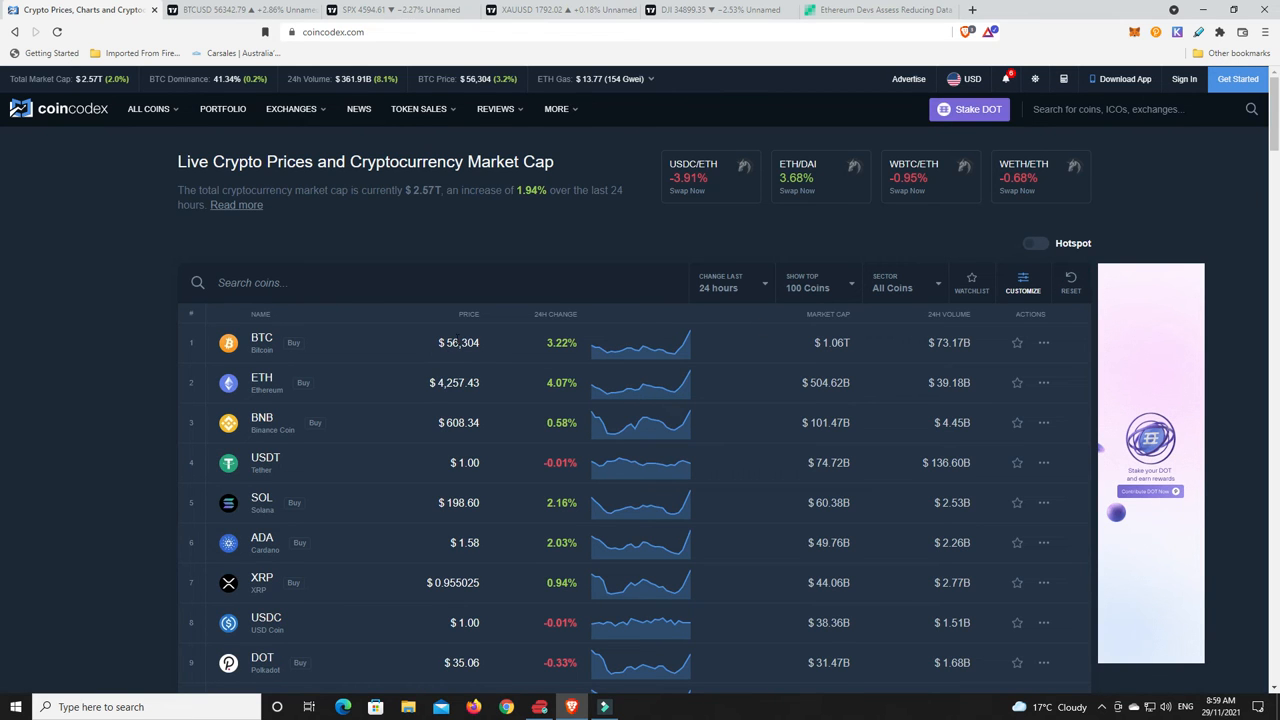
pyautogui.moveTo(490, 349)
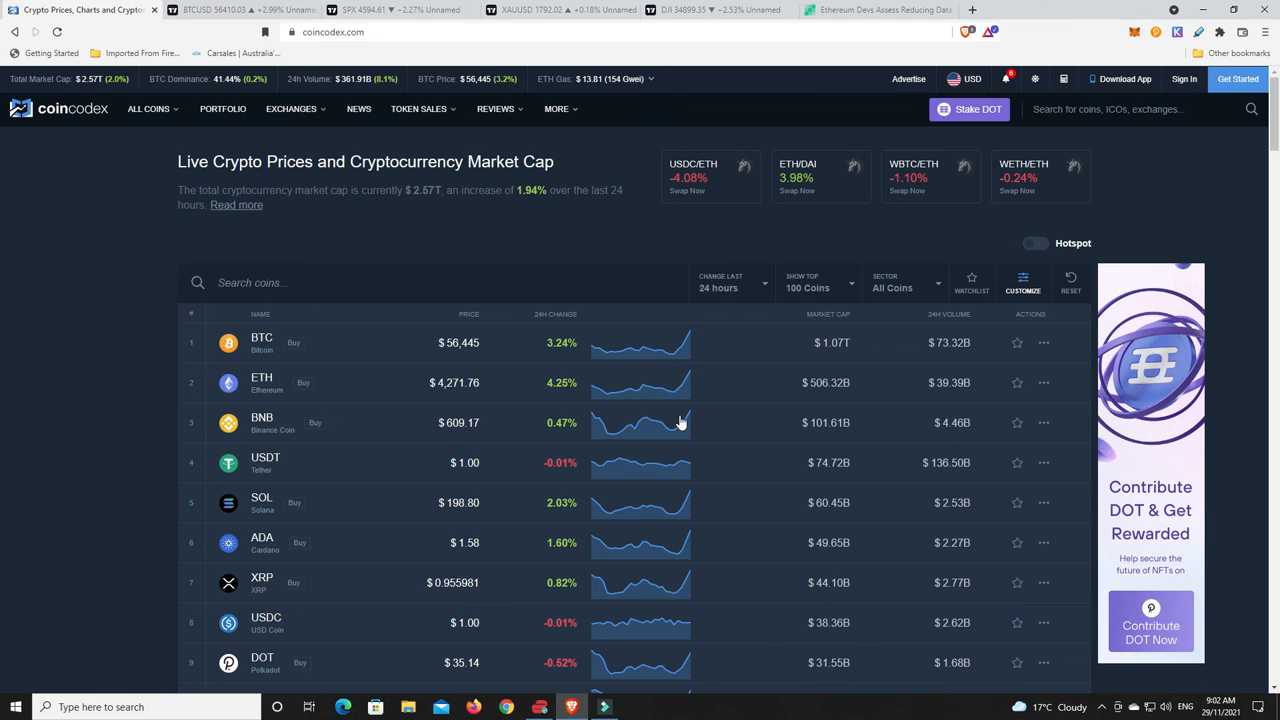
pyautogui.moveTo(625, 221)
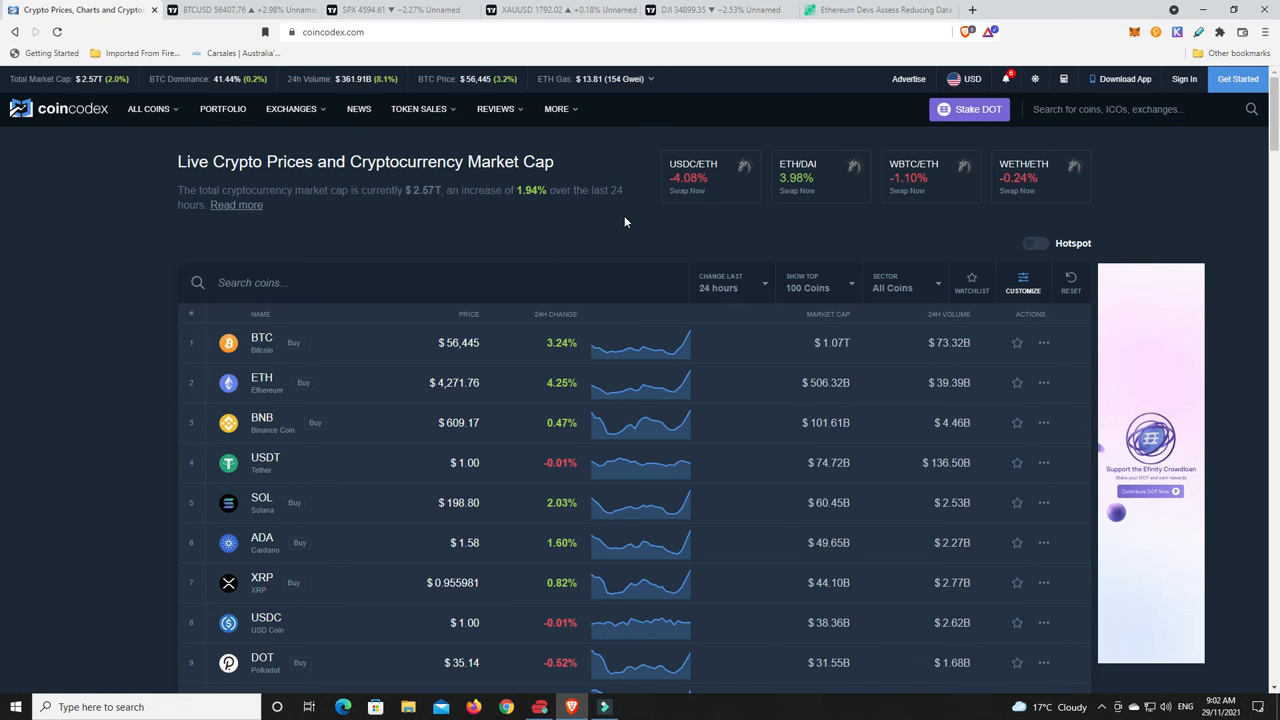